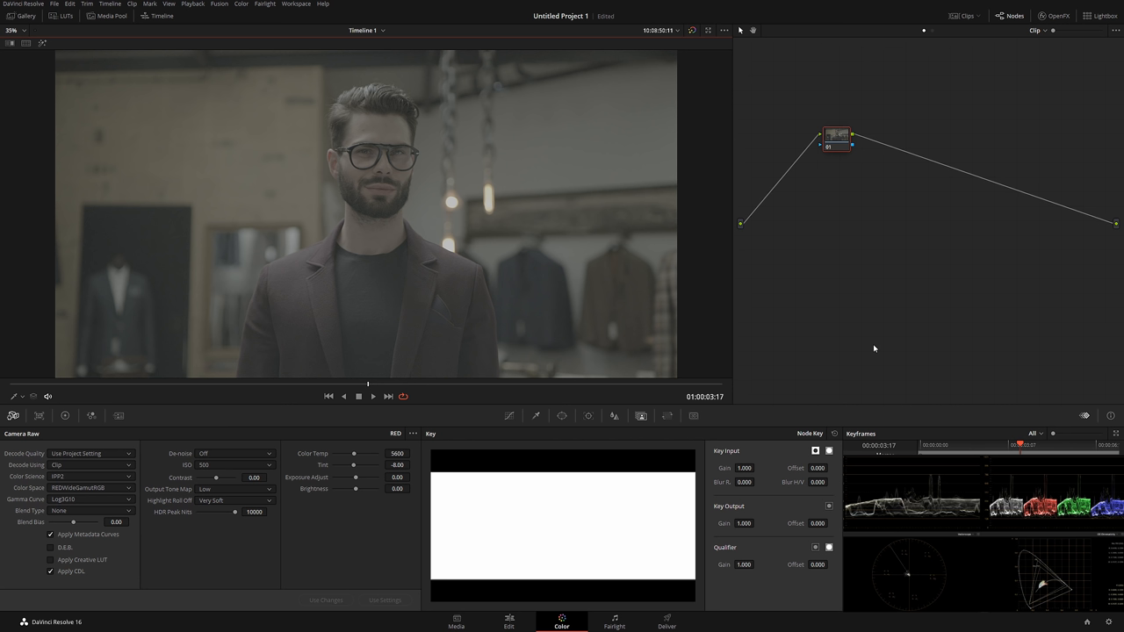
mouse_move(183, 455)
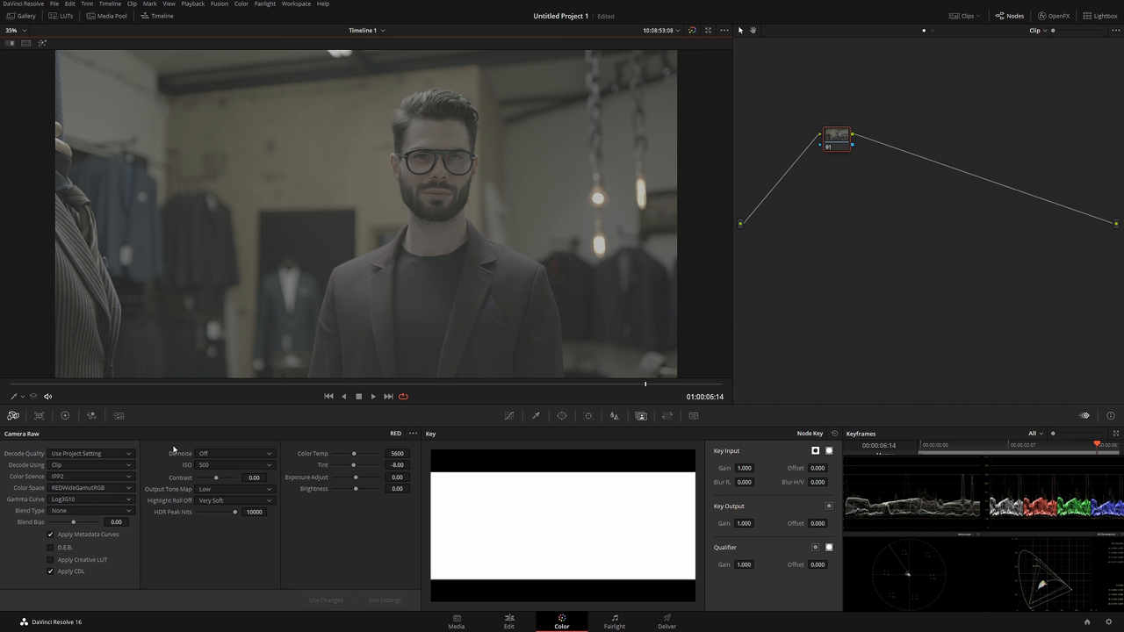
mouse_move(269, 408)
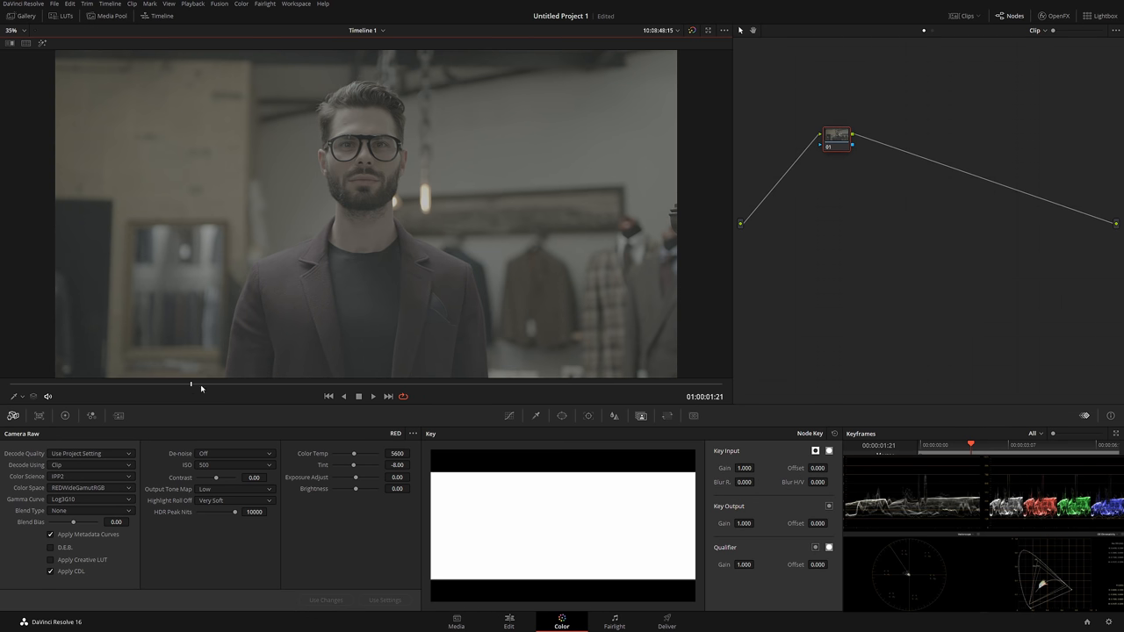
mouse_move(225, 390)
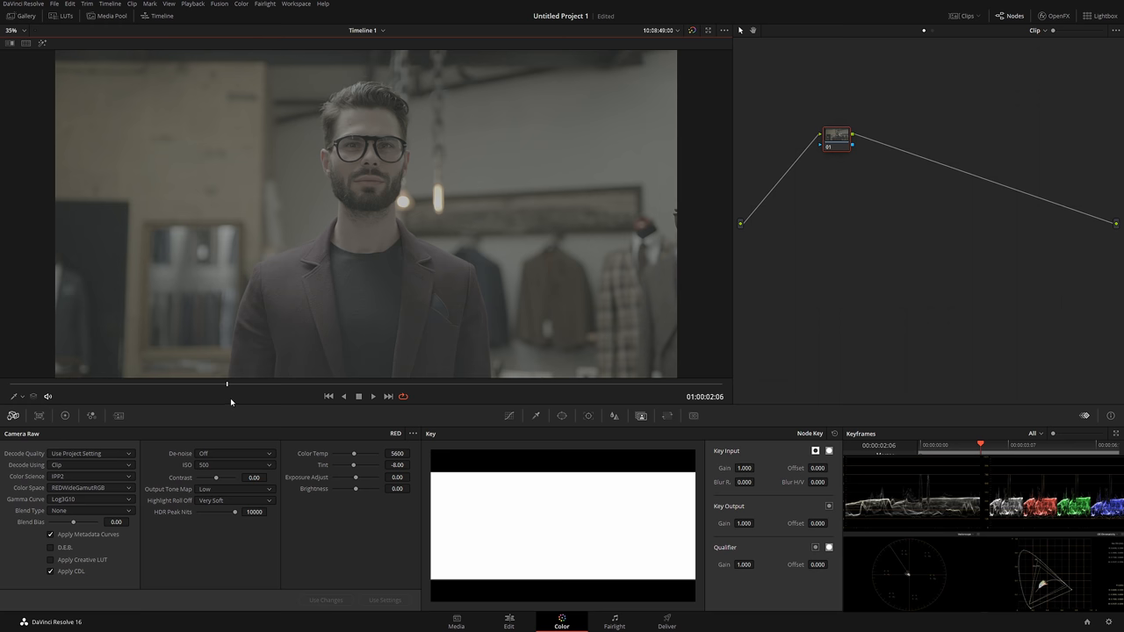
Step: Add a second serial node and bring up the Primary Color Wheels for the contrast and saturation boost
drag(837, 137, 787, 208)
text(bALANCE)
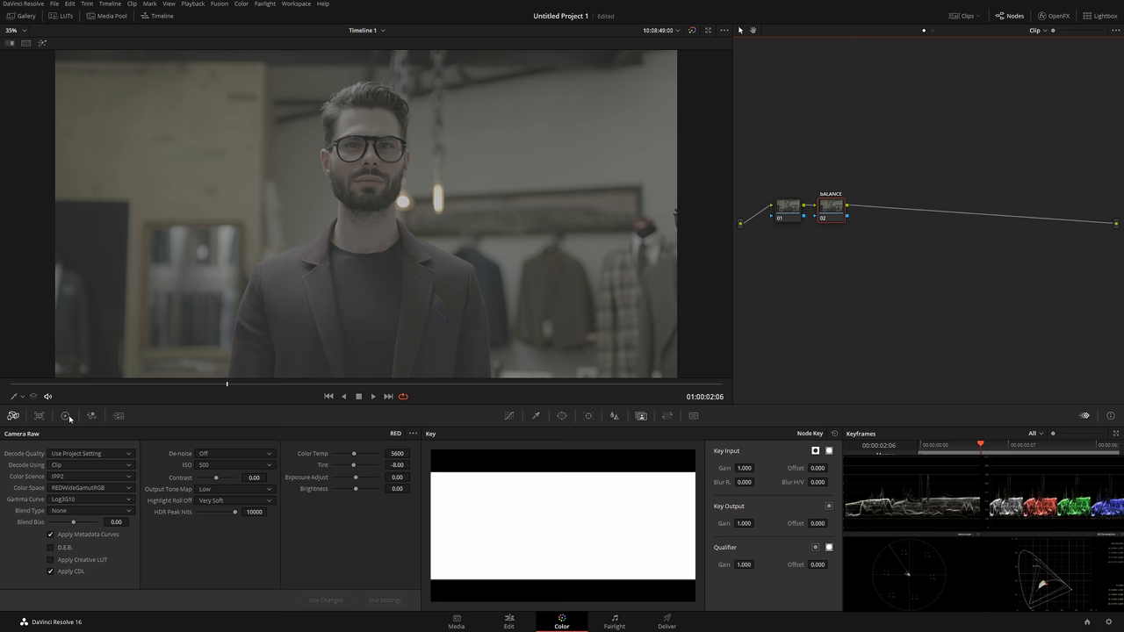
click(65, 415)
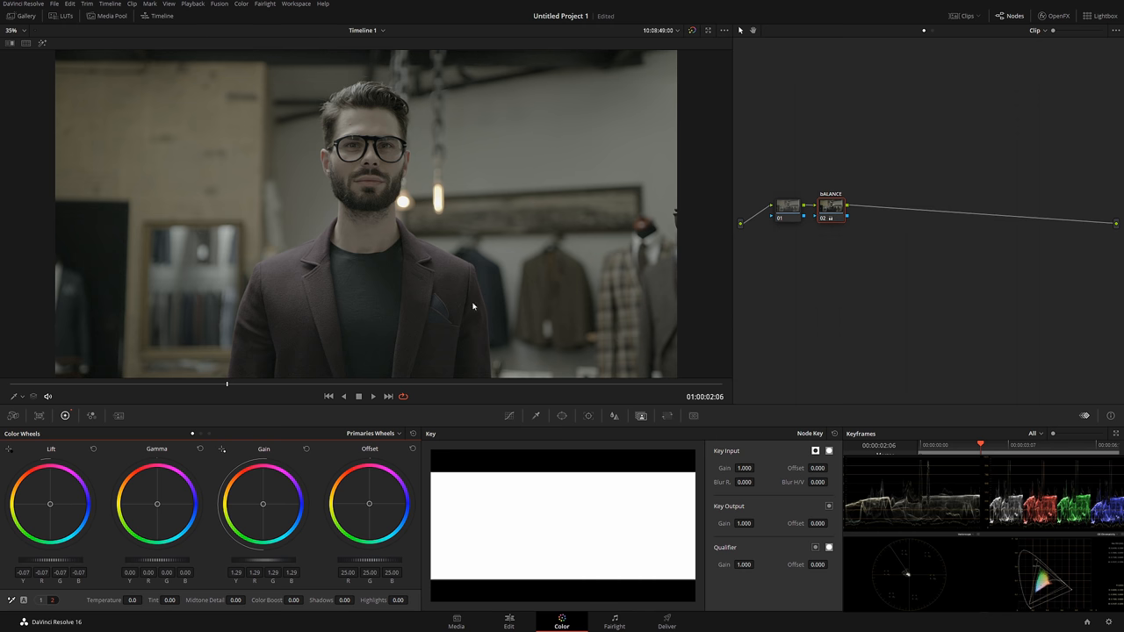
mouse_move(362, 297)
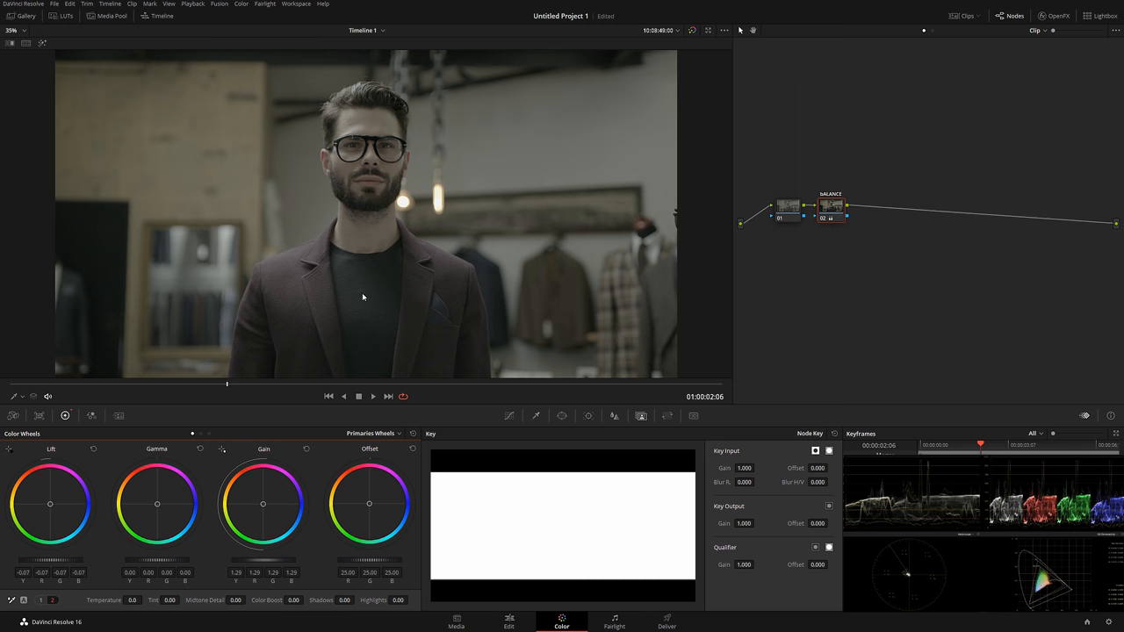
mouse_move(636, 196)
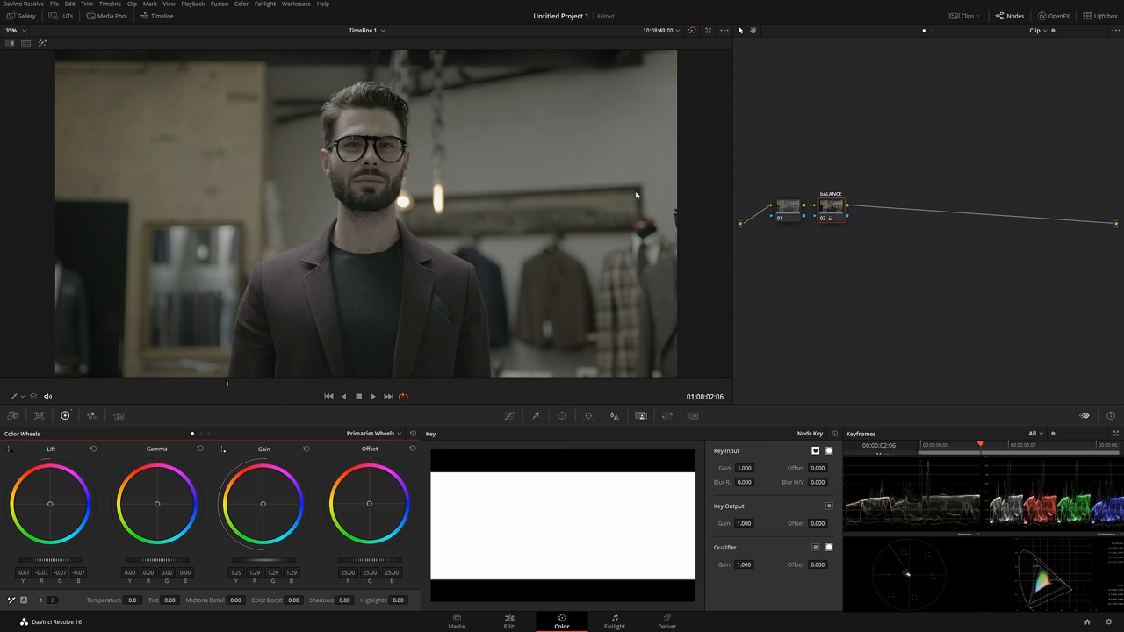
mouse_move(520, 184)
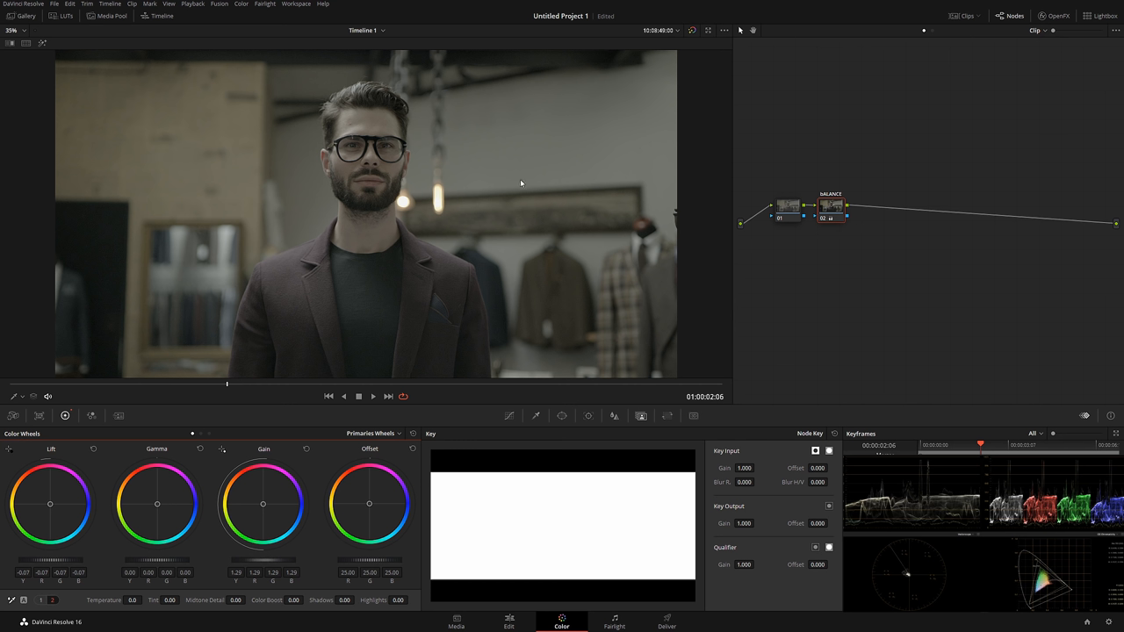
mouse_move(78, 567)
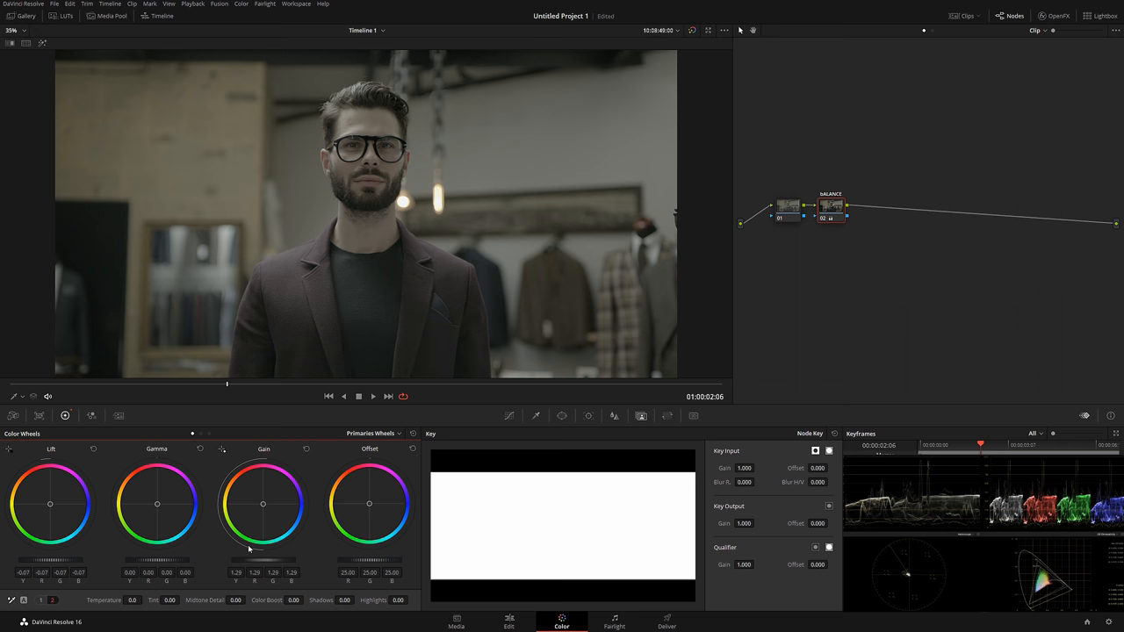
mouse_move(82, 565)
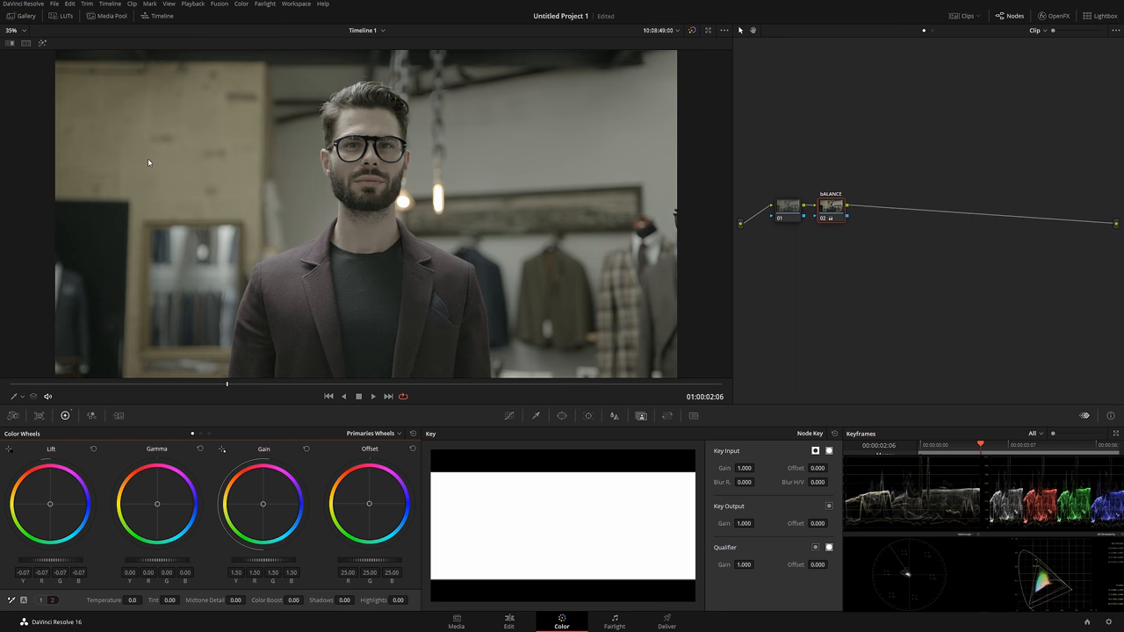
mouse_move(229, 555)
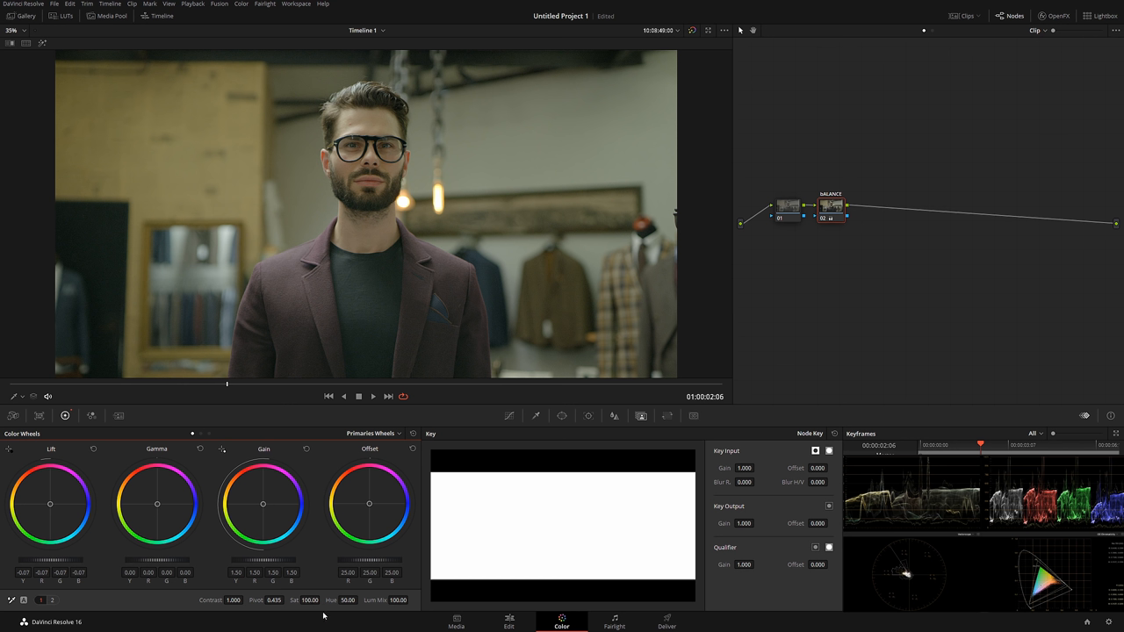
mouse_move(365, 502)
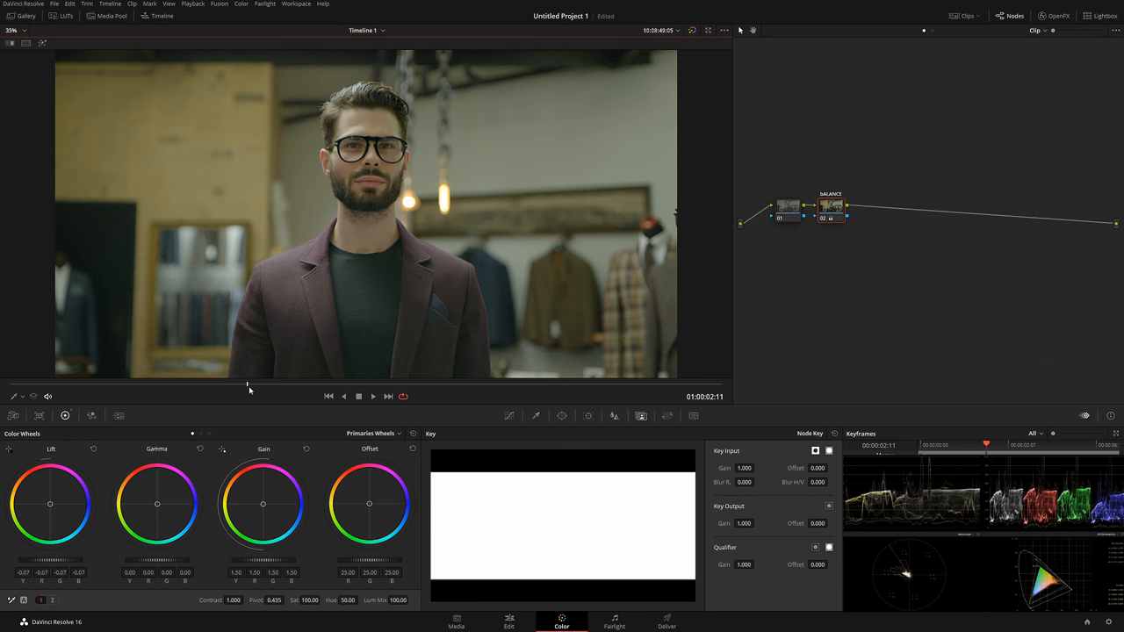
Step: Add a third serial node and shift the clip's overall colour balance with the Offset wheel
right_click(875, 207)
text(WB)
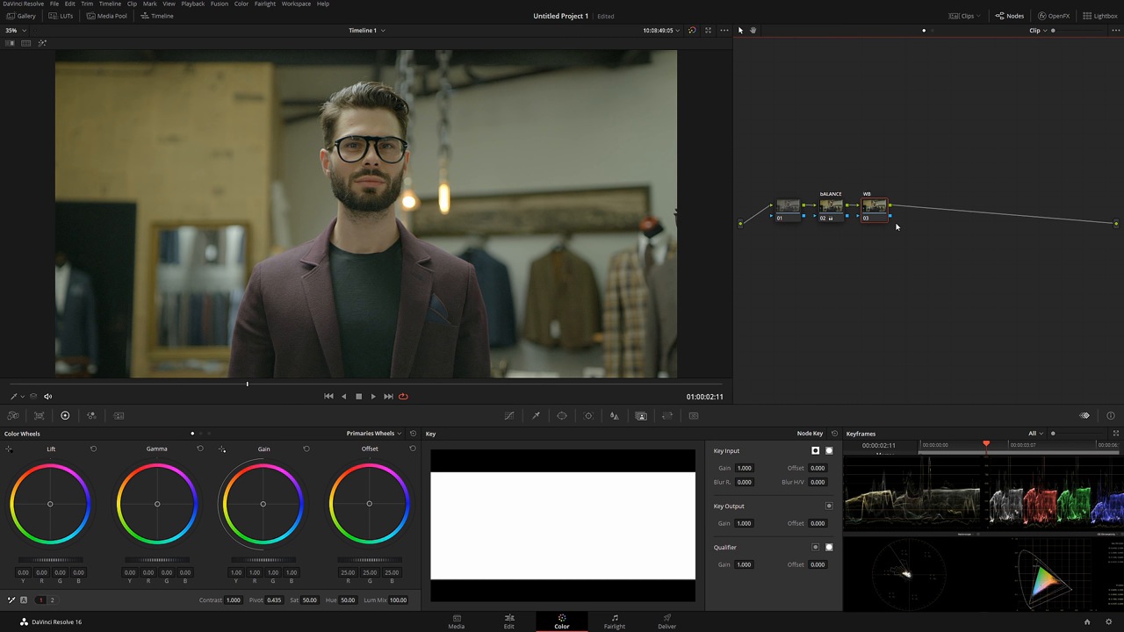
mouse_move(499, 381)
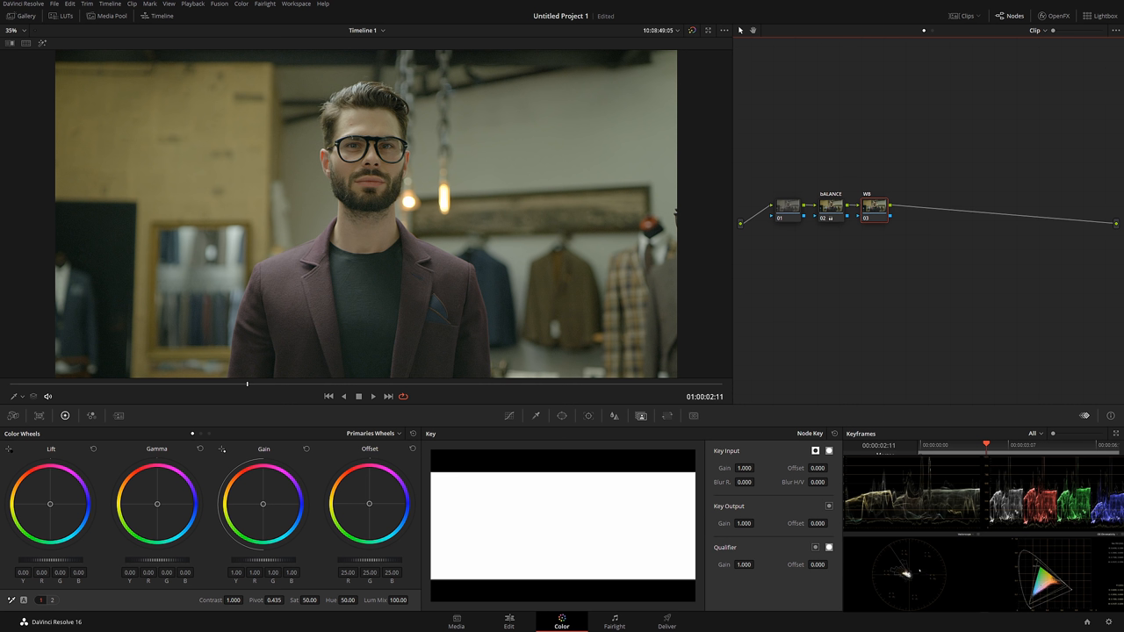
mouse_move(369, 506)
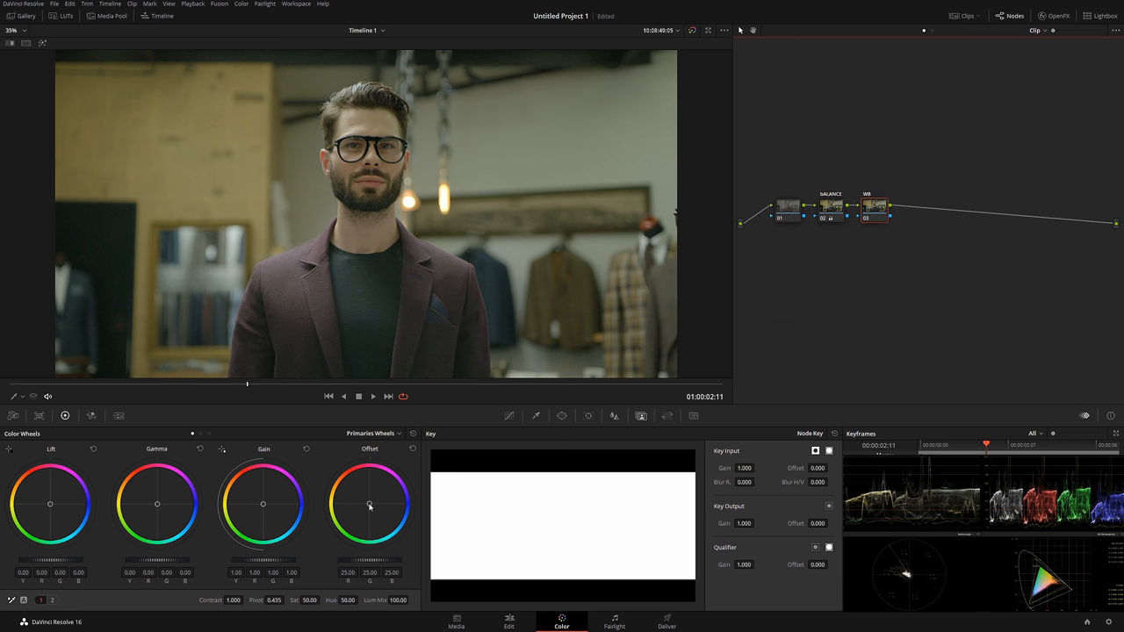
drag(375, 505, 371, 502)
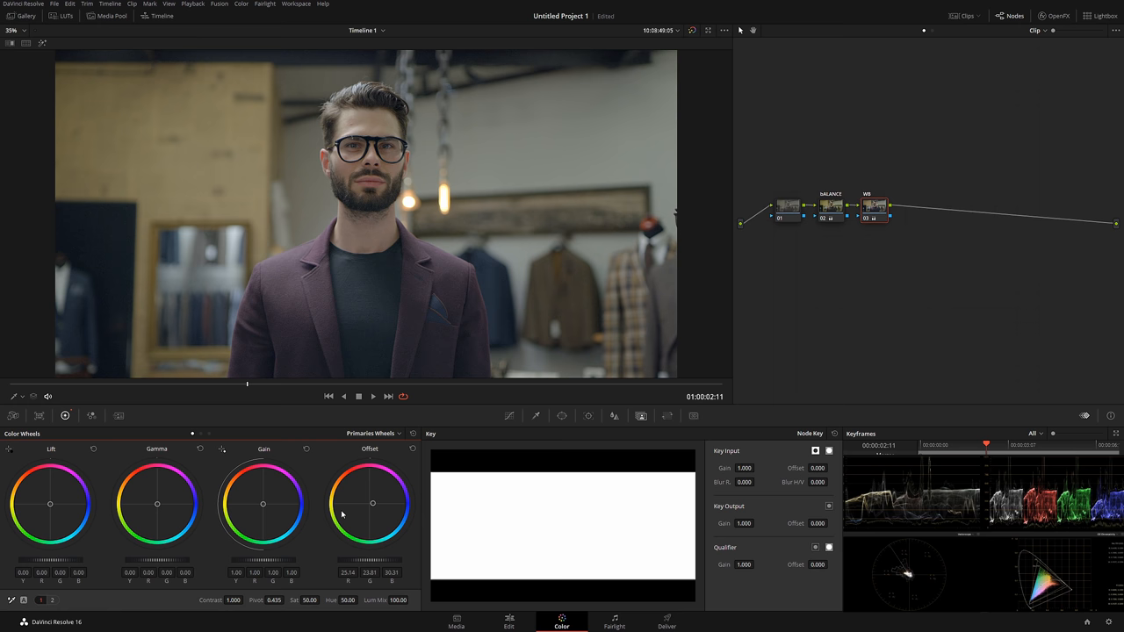
mouse_move(271, 390)
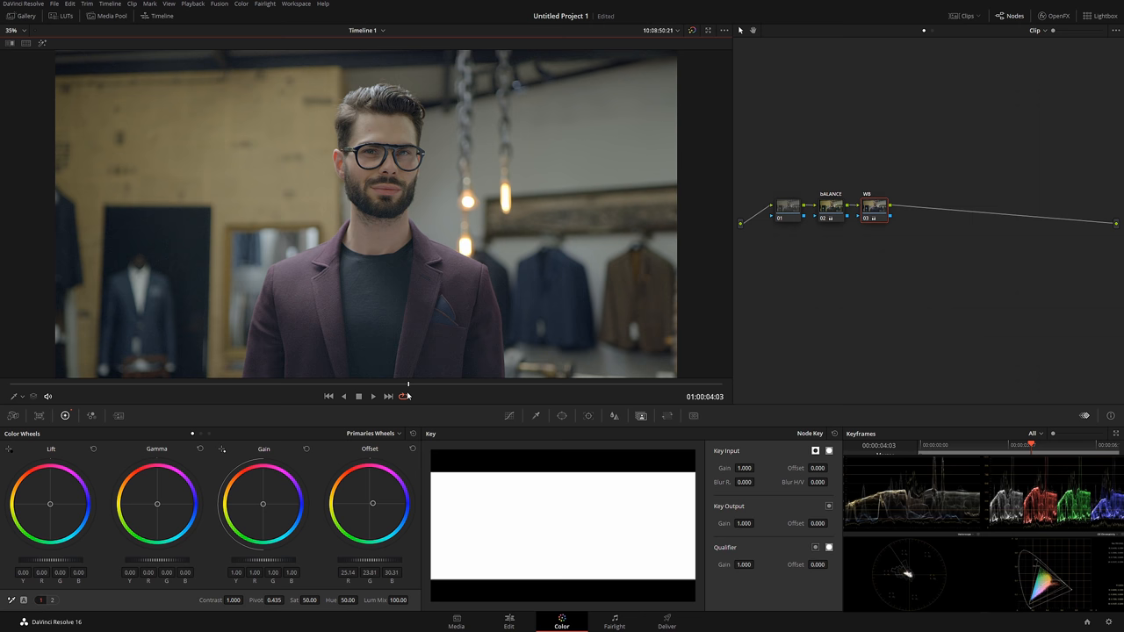
mouse_move(755, 244)
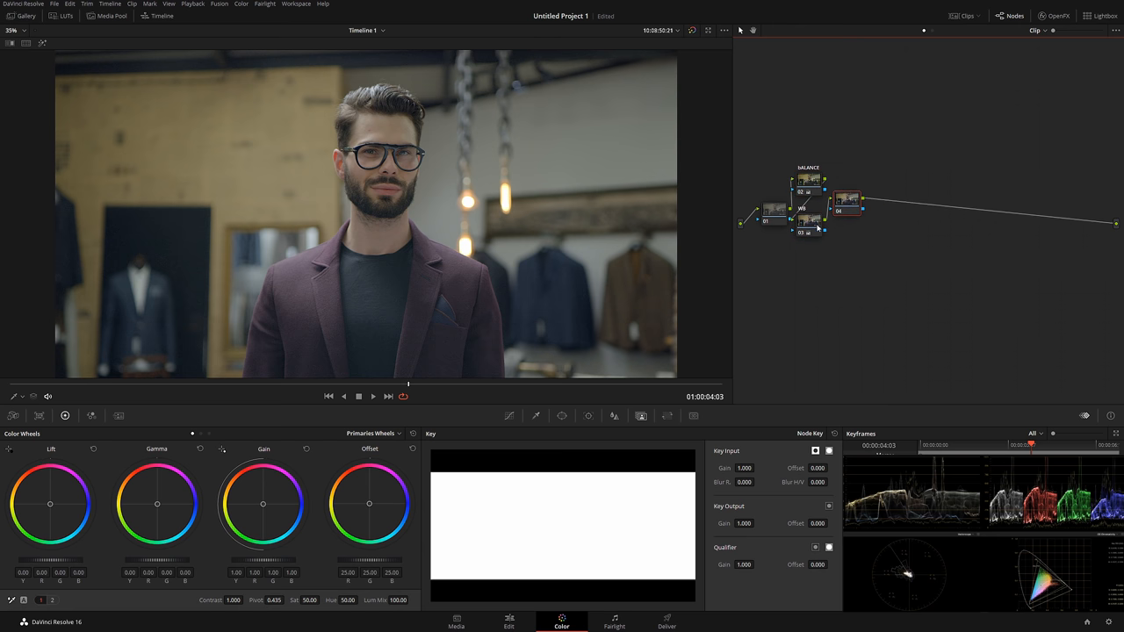
mouse_move(513, 420)
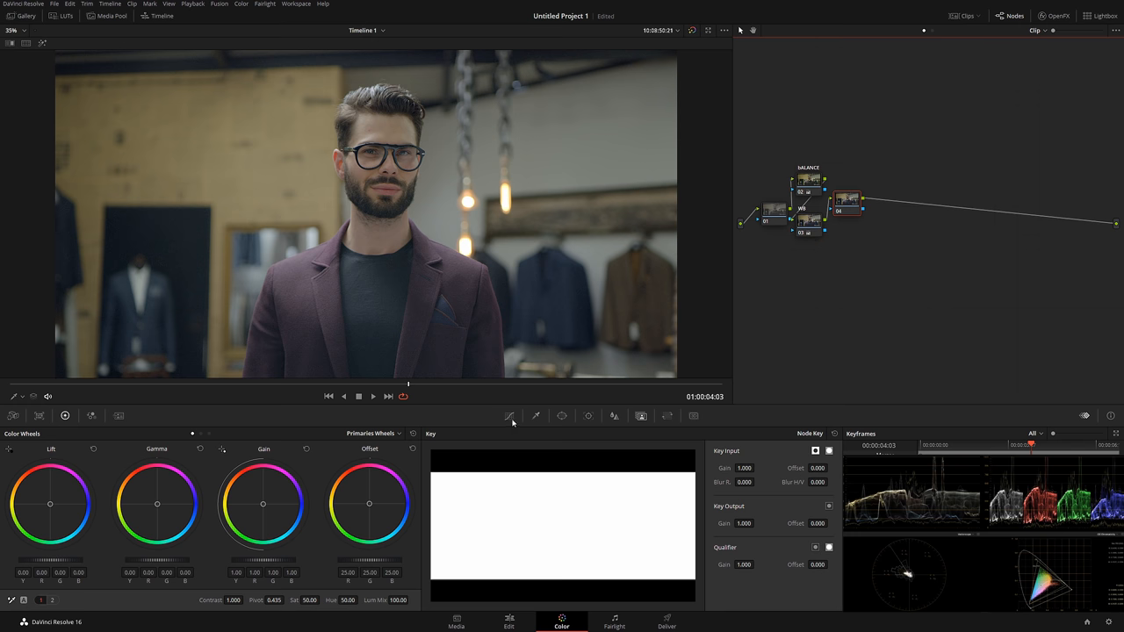
Step: Shape the tone curve with a midtone control point to add contrast
click(510, 415)
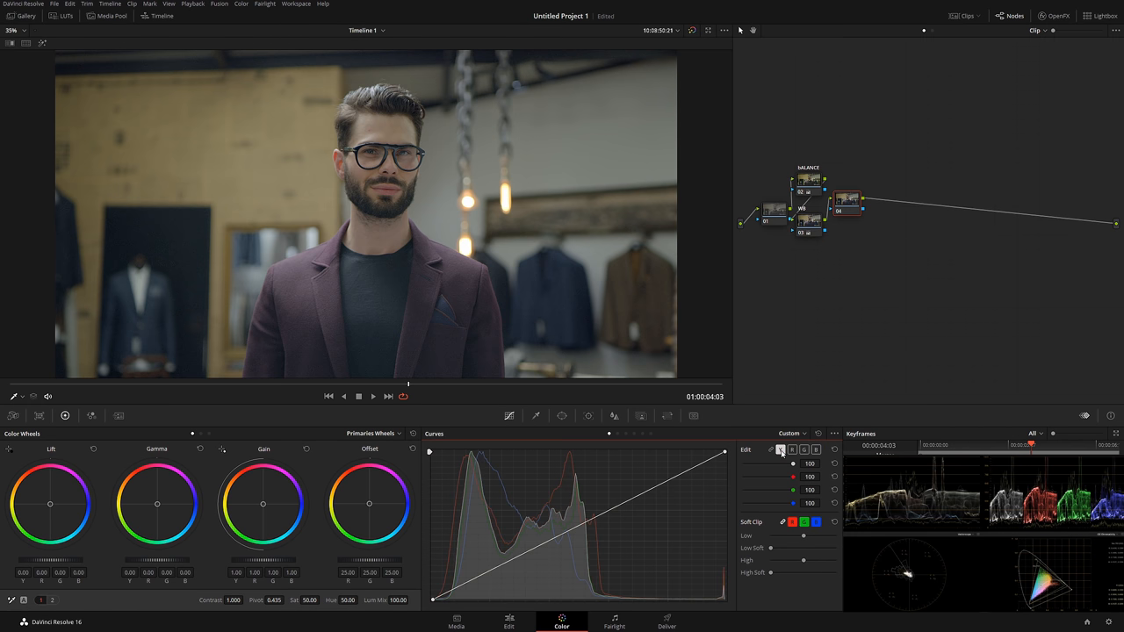
click(780, 450)
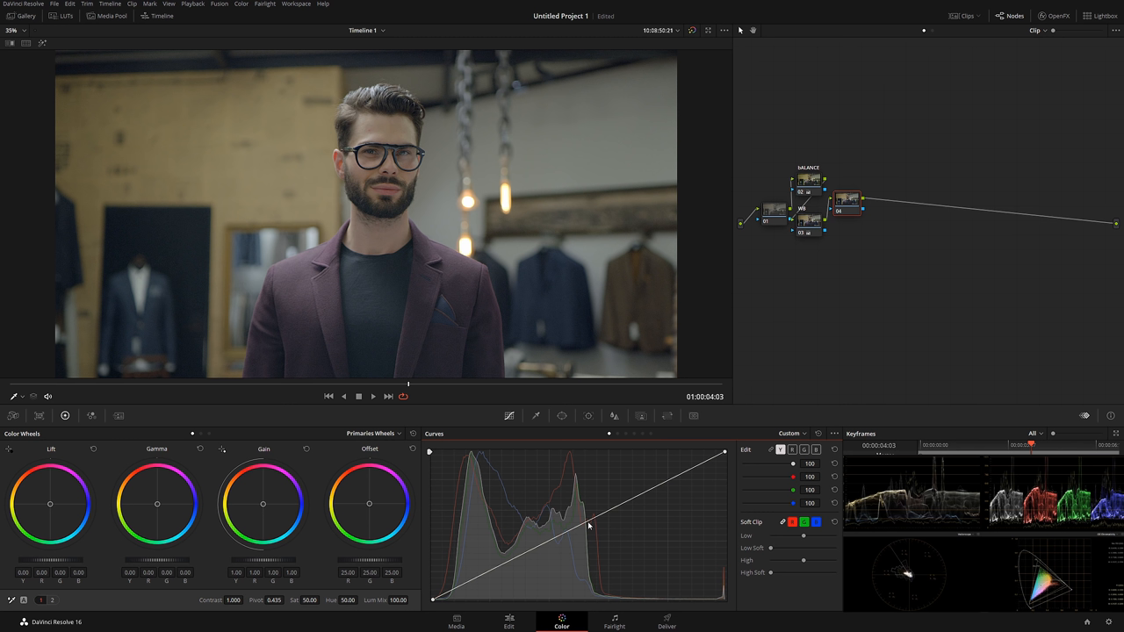
mouse_move(587, 527)
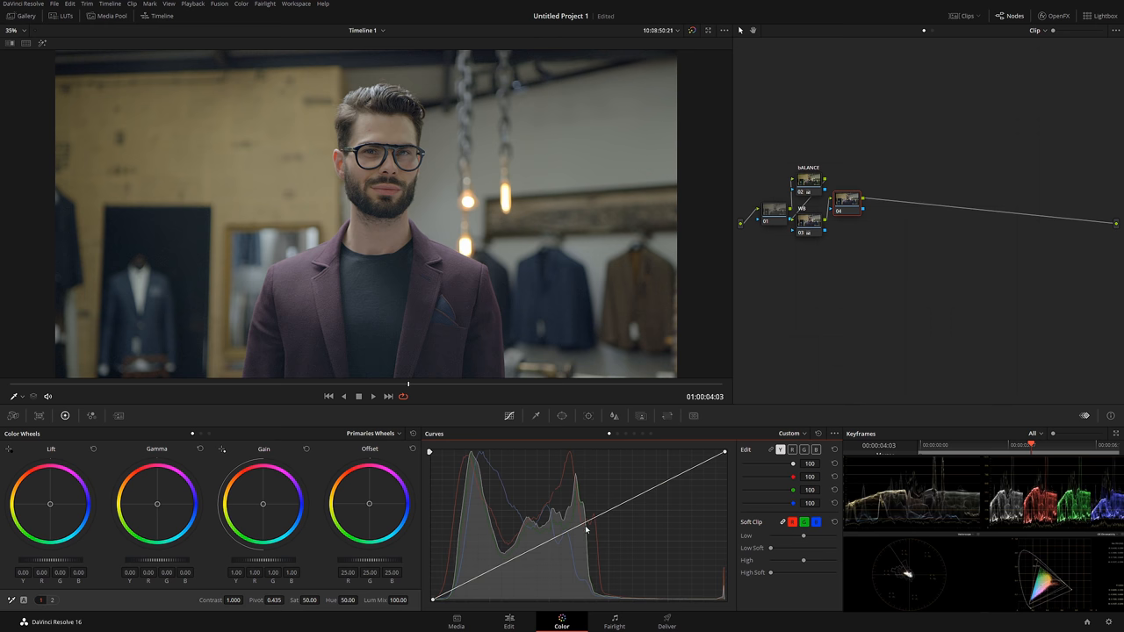
mouse_move(576, 533)
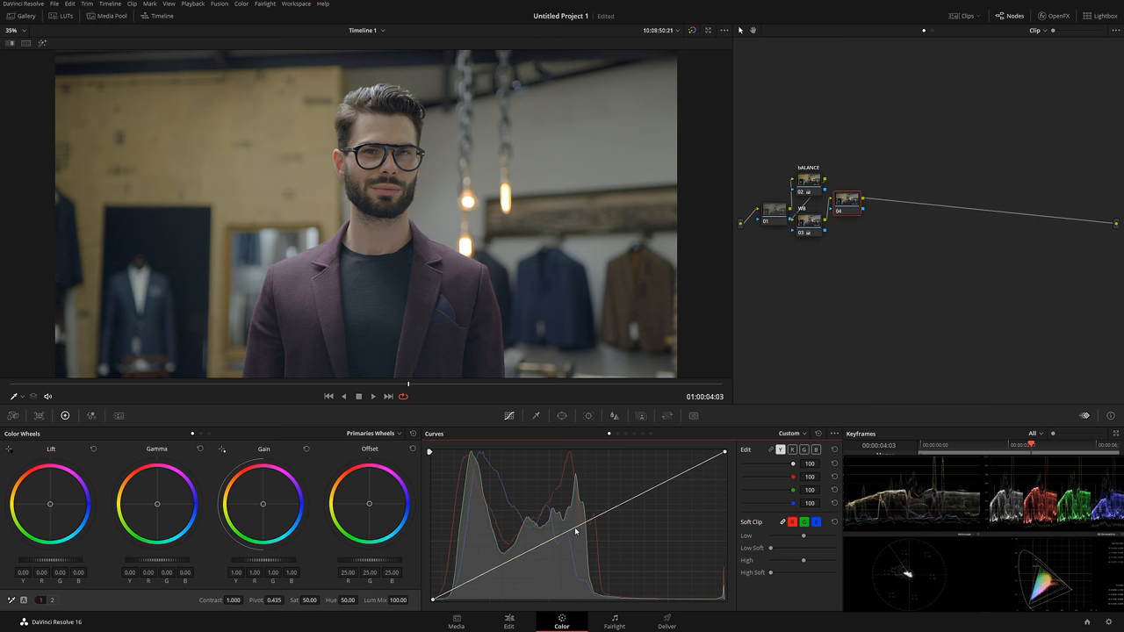
drag(576, 531, 587, 536)
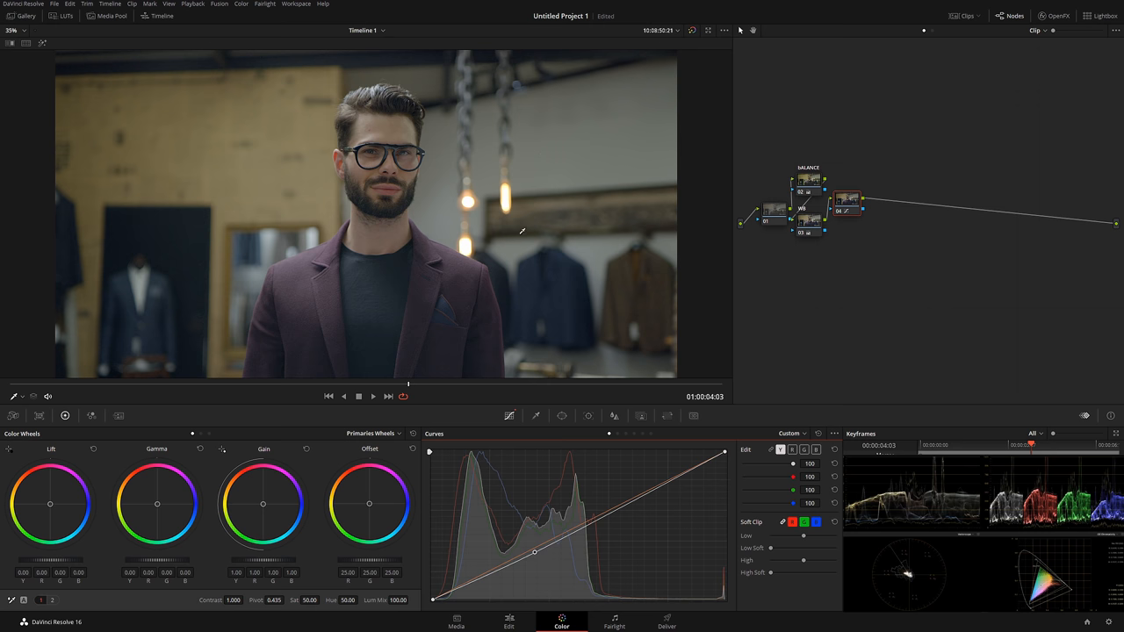
mouse_move(645, 471)
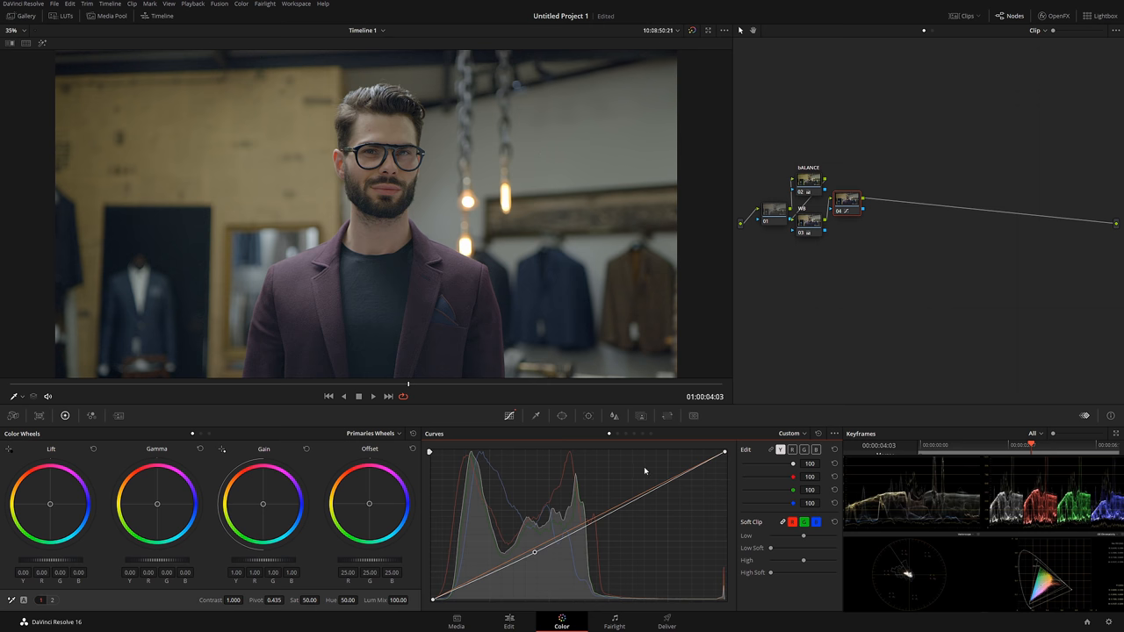
mouse_move(780, 250)
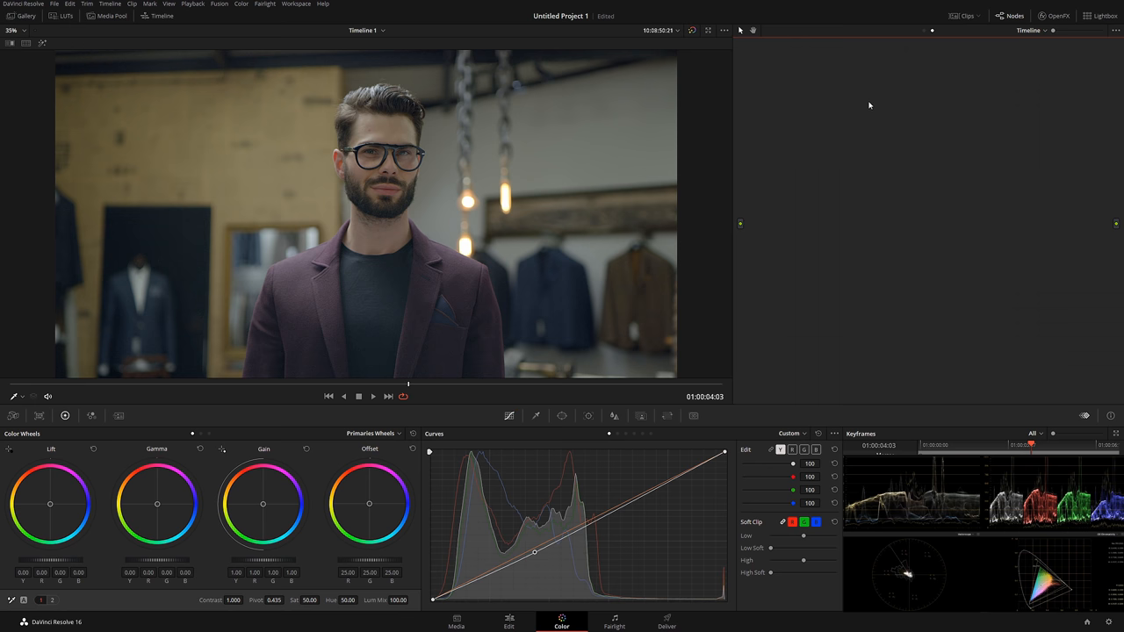
Step: Apply the Origami False Colors LUT to the timeline node to preview it
right_click(838, 137)
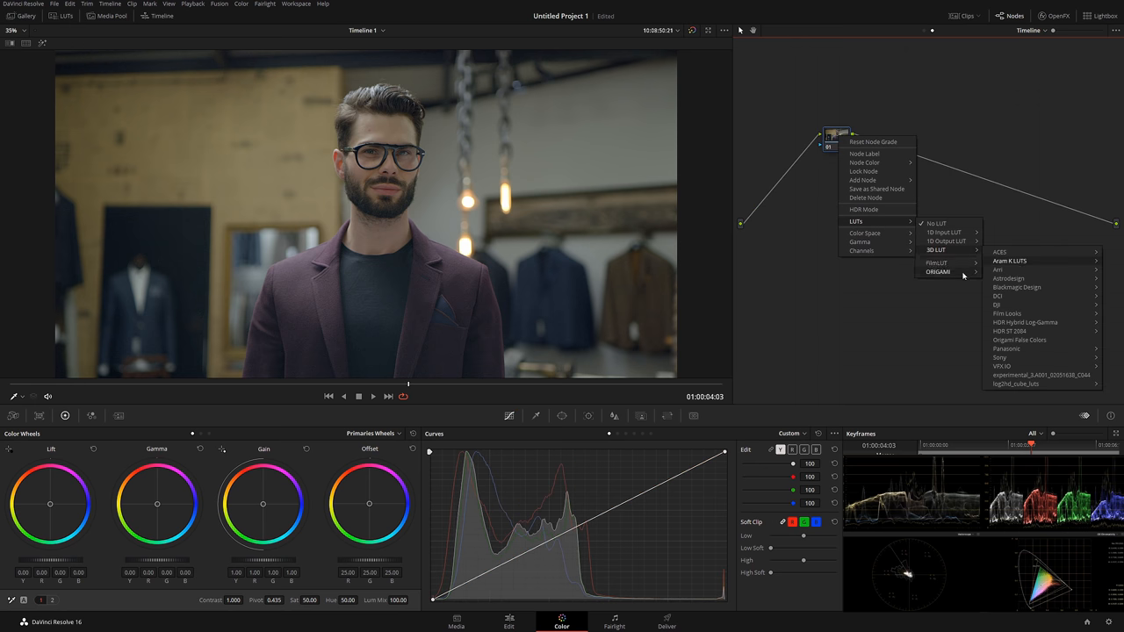
mouse_move(938, 271)
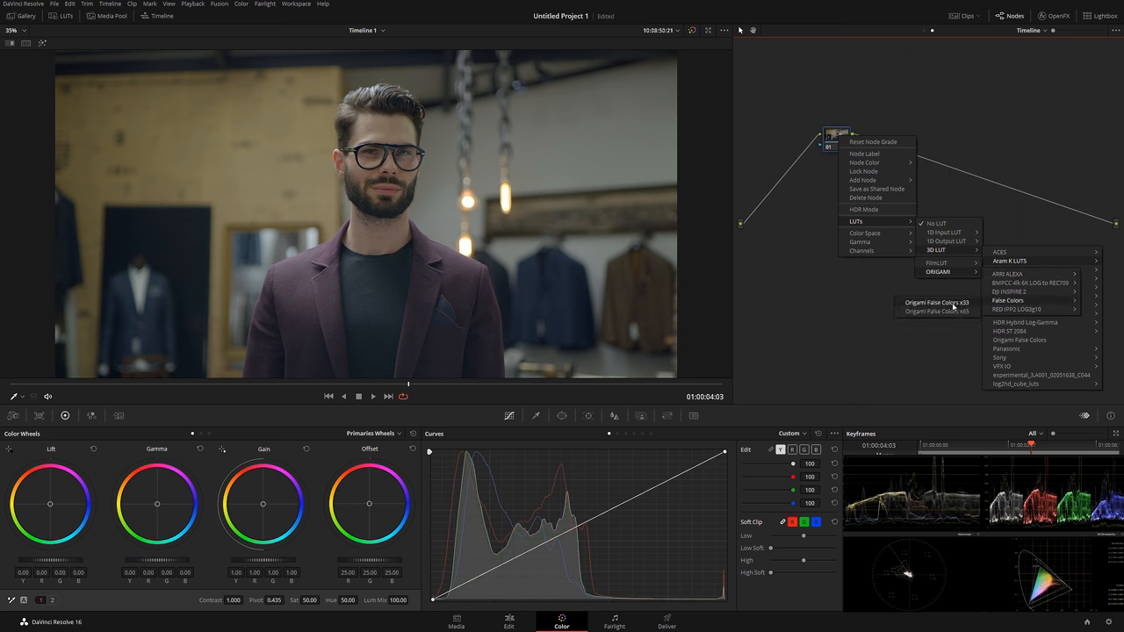
click(938, 302)
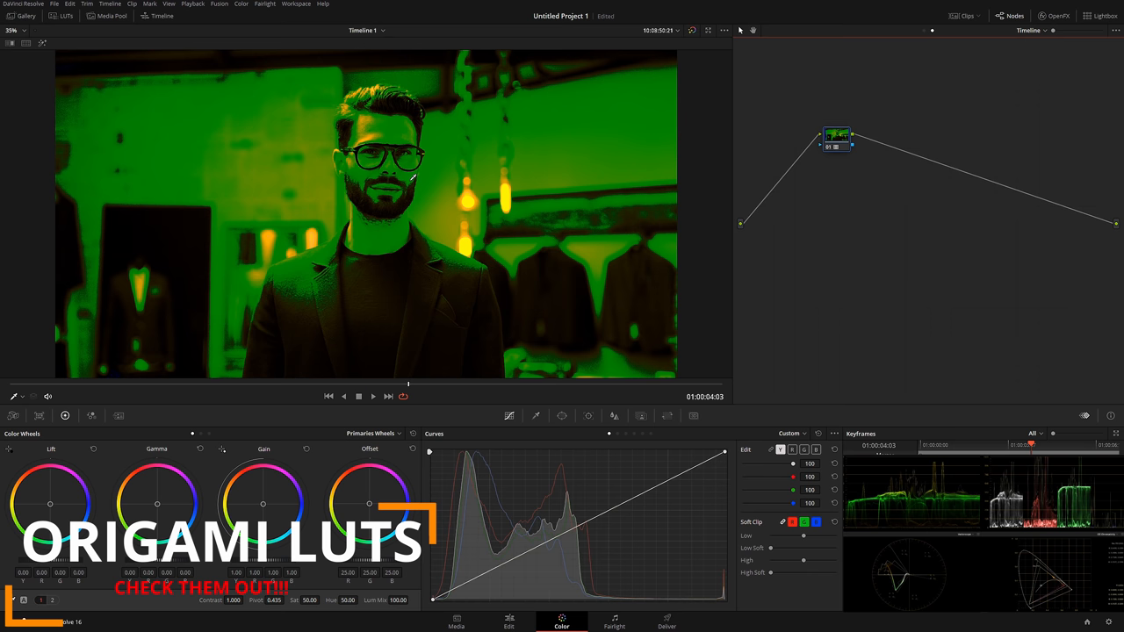
mouse_move(394, 137)
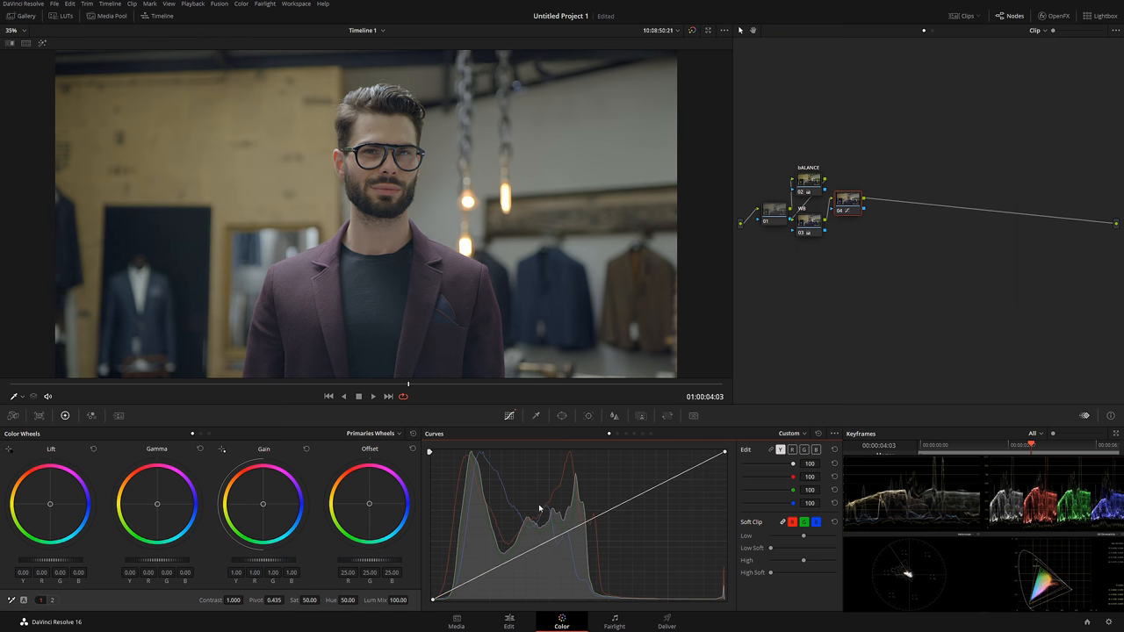
mouse_move(381, 123)
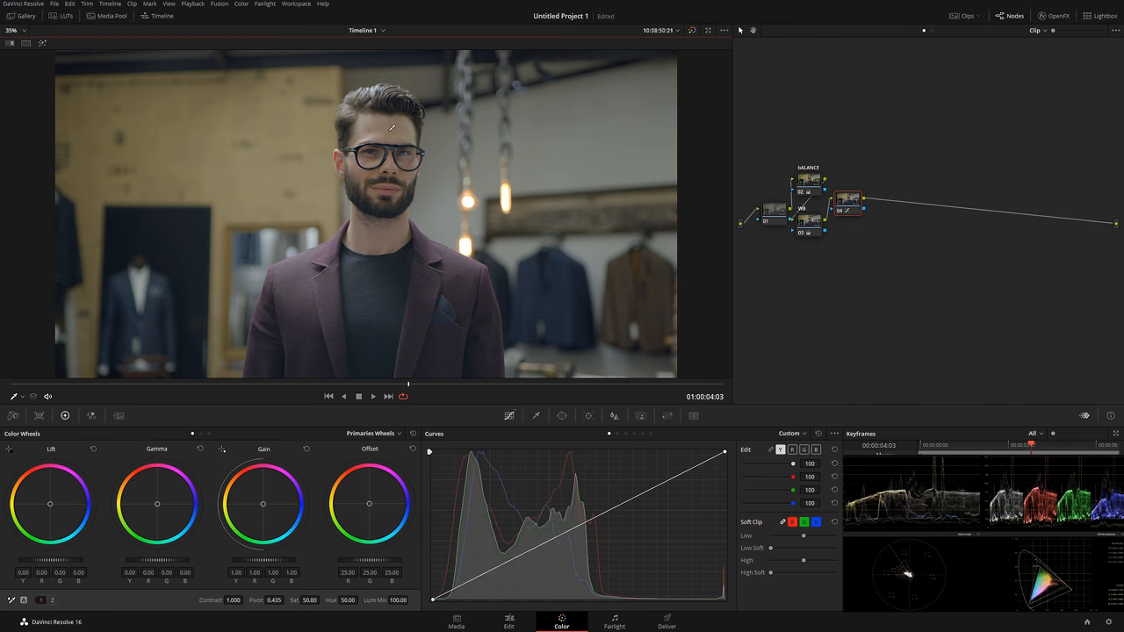
Step: Sample the man's face tone onto the custom curve and adjust that point
click(566, 536)
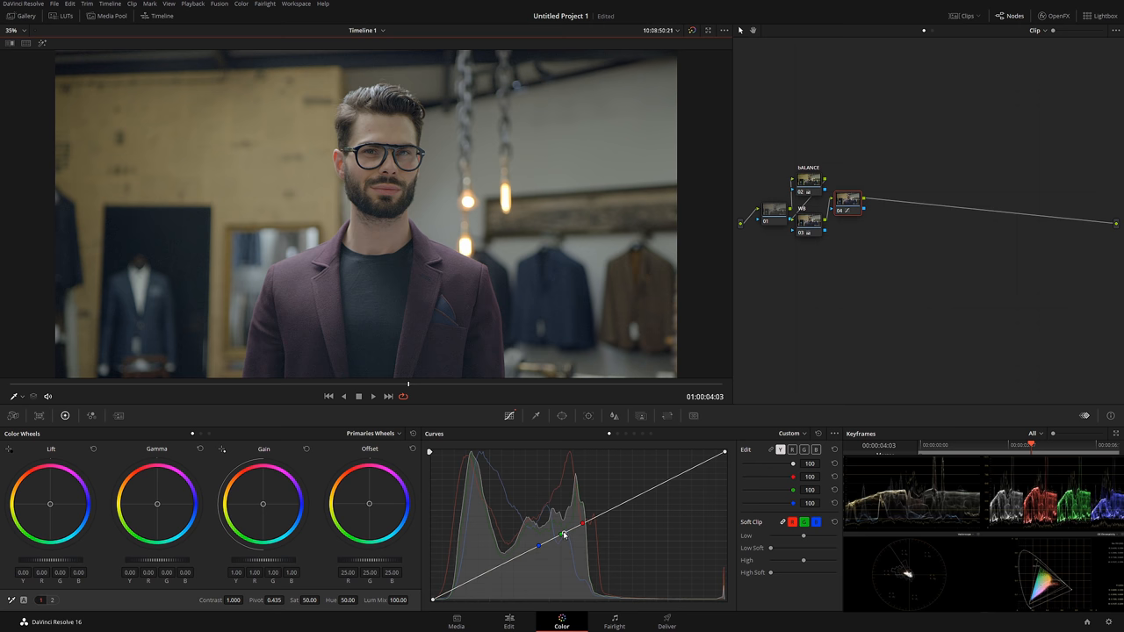
drag(566, 534, 565, 541)
text(luma)
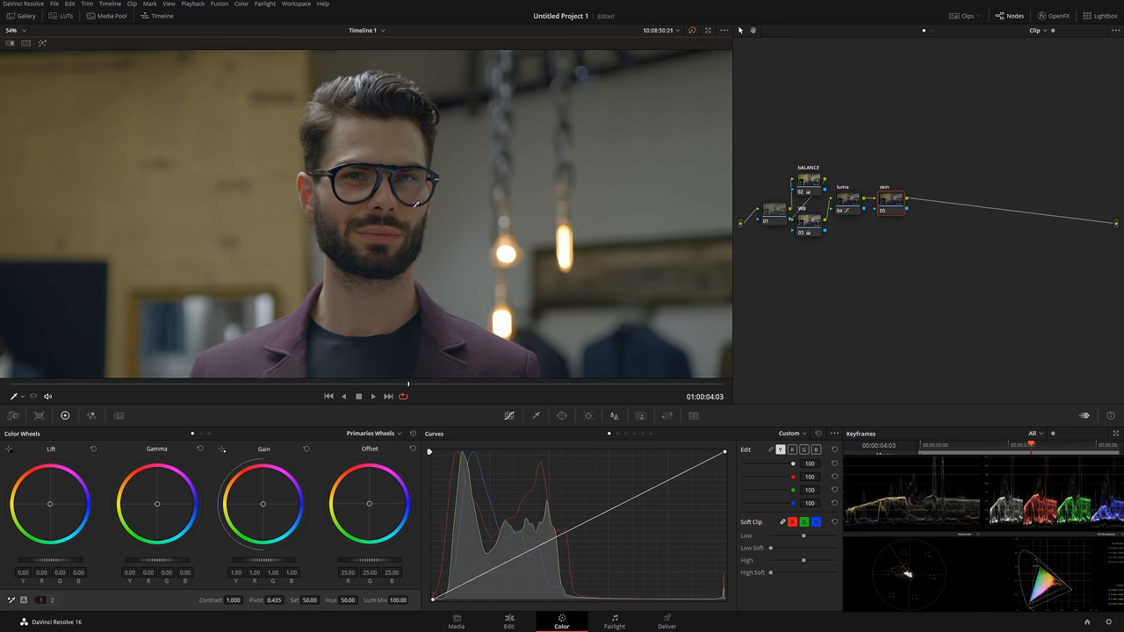
Step: Show the HSL qualifier controls for the newest node
click(536, 415)
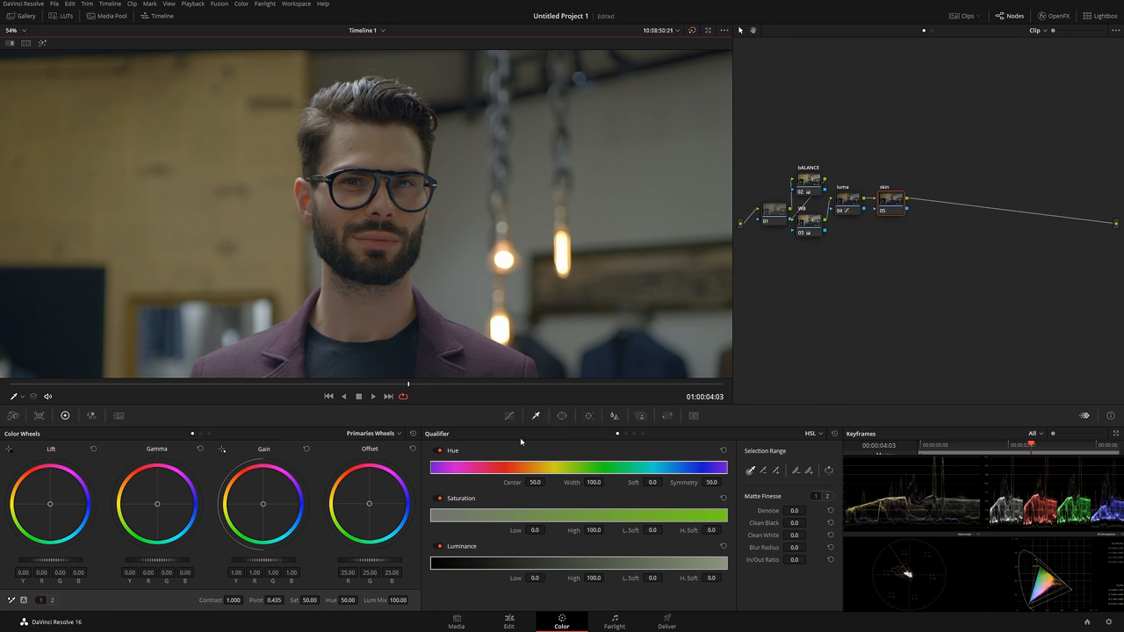
mouse_move(394, 302)
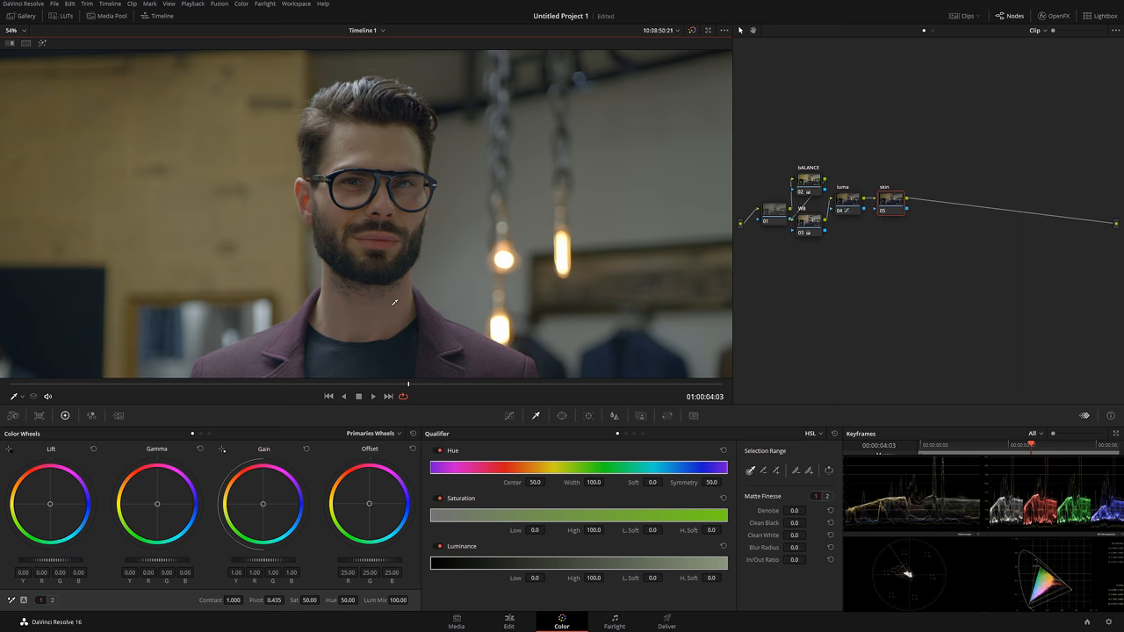
mouse_move(54, 49)
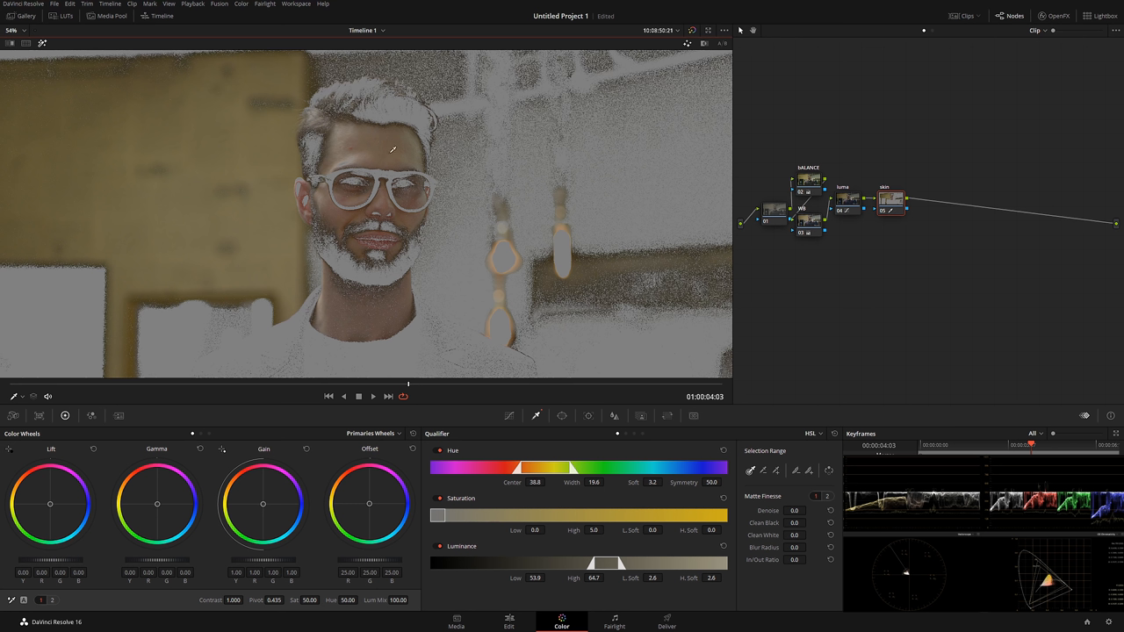
Step: Build the qualifier selection from the man's face and refine its HSL range
drag(594, 481, 598, 481)
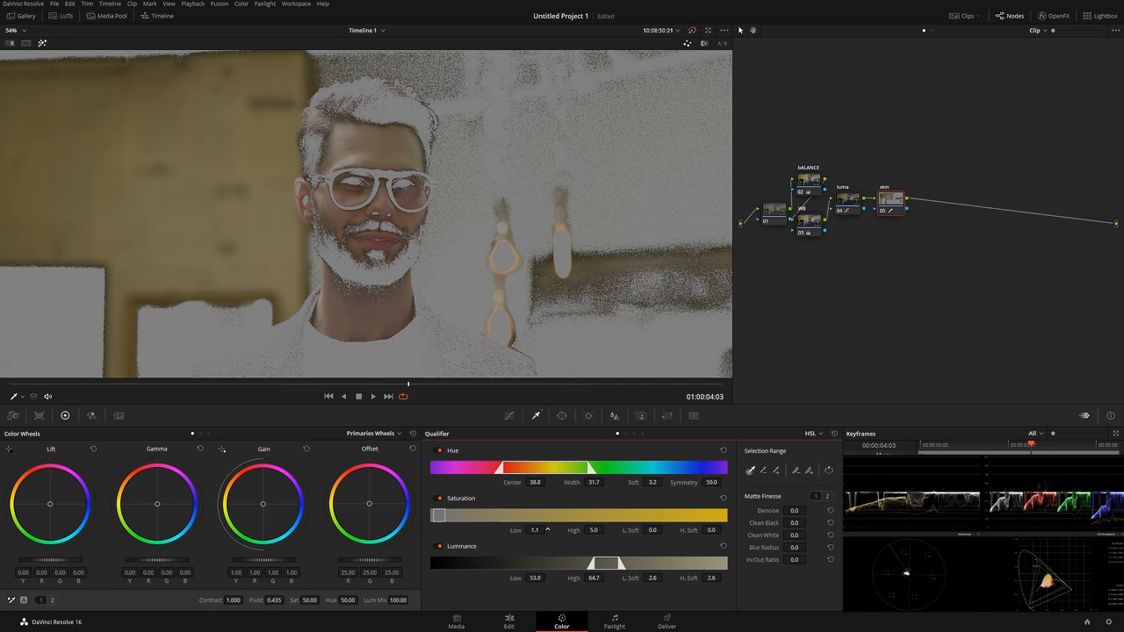
click(548, 531)
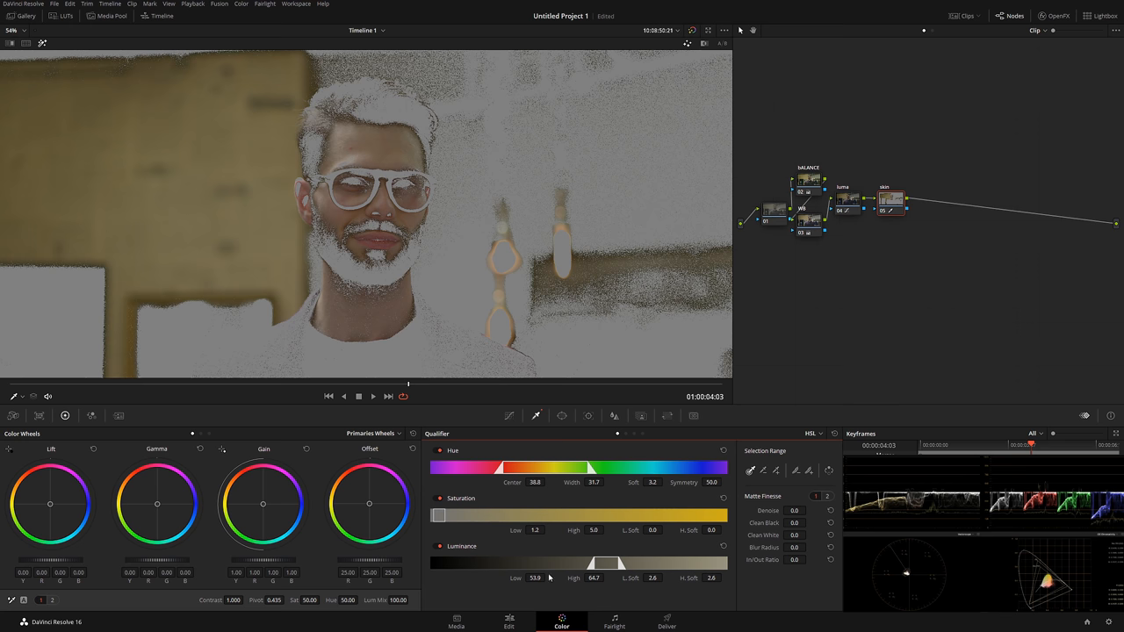
drag(534, 578, 541, 578)
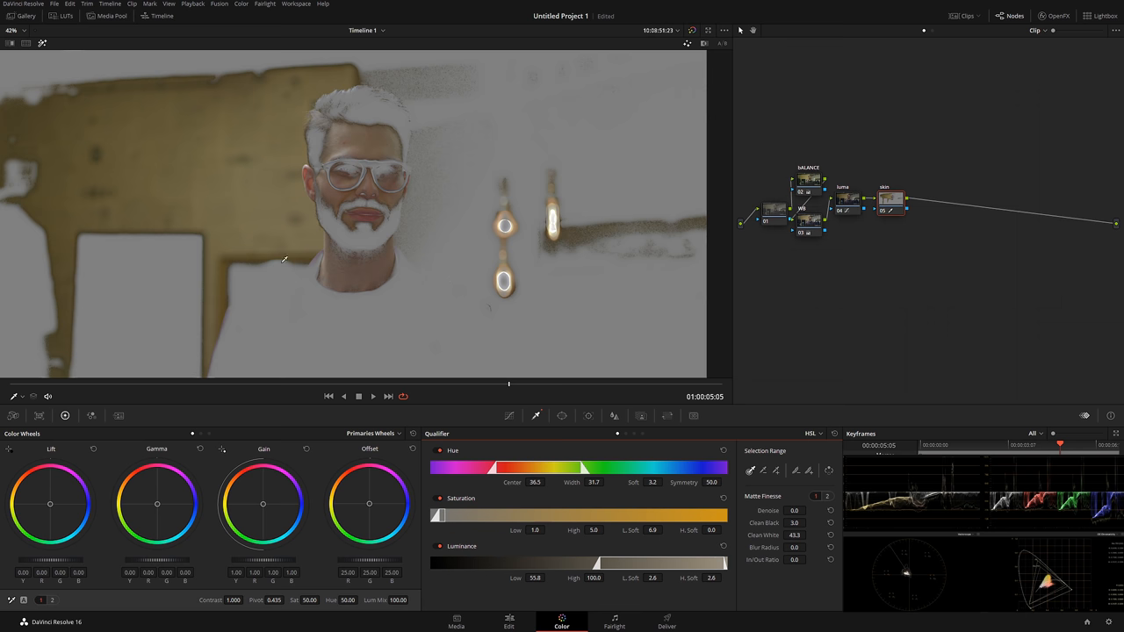
mouse_move(373, 249)
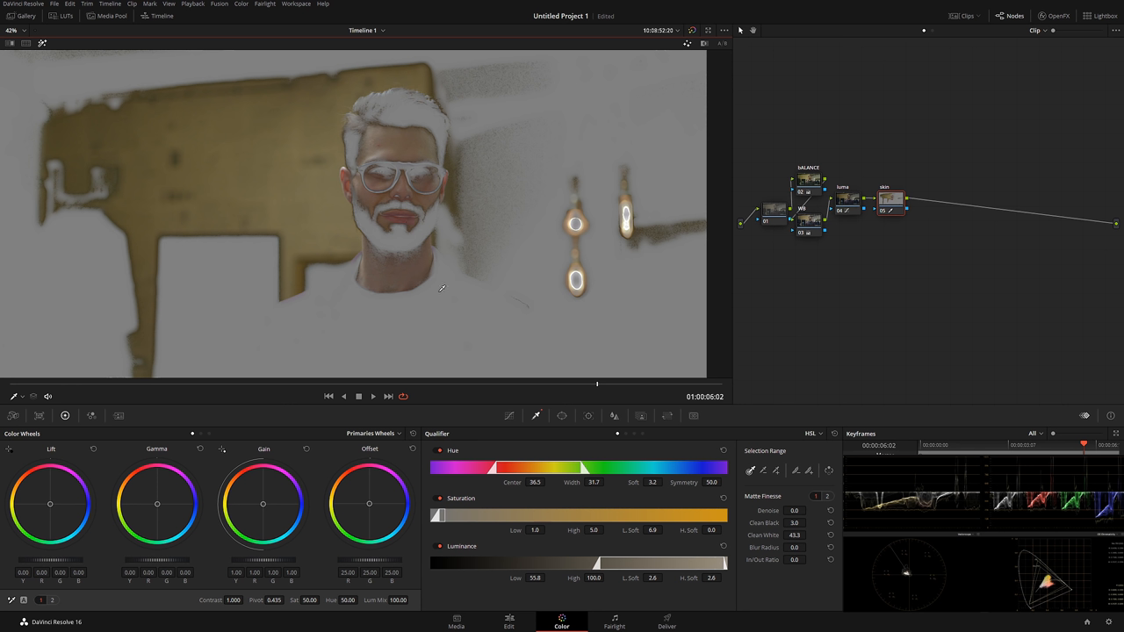
mouse_move(432, 232)
text(look)
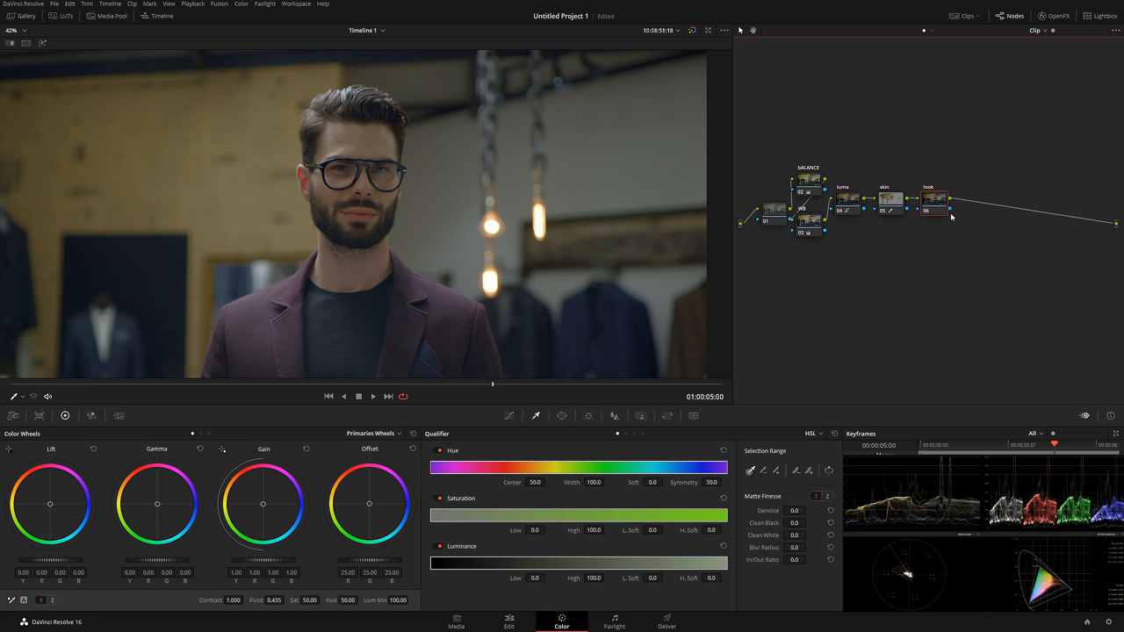
Step: Place the newest node at the end of the chain and show its custom curves
drag(933, 209, 945, 200)
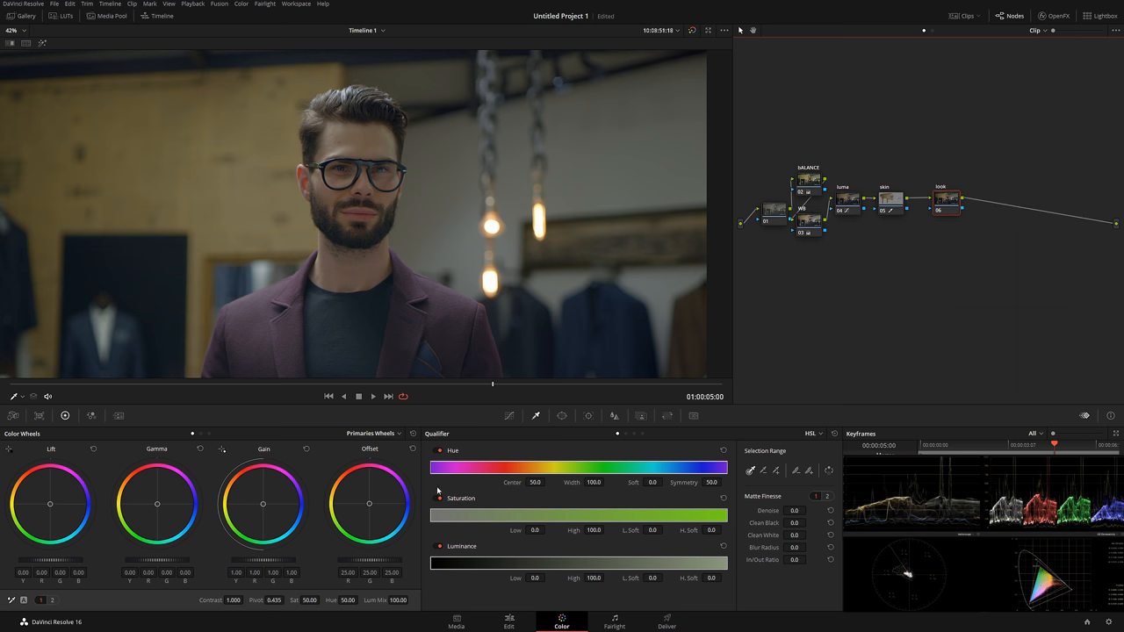
click(509, 415)
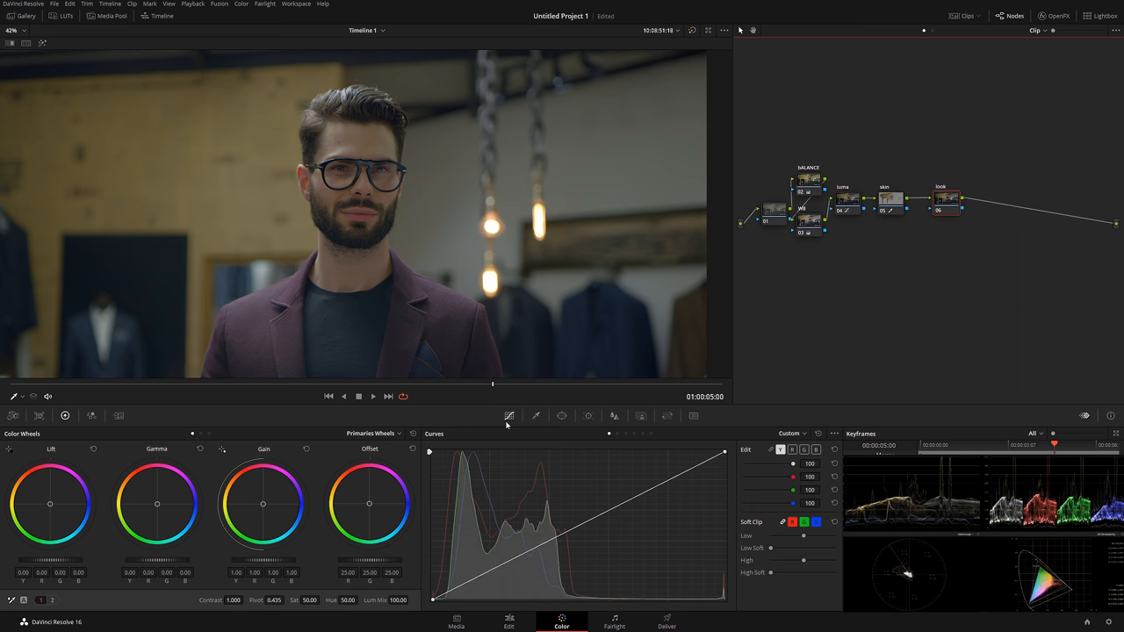
Step: Unlink the curve channels and shape the R, G and B curves for a blue-teal cast
click(390, 432)
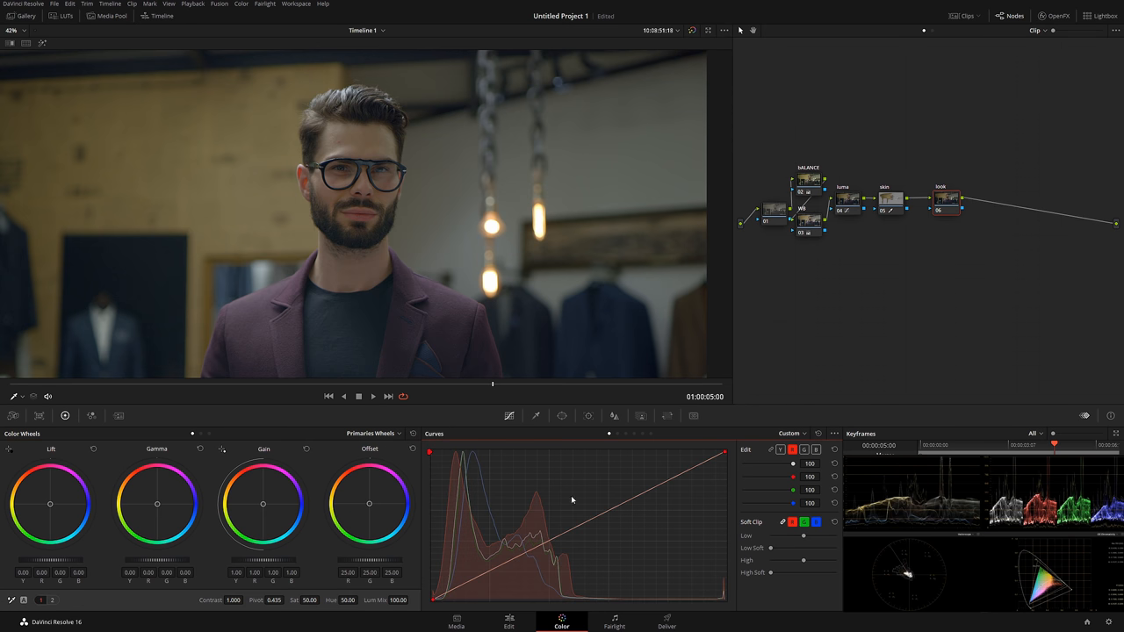
mouse_move(470, 353)
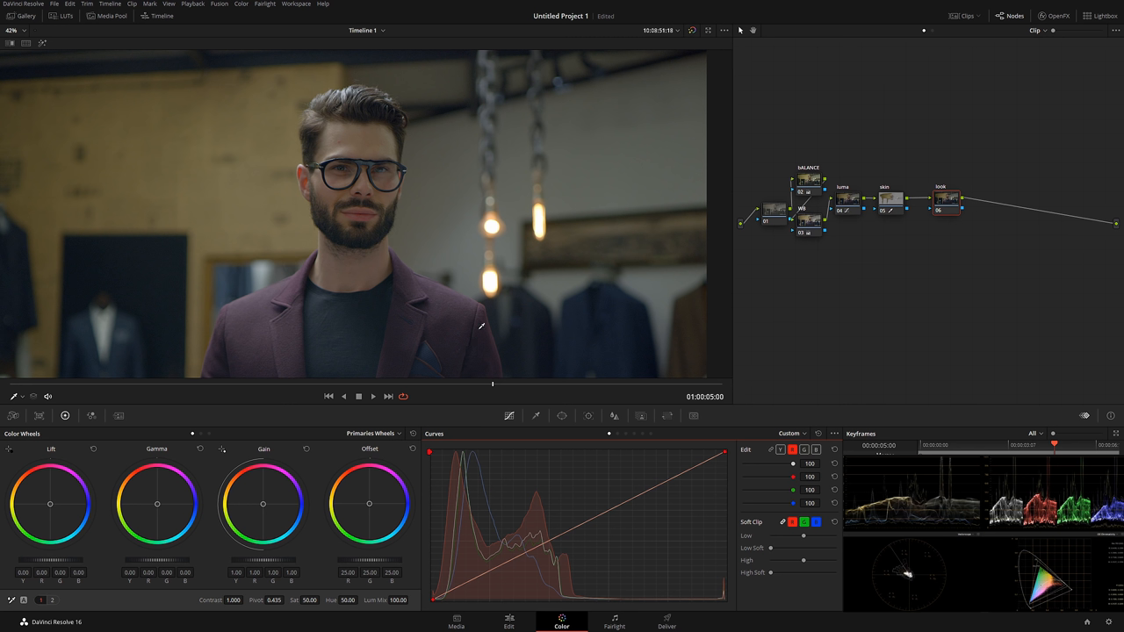
mouse_move(478, 335)
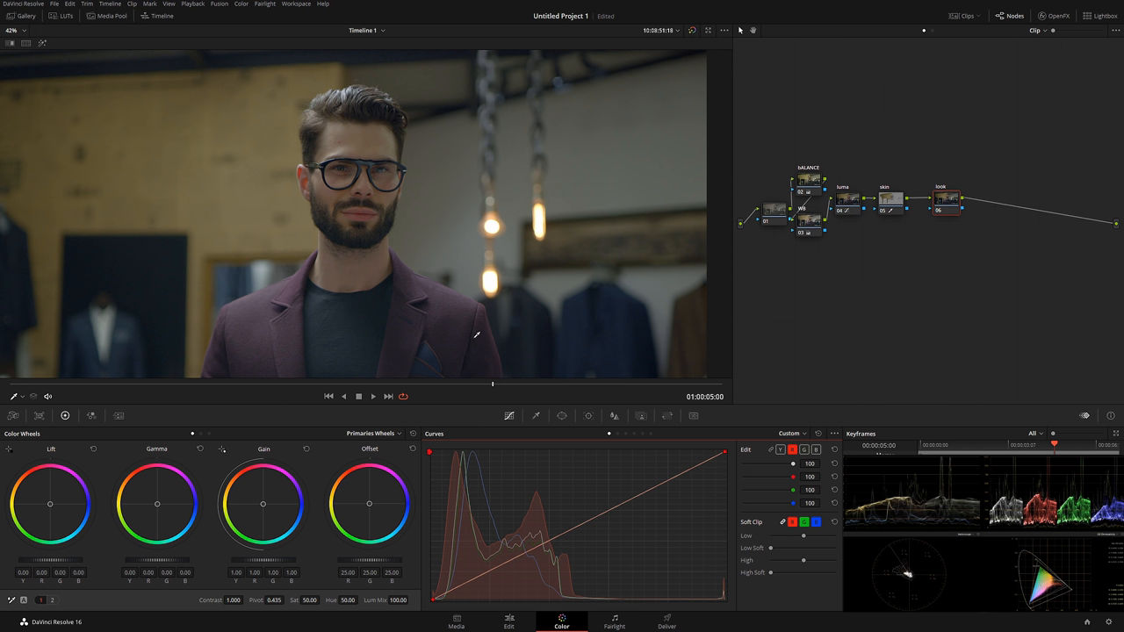
mouse_move(461, 283)
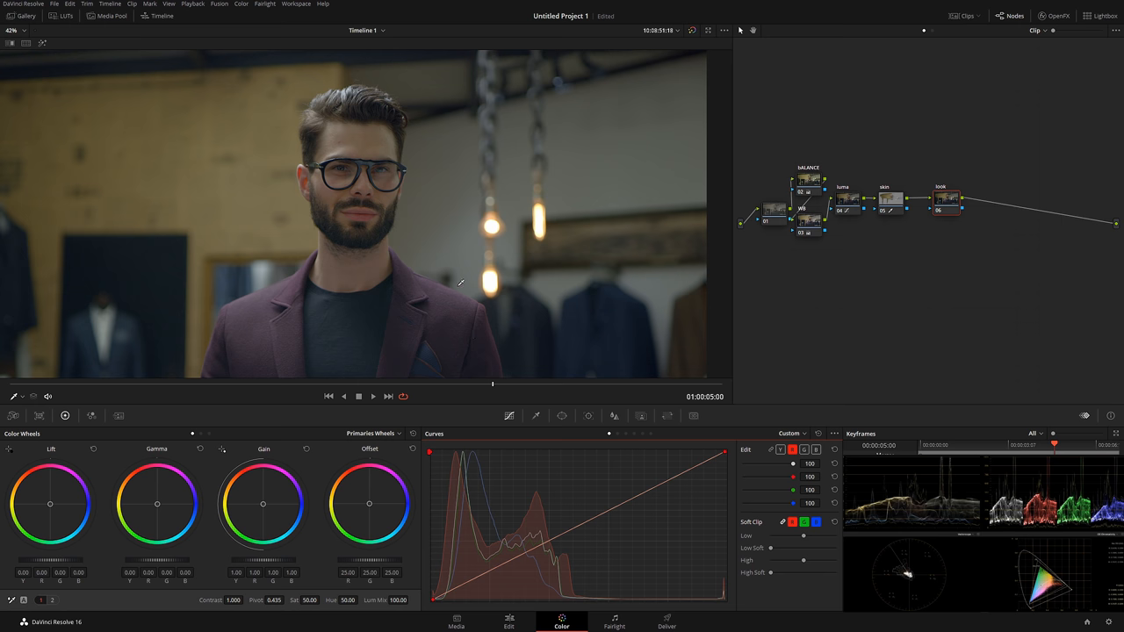
mouse_move(446, 318)
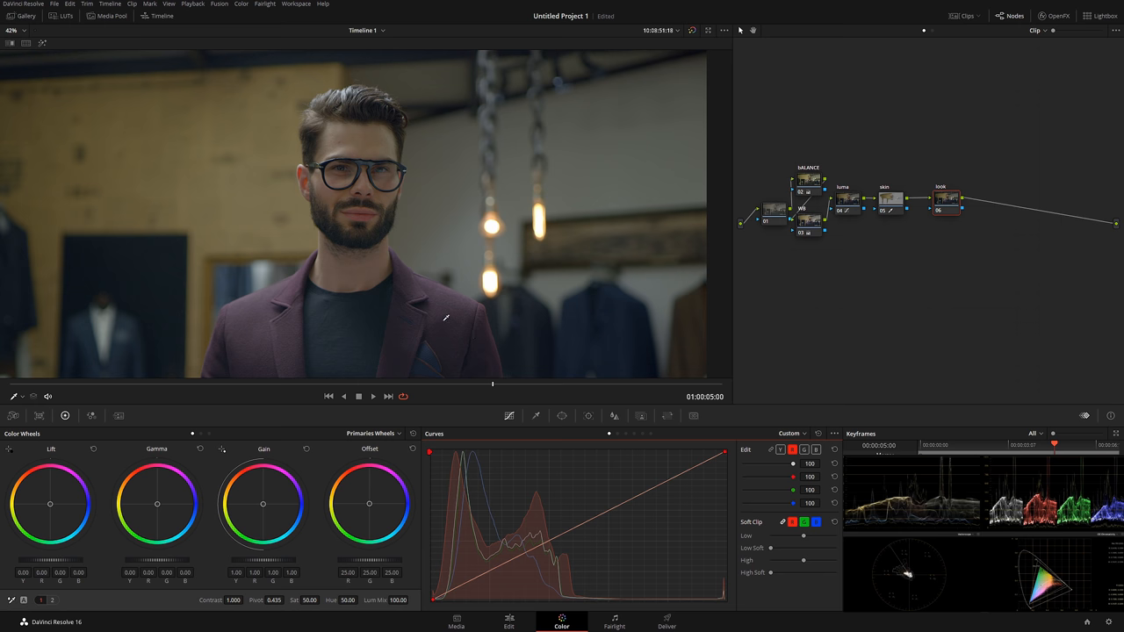
click(530, 551)
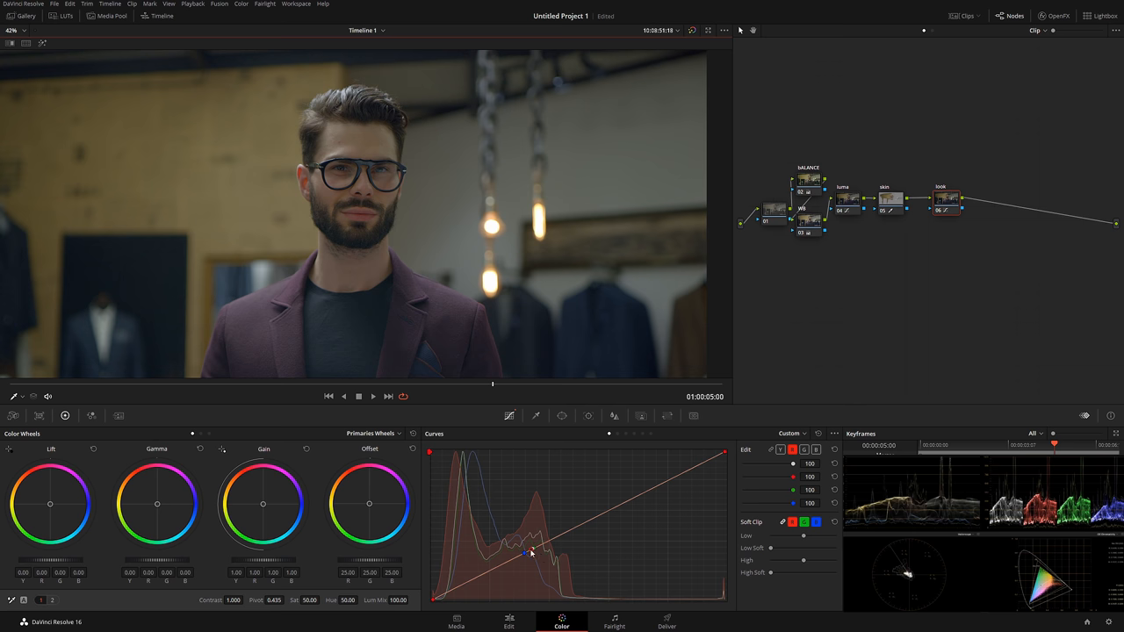
mouse_move(439, 184)
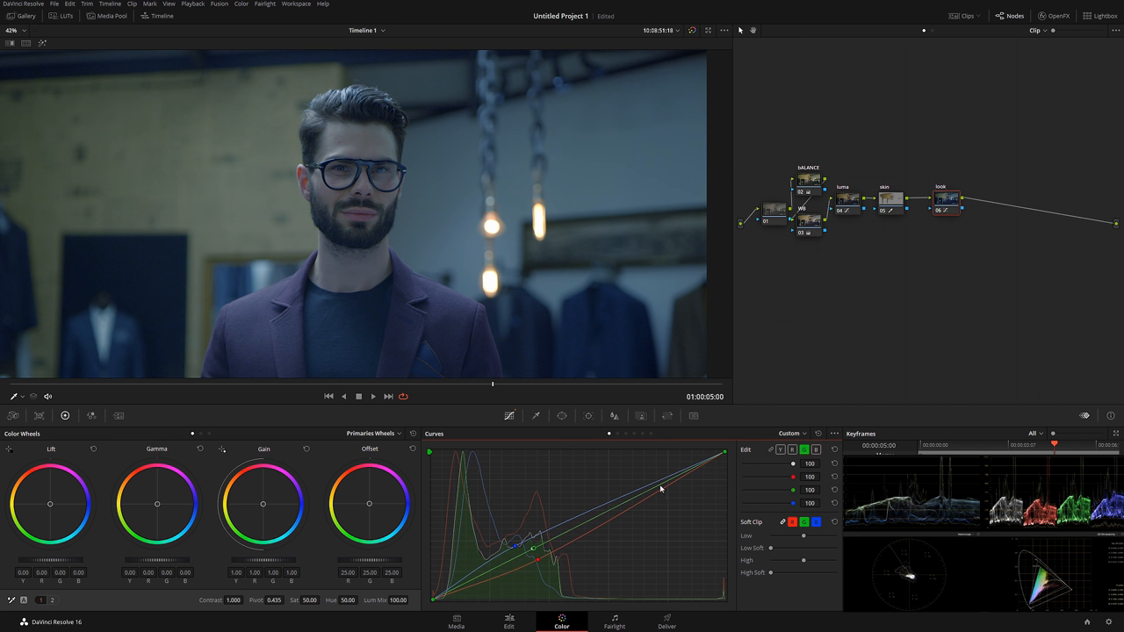
Step: Scrub back to 01:00:04:00 to review the cool blue-tinted grade
drag(661, 488, 643, 470)
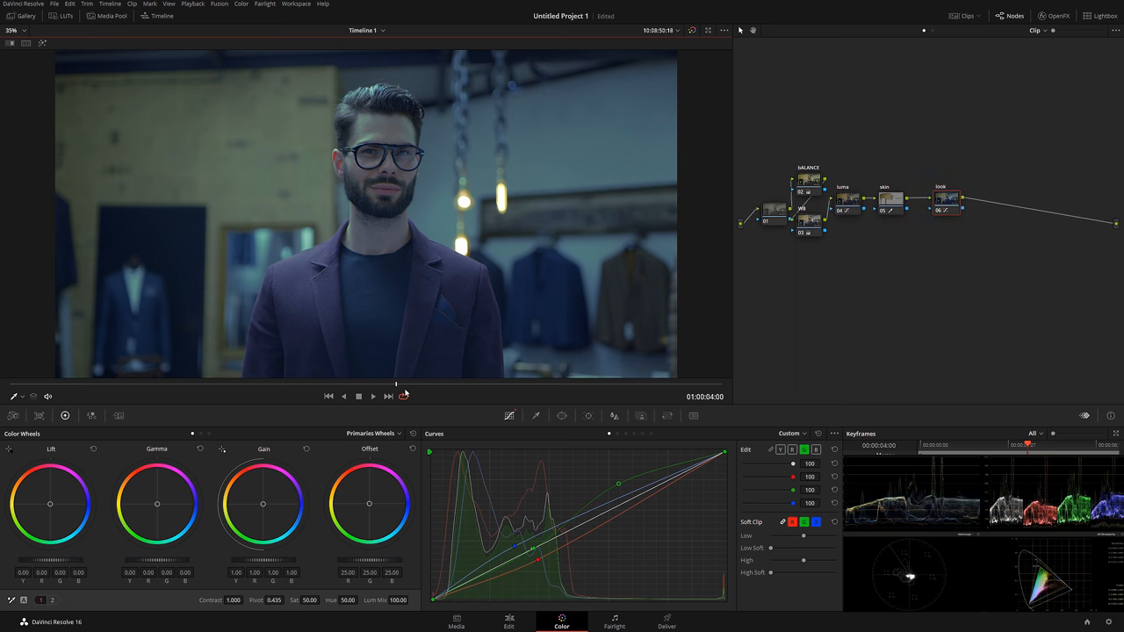
mouse_move(952, 220)
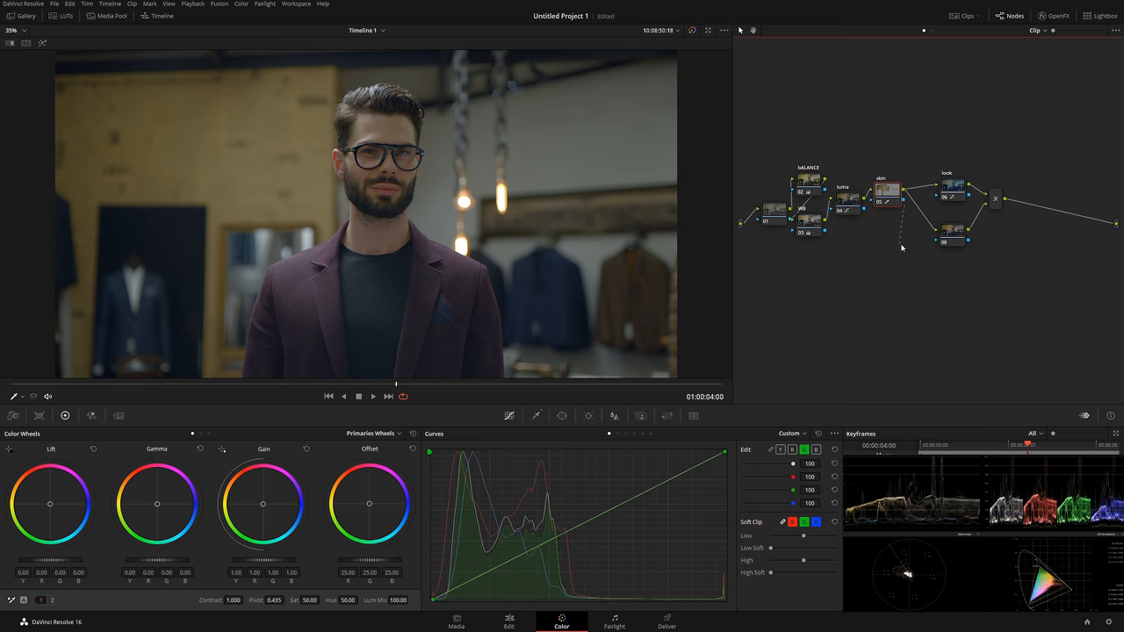
mouse_move(927, 245)
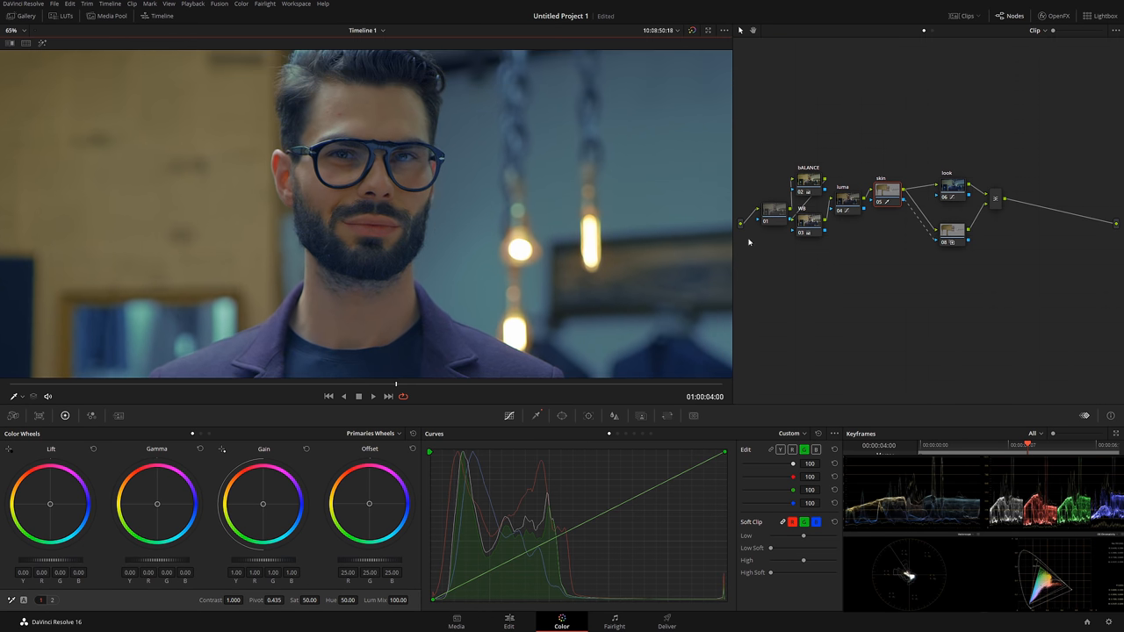
mouse_move(959, 237)
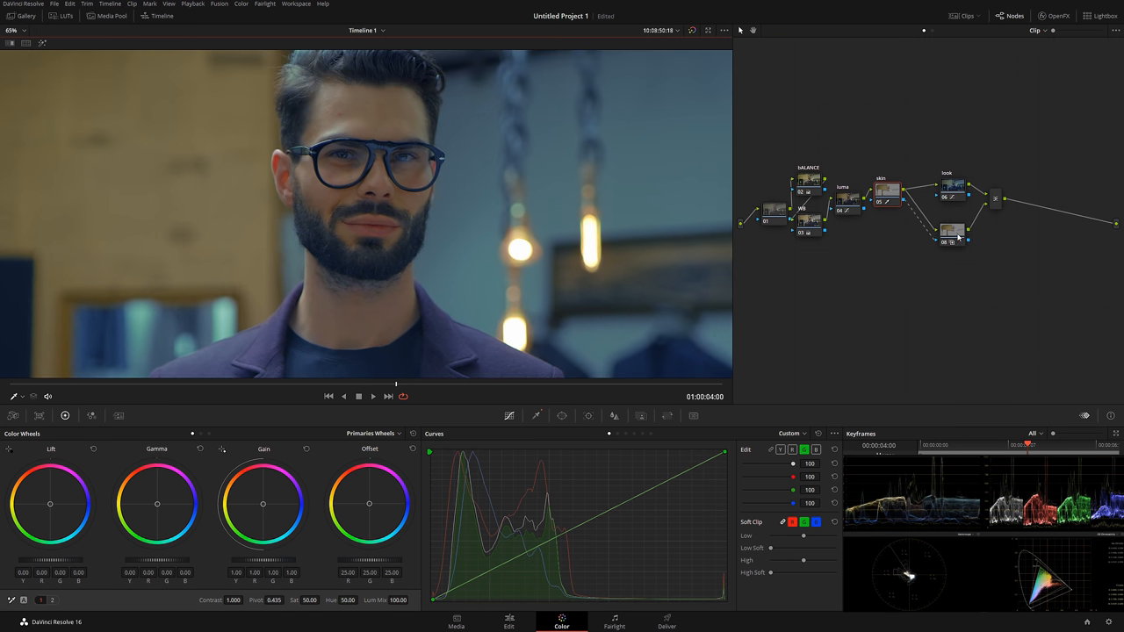
mouse_move(392, 201)
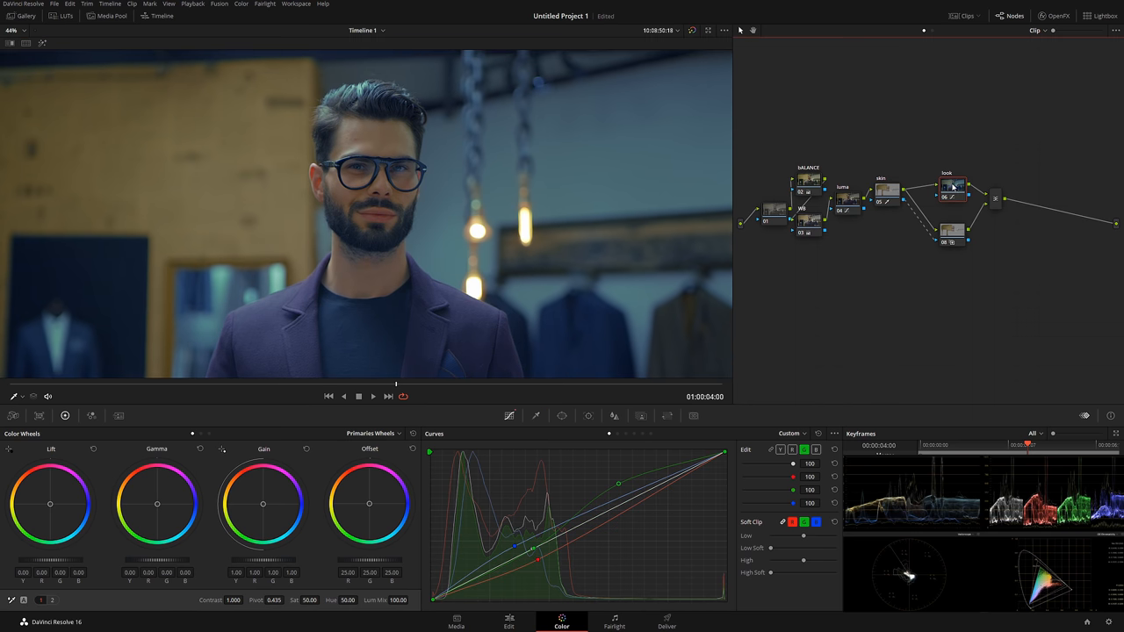
click(641, 415)
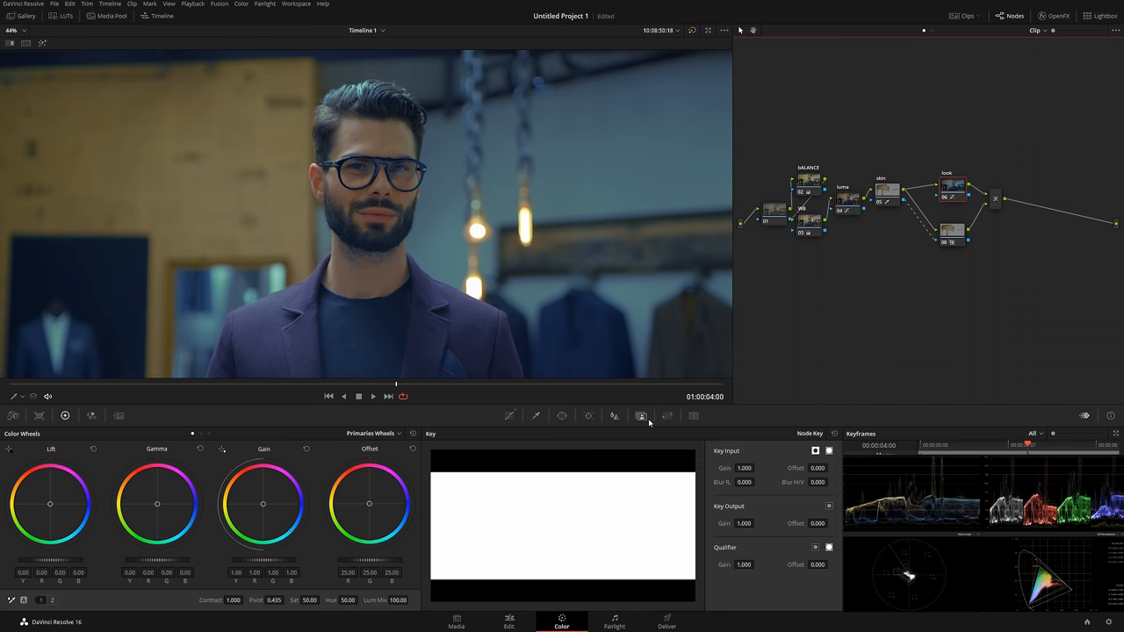
mouse_move(647, 421)
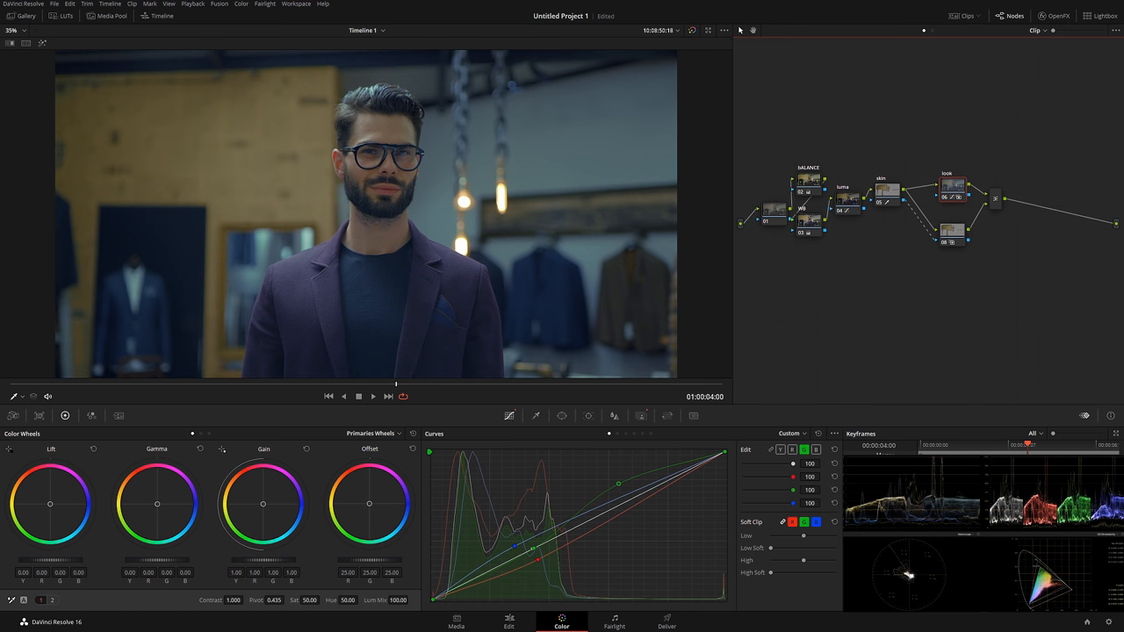
mouse_move(453, 306)
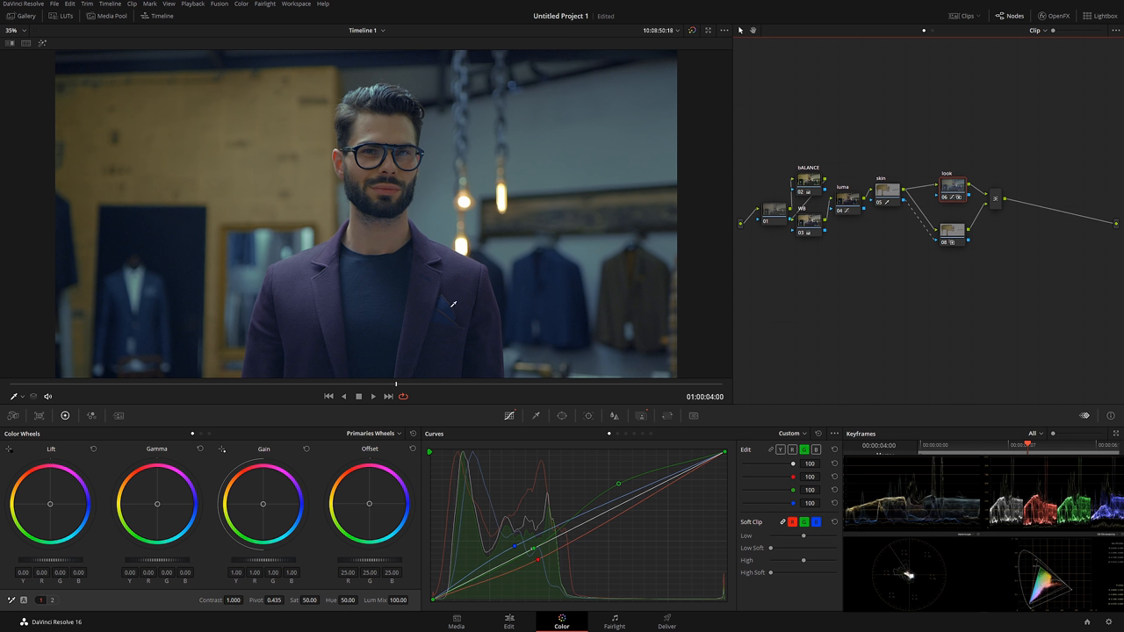
mouse_move(387, 360)
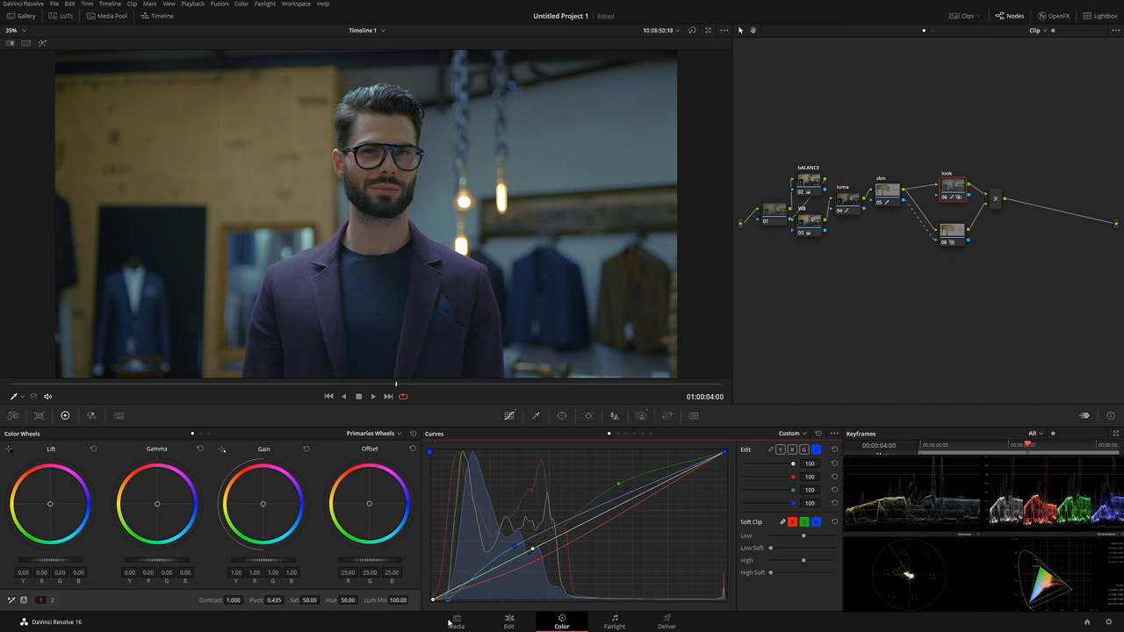
mouse_move(425, 620)
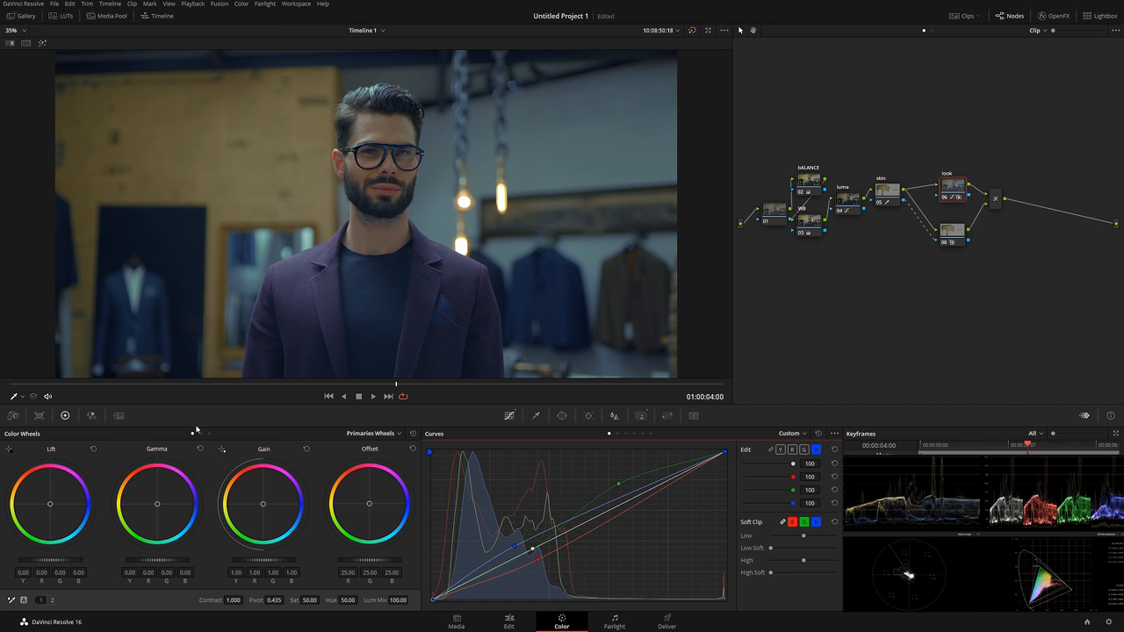
mouse_move(309, 365)
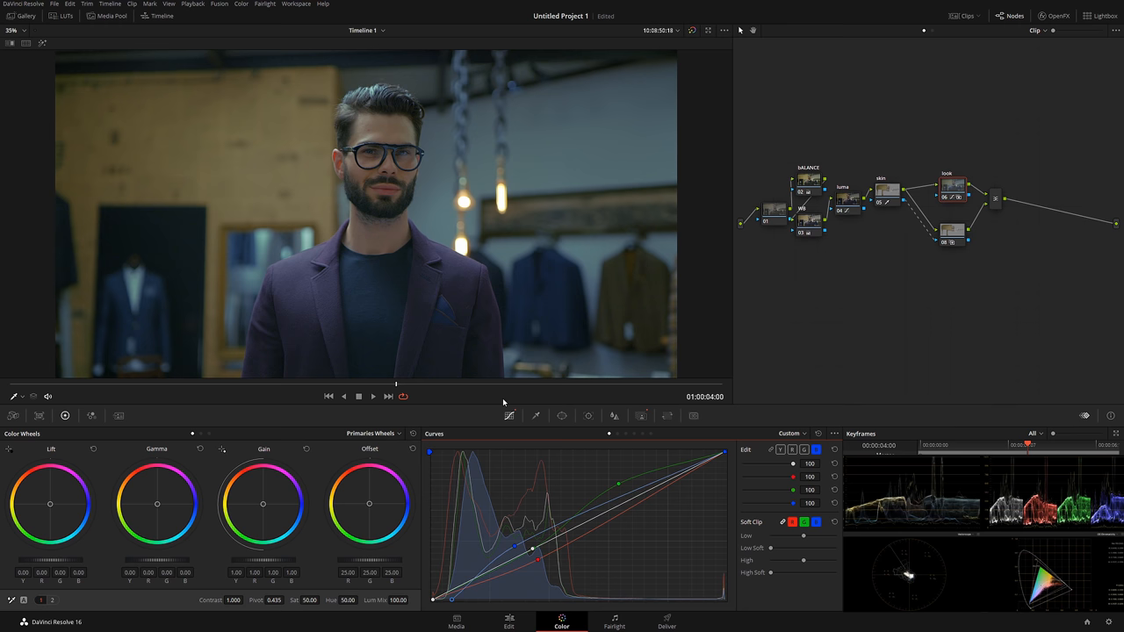
mouse_move(418, 362)
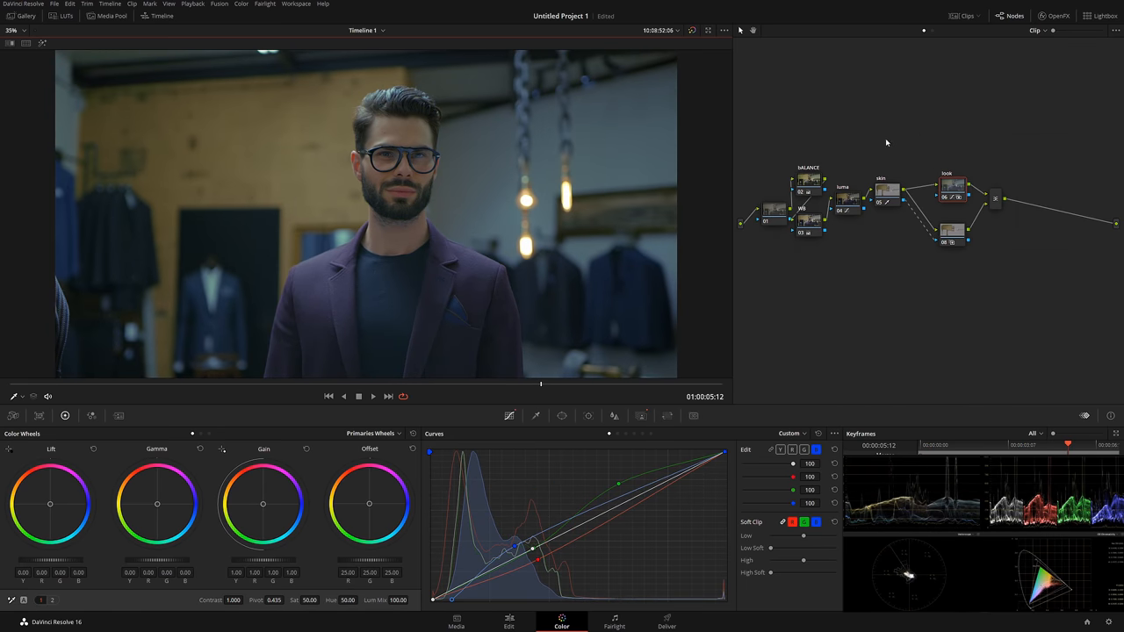
Step: Add a new serial node after the last node in the node tree
right_click(952, 232)
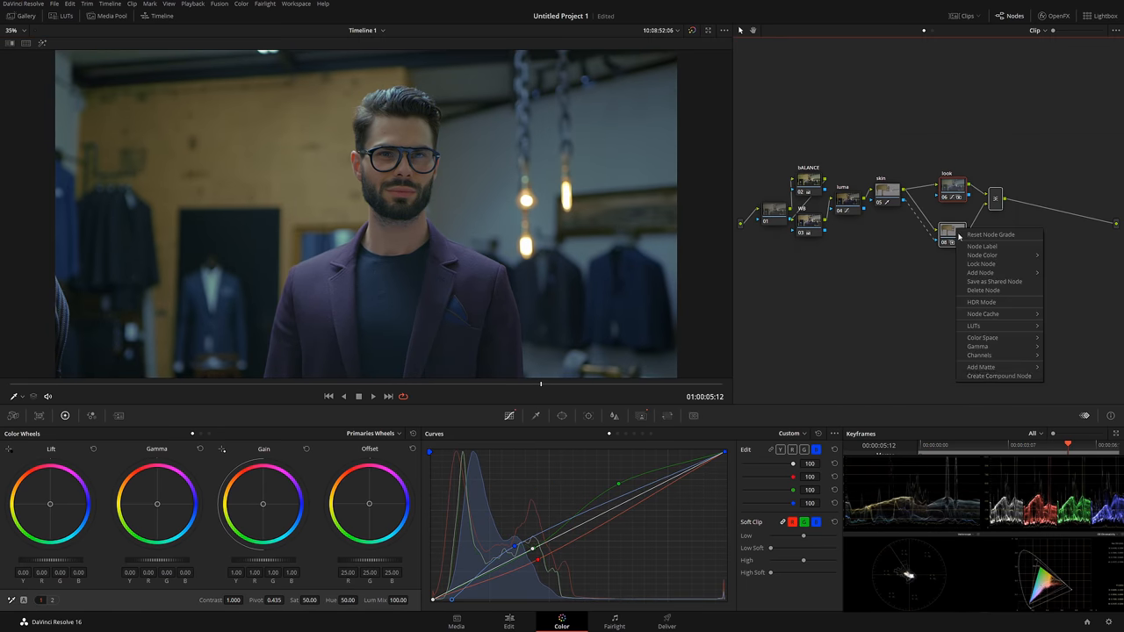
click(998, 376)
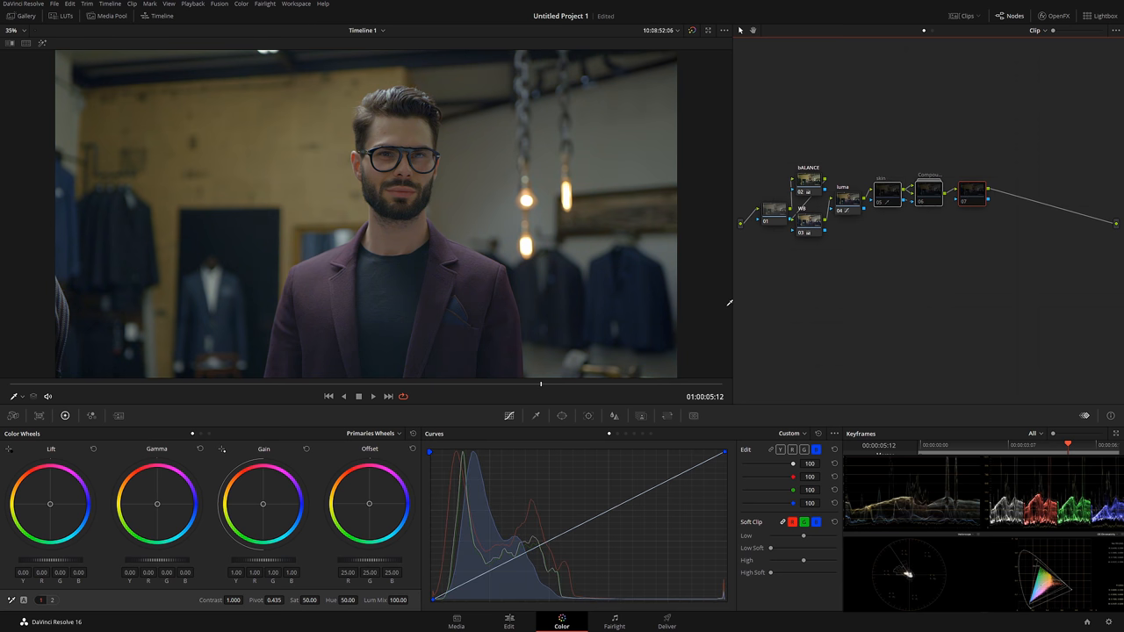
mouse_move(562, 221)
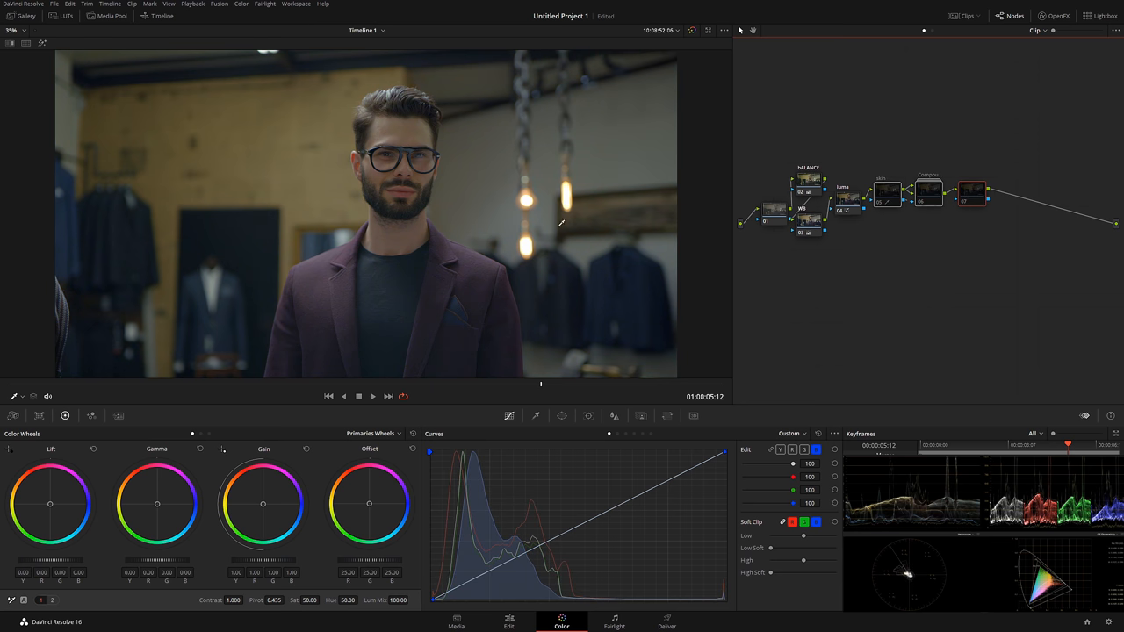
mouse_move(338, 365)
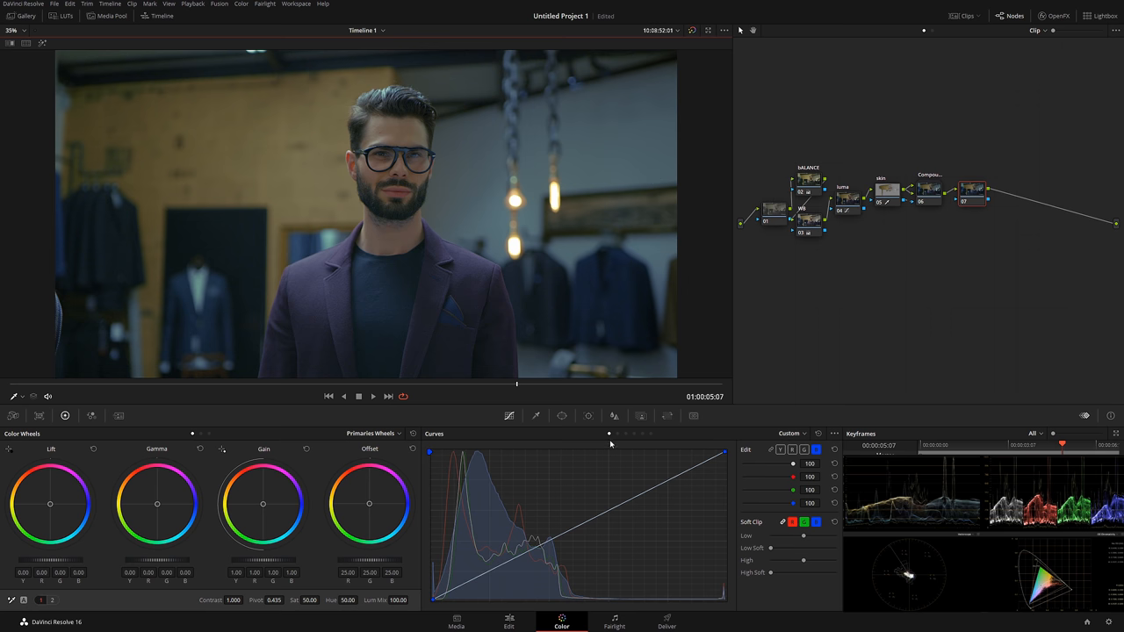
mouse_move(536, 418)
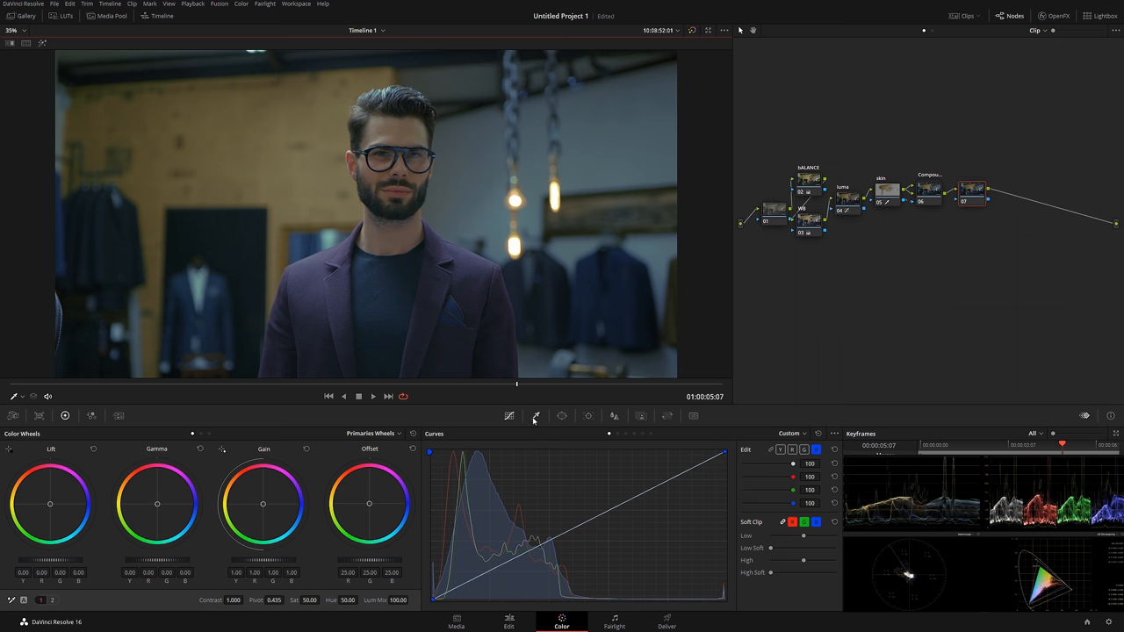
Step: Switch the Curves palette to the Hue Vs Lum curve
click(791, 432)
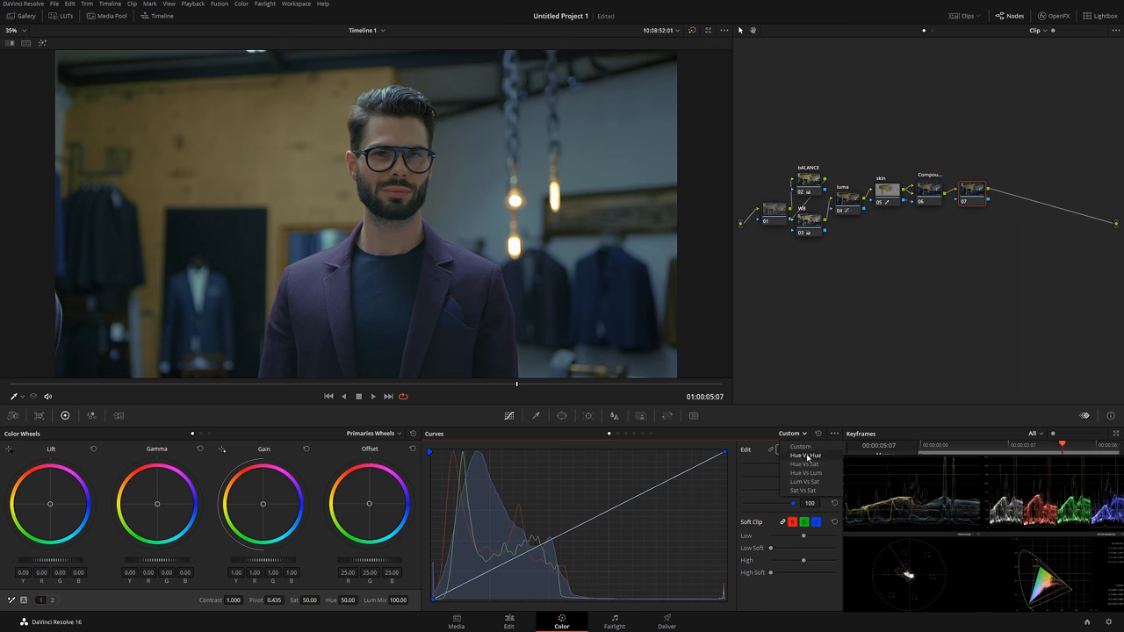
click(805, 464)
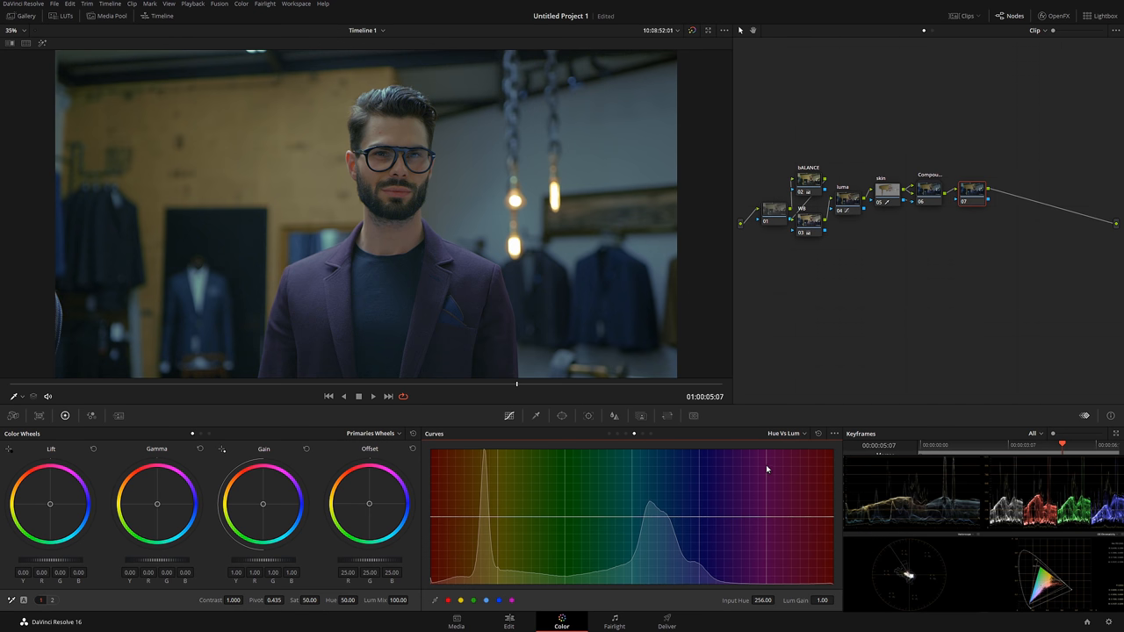
mouse_move(766, 462)
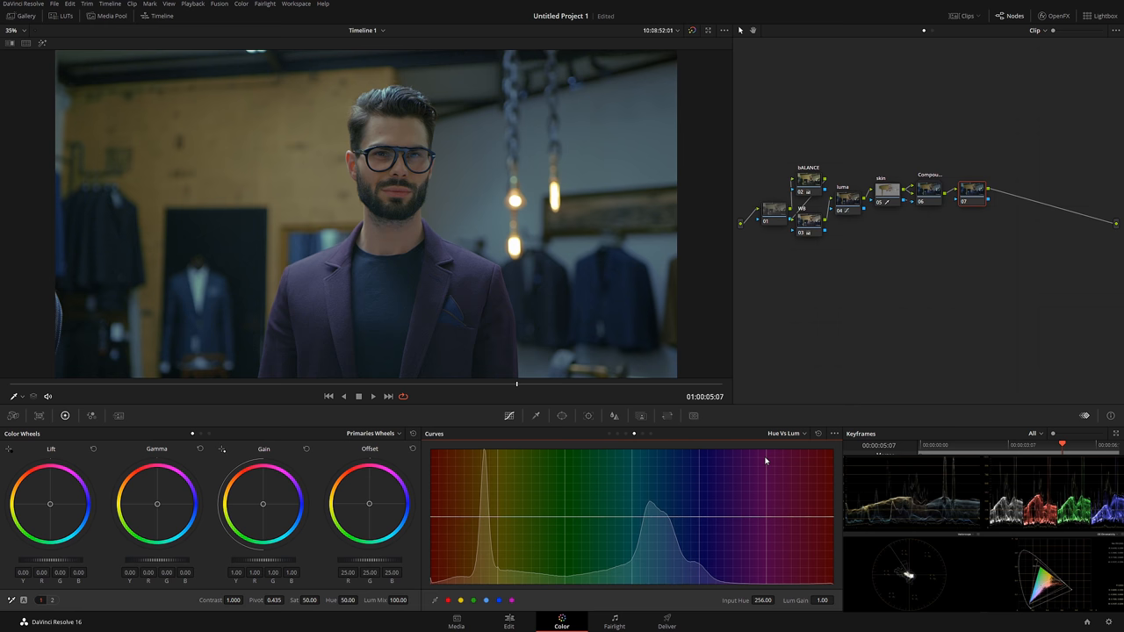
mouse_move(481, 170)
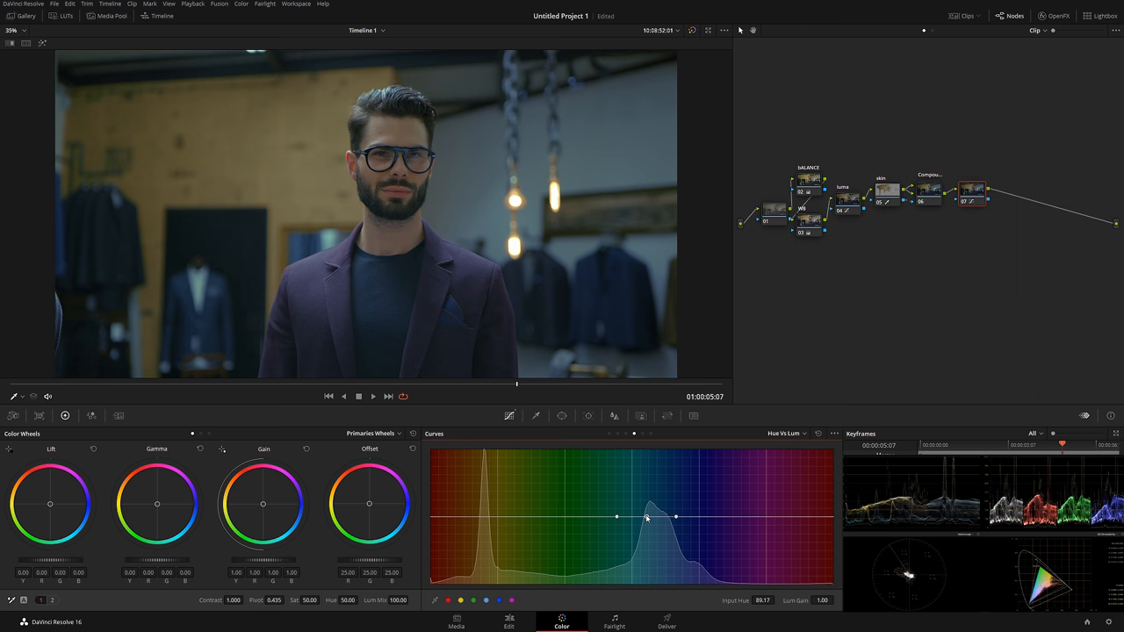
Step: Shape a dip in the Hue Vs Lum curve that darkens the cyan-to-blue hues
drag(646, 518, 642, 502)
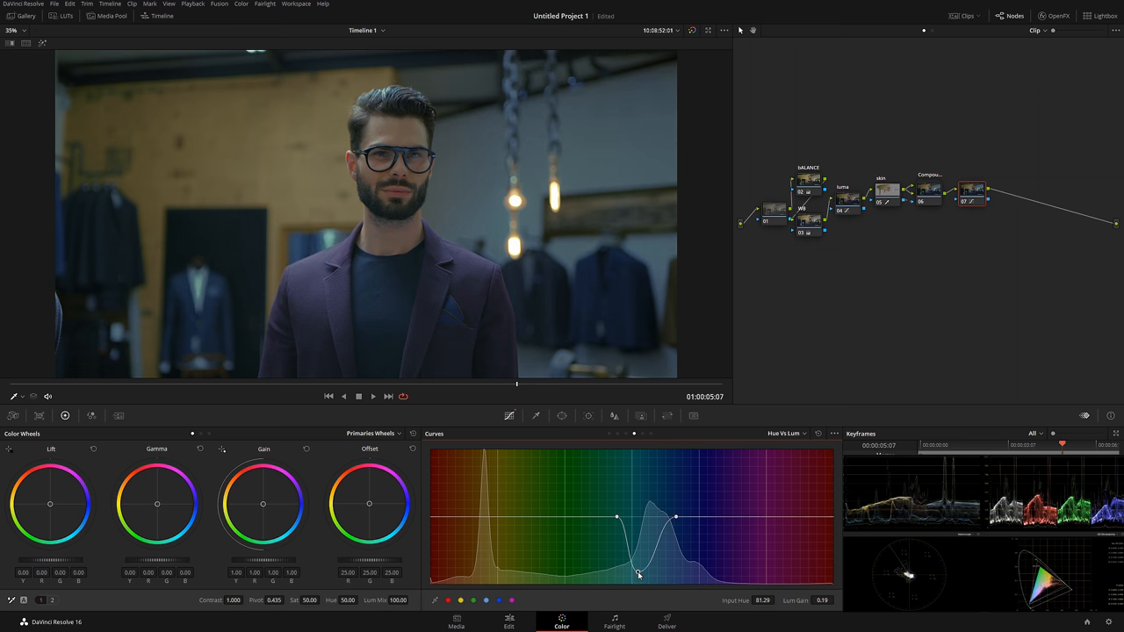
drag(676, 516, 709, 516)
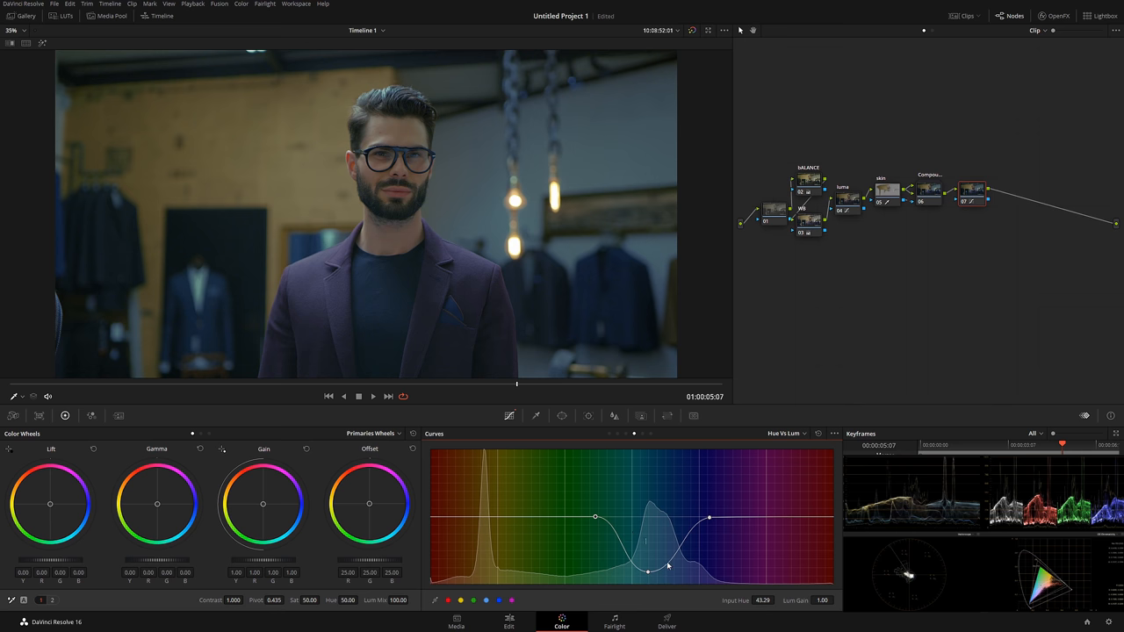
drag(646, 571, 653, 584)
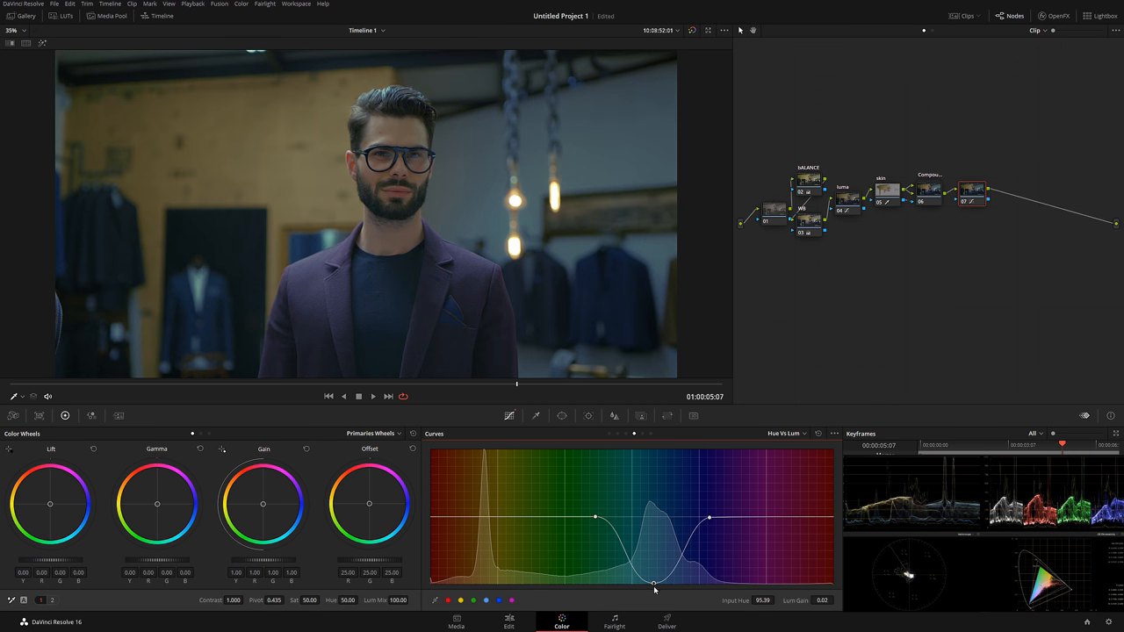
drag(653, 583, 655, 562)
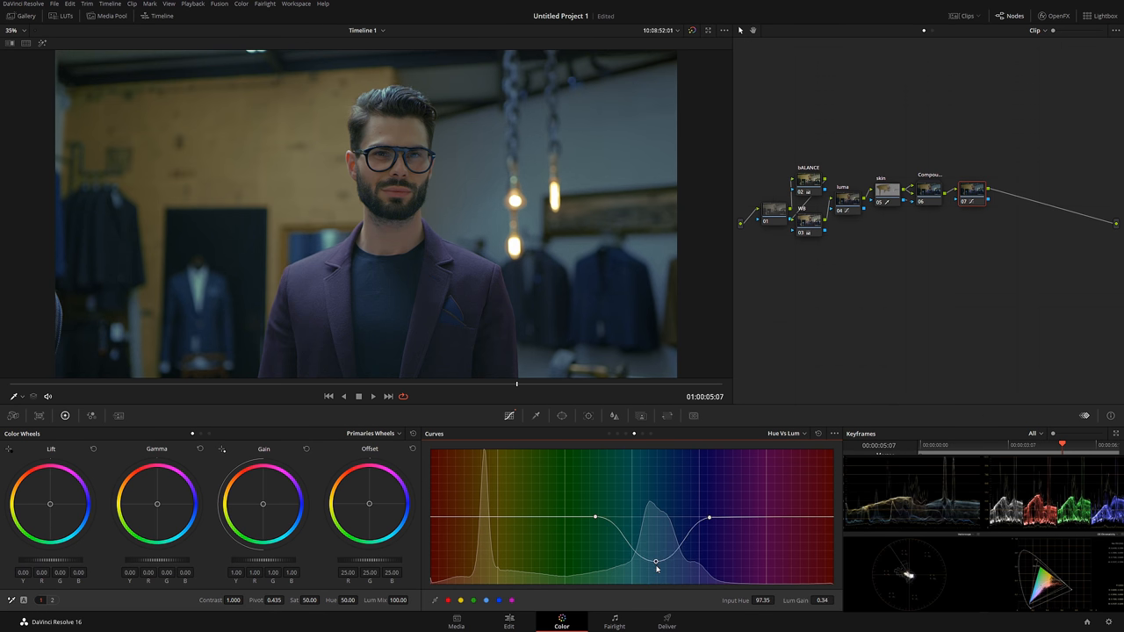
drag(653, 563, 657, 566)
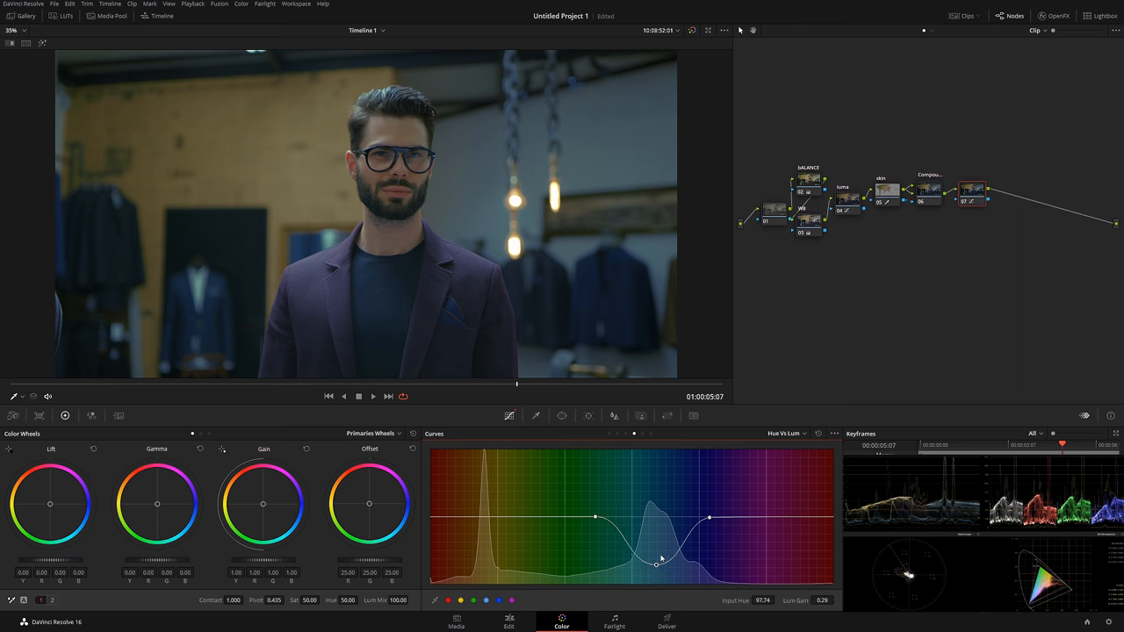
click(784, 432)
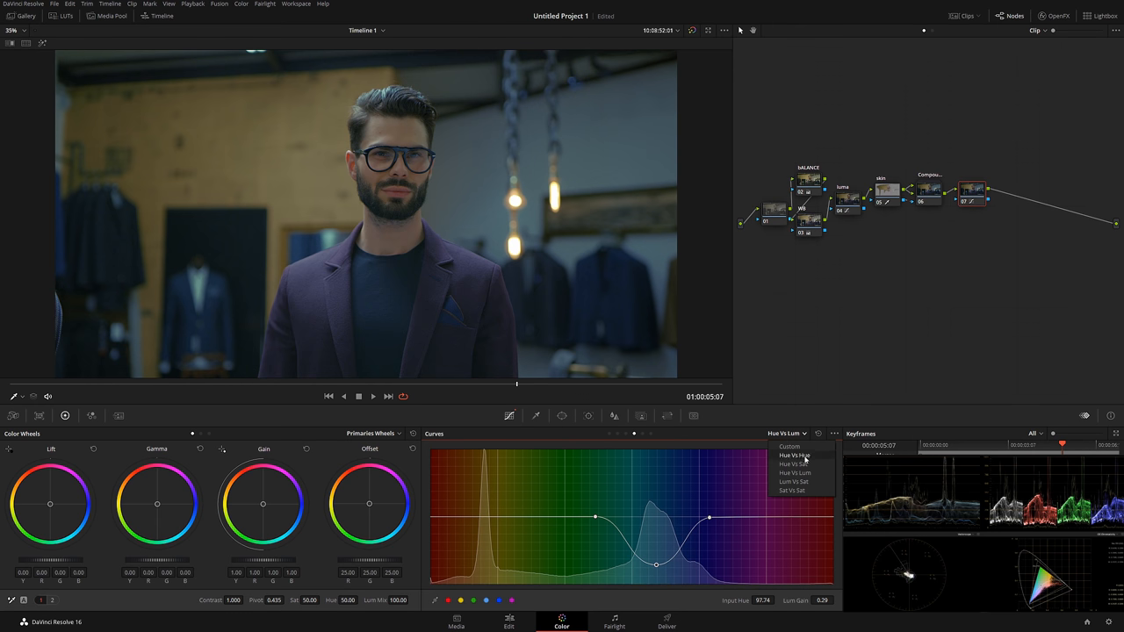
Step: Try a cyan-blue hue shift on the Hue Vs Hue curve, settling the point slightly below neutral
click(791, 456)
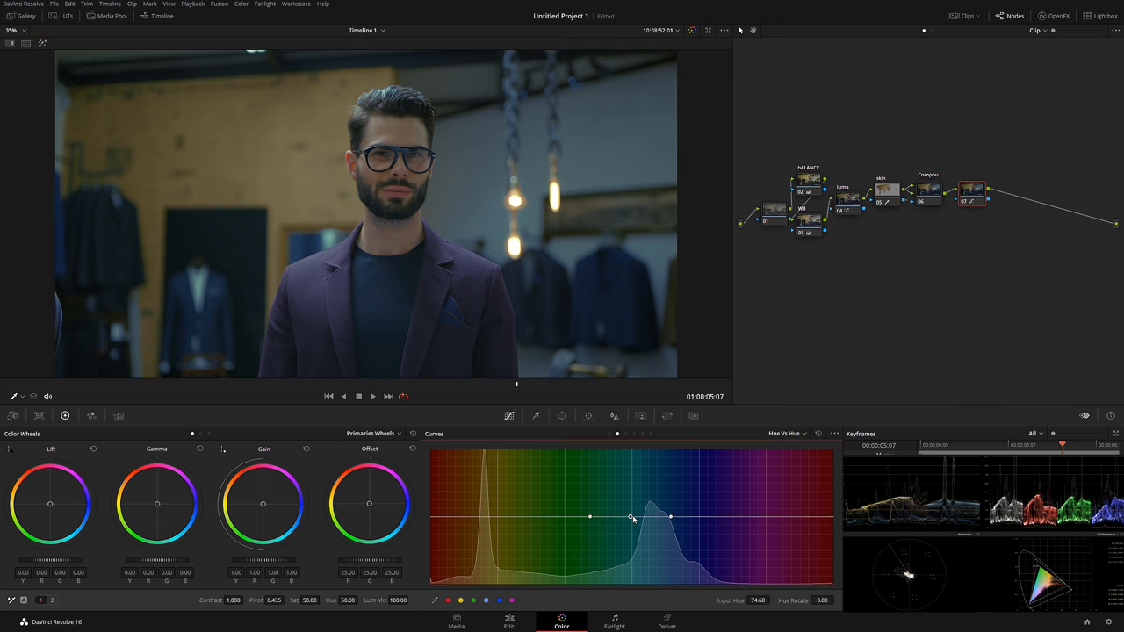
drag(631, 516, 622, 475)
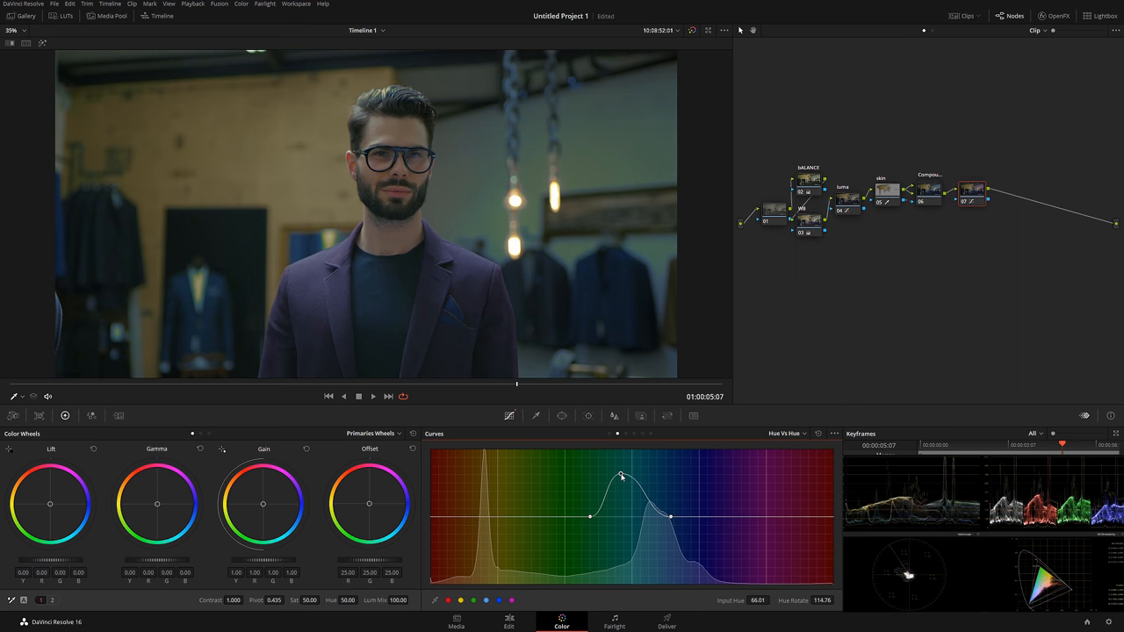
drag(622, 474, 622, 566)
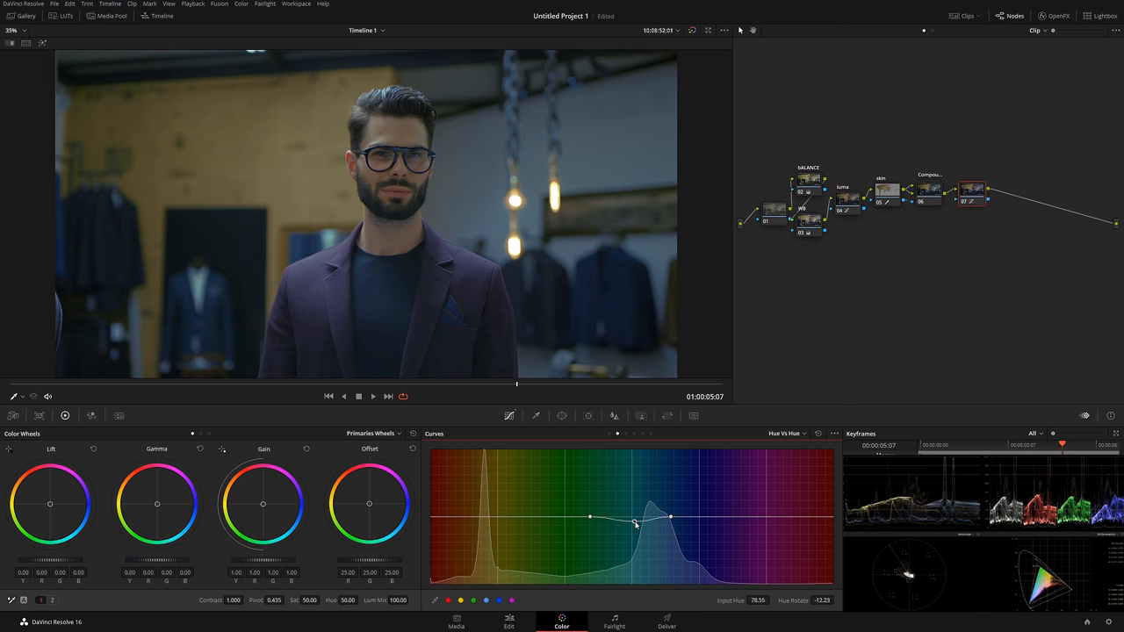
drag(646, 517, 643, 520)
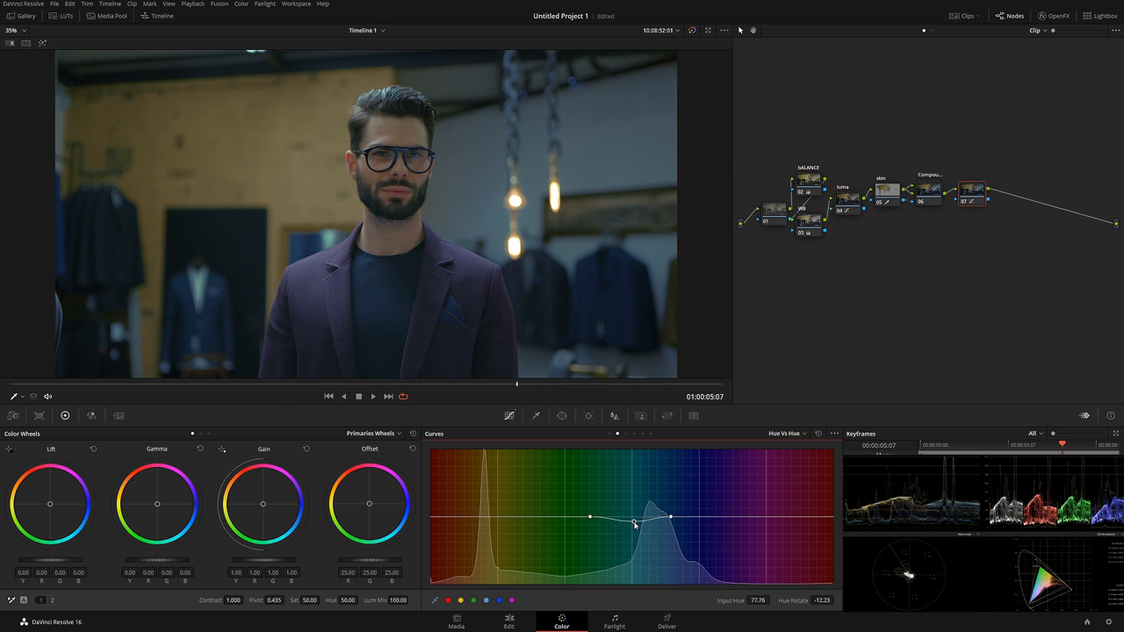
drag(635, 523, 634, 513)
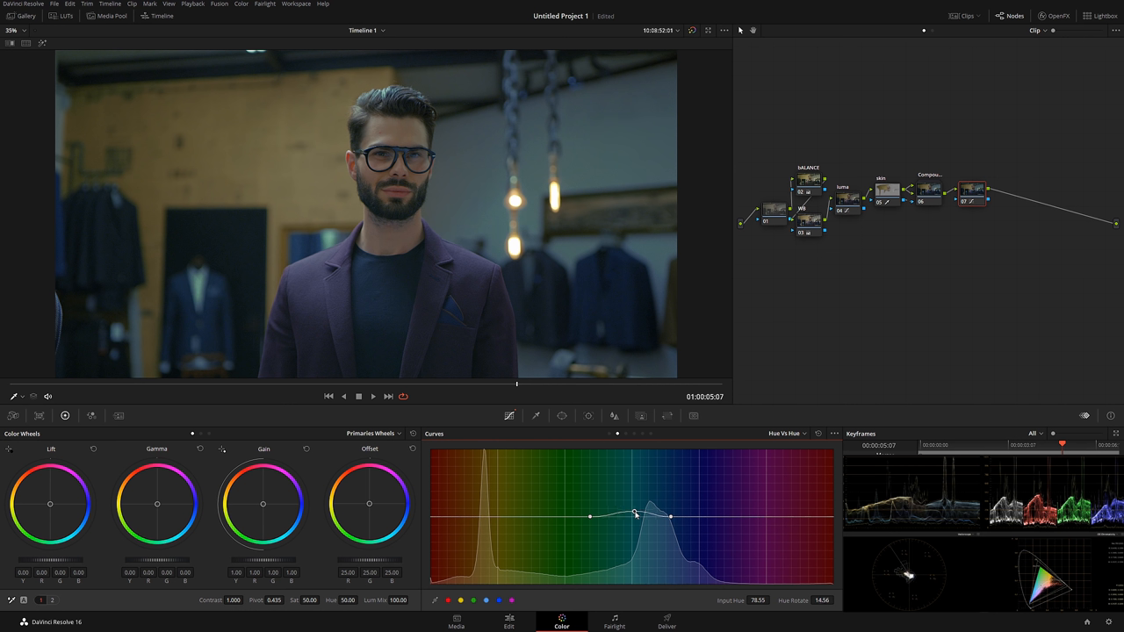
drag(634, 513, 640, 513)
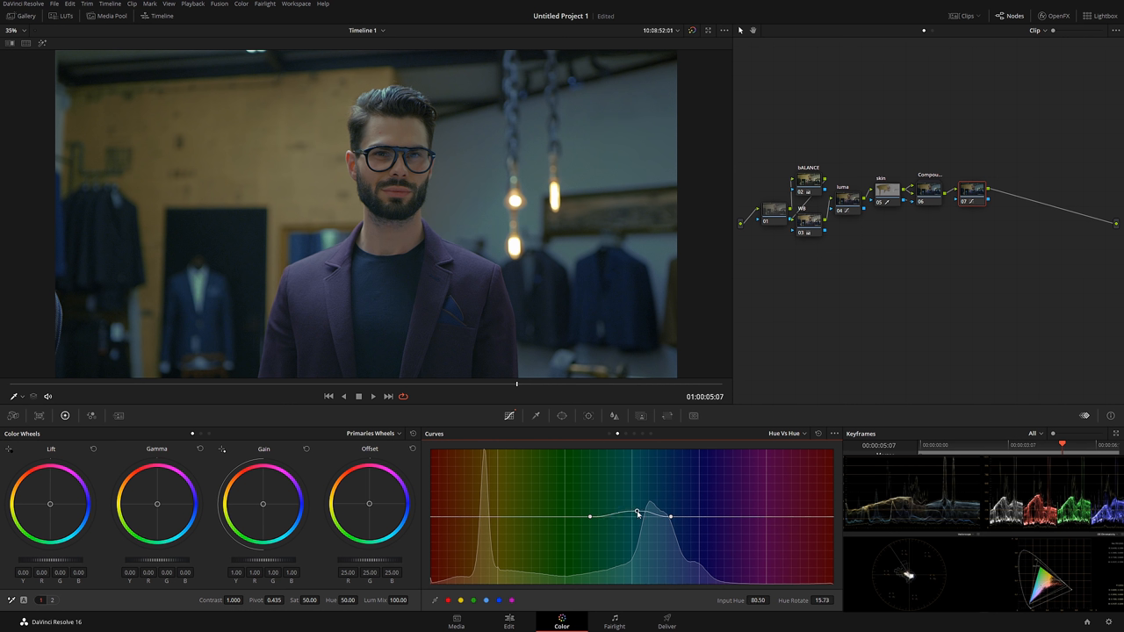
drag(636, 515, 636, 520)
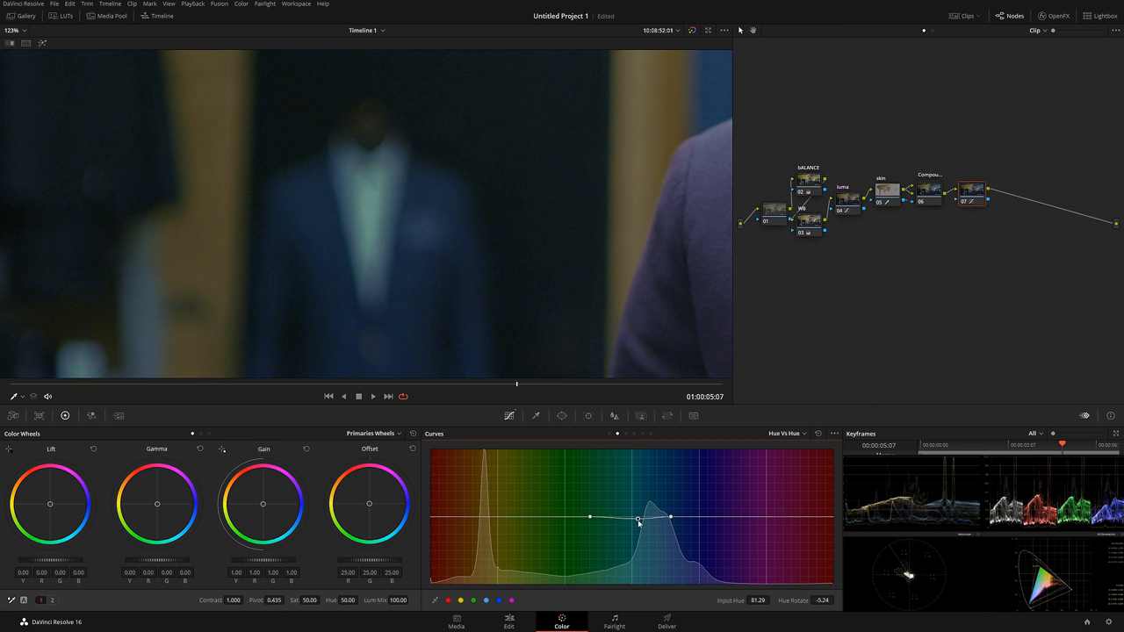
drag(636, 516, 634, 524)
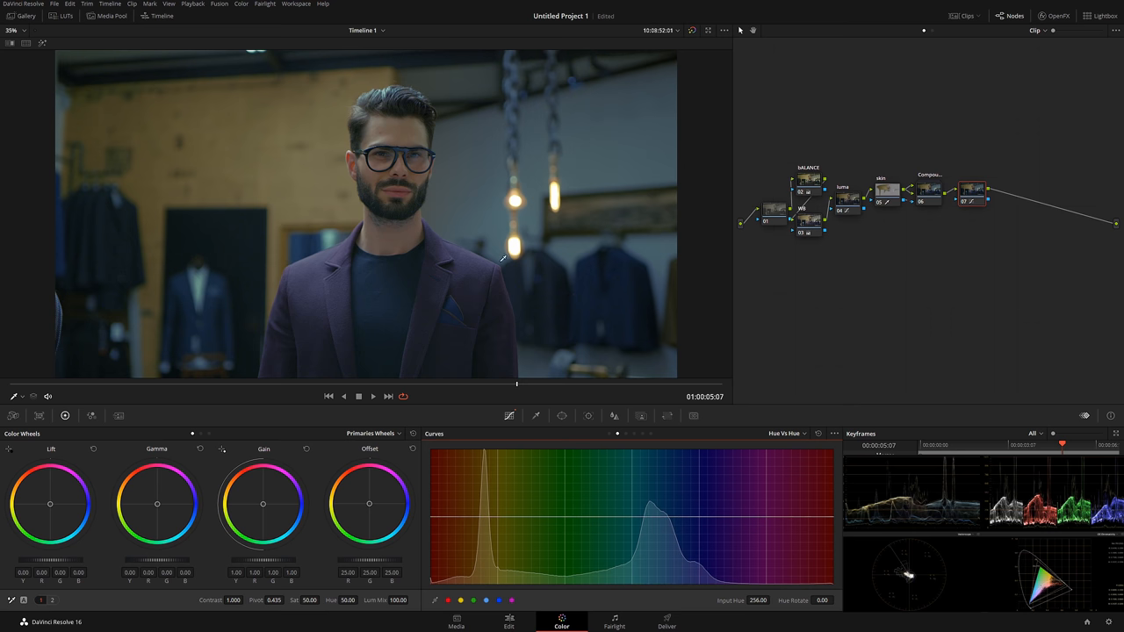
mouse_move(643, 315)
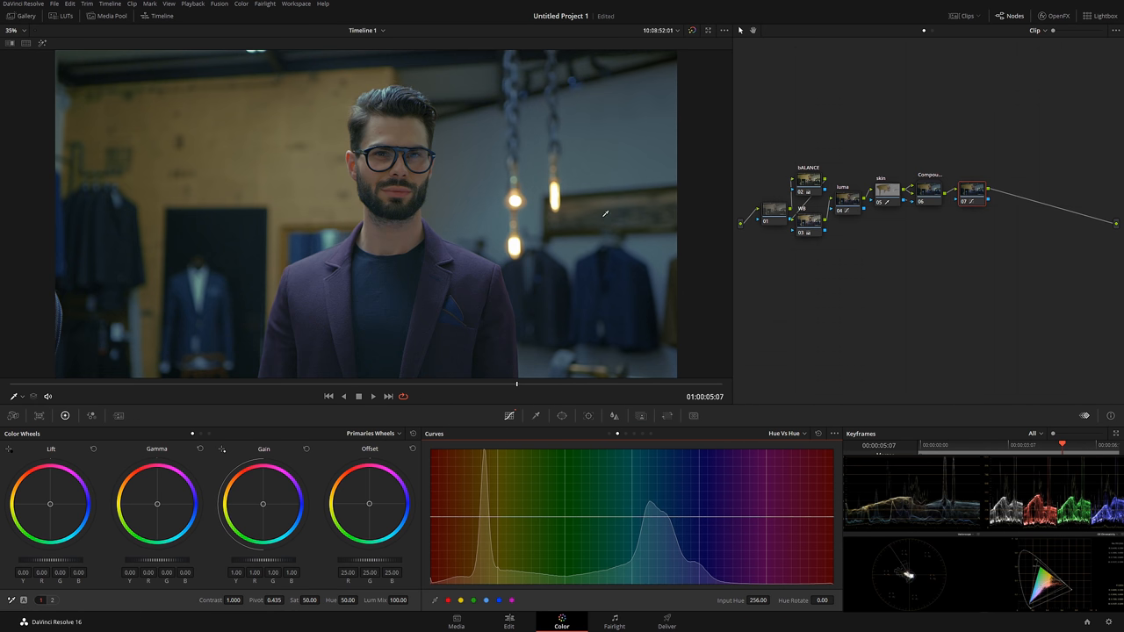
mouse_move(587, 272)
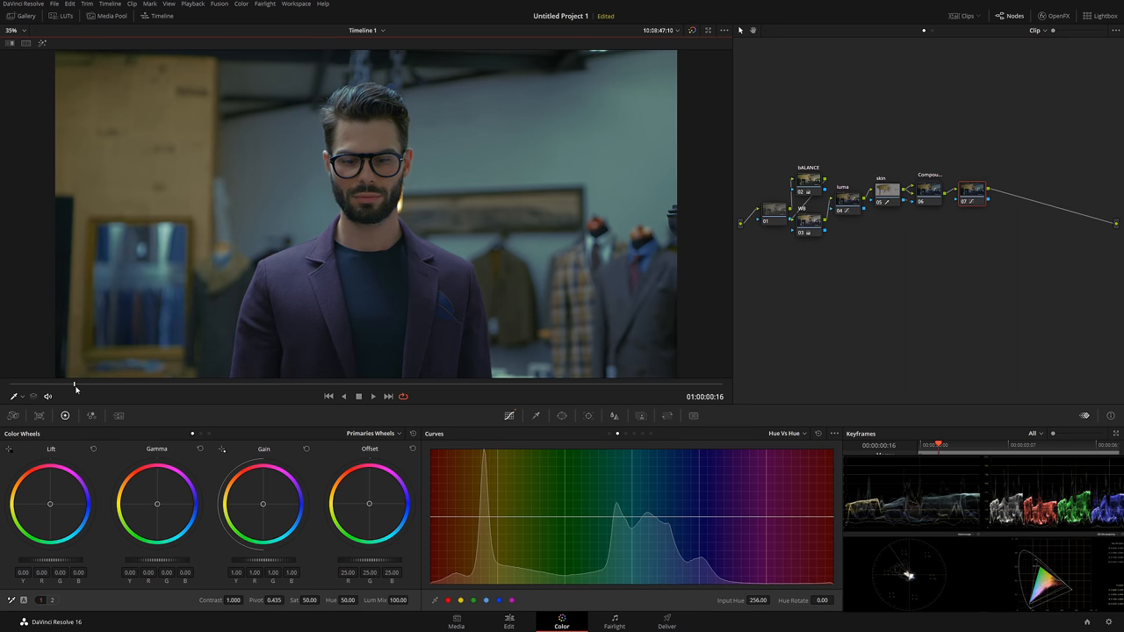
Step: Reset the Hue Vs Hue curve back to flat
click(692, 30)
text(wall)
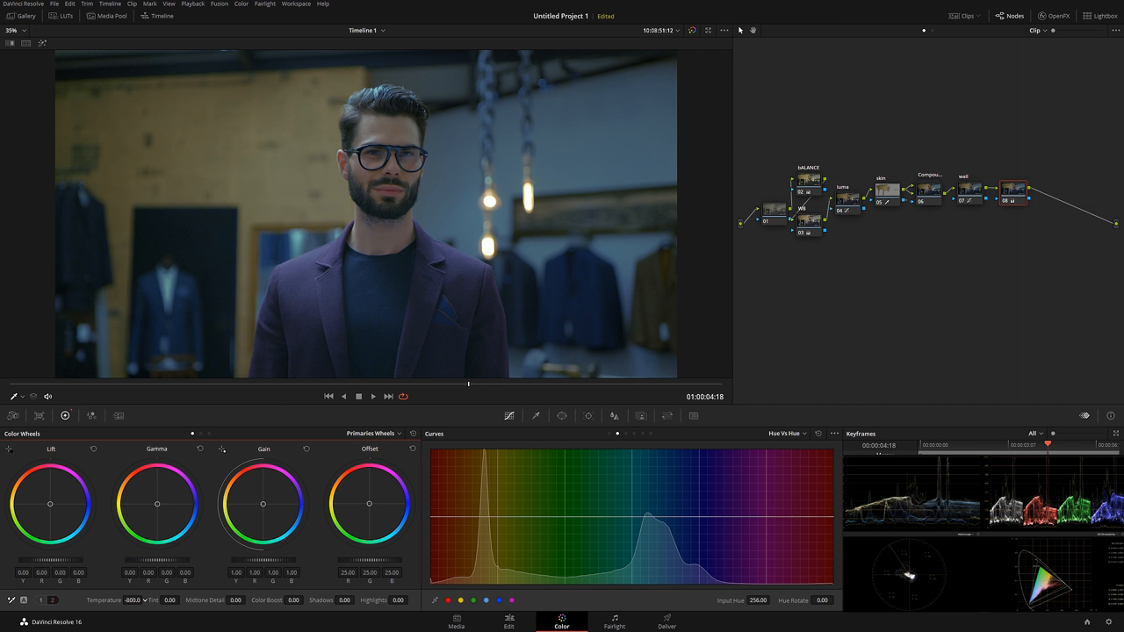
Step: Scrub the playhead back to an earlier frame of the clip
drag(127, 601, 115, 601)
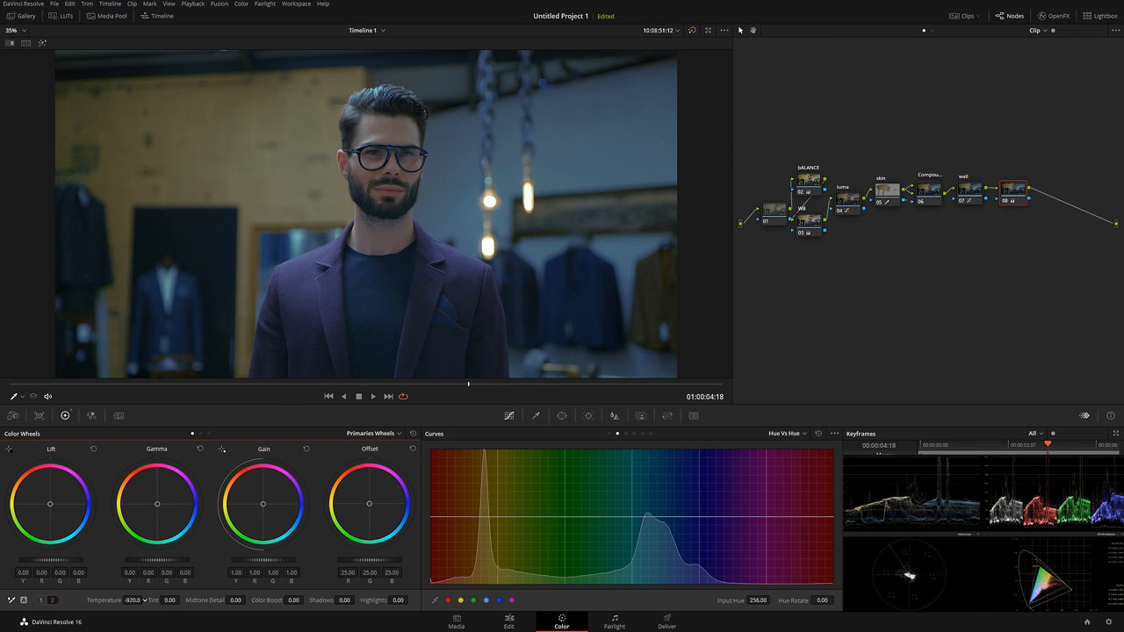
drag(132, 601, 127, 601)
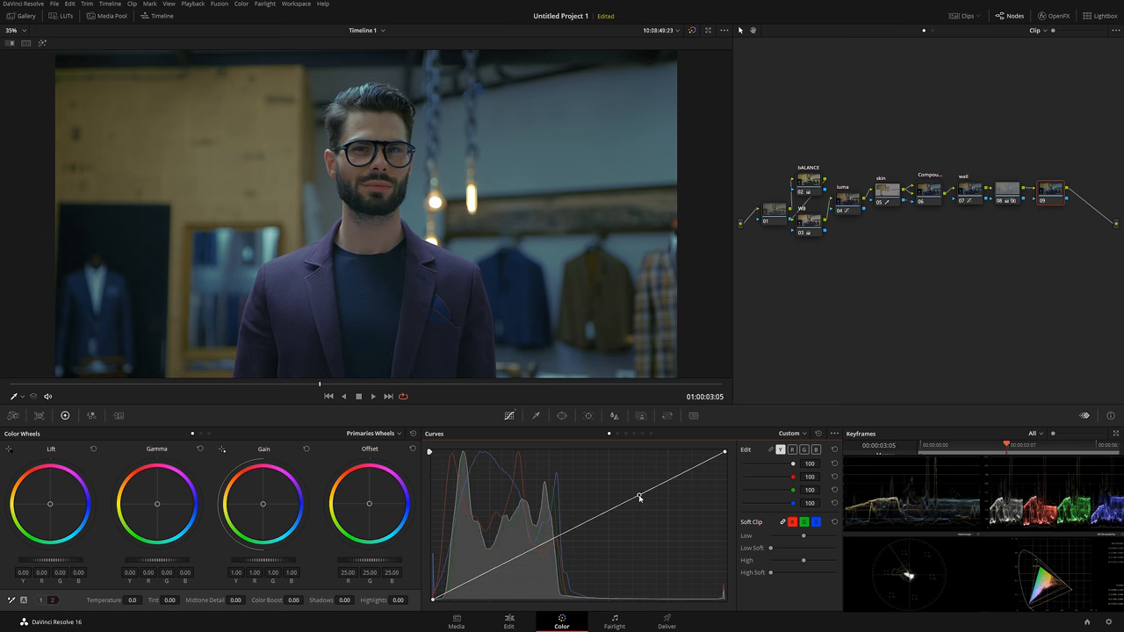
Step: Pull a shadows point down on the Custom curve to start the contrast curve
drag(640, 496, 615, 513)
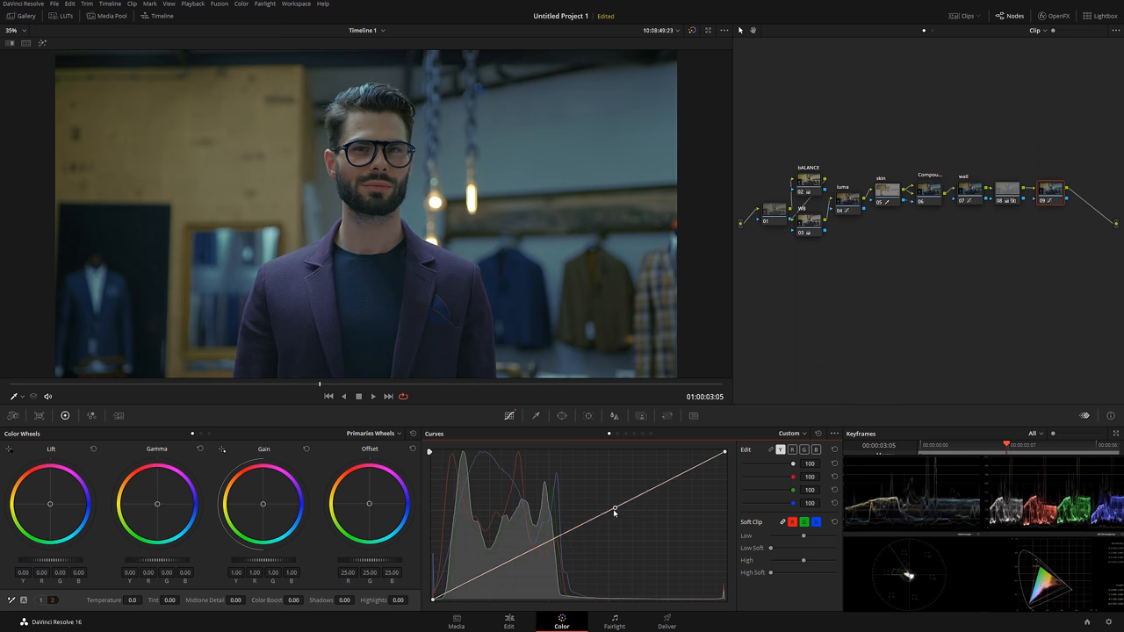
drag(615, 513, 545, 545)
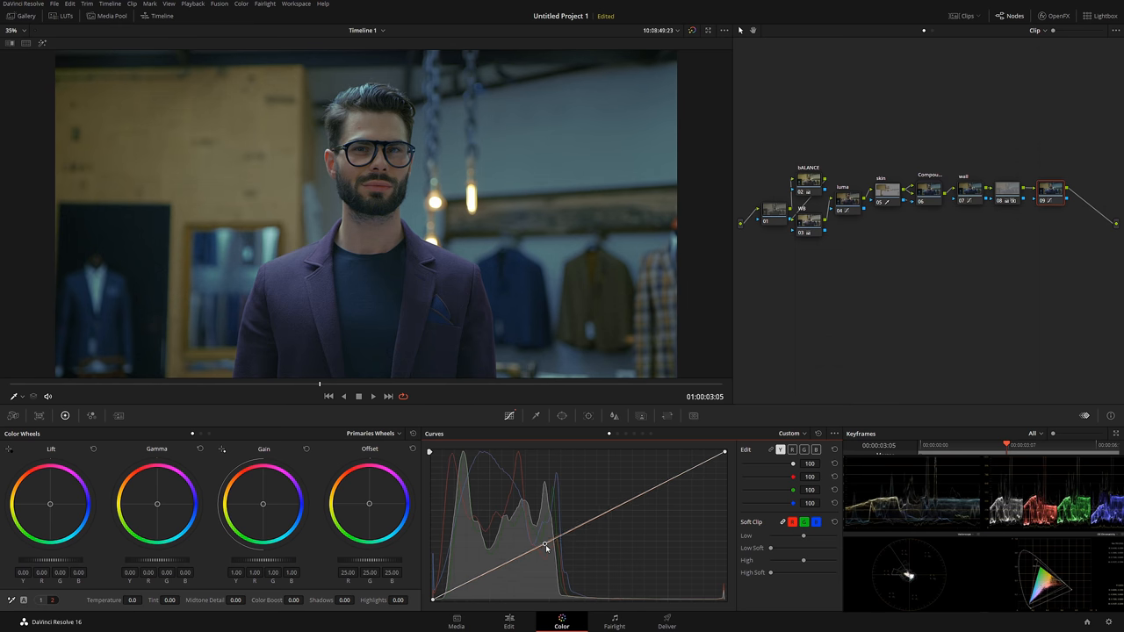
drag(545, 545, 555, 552)
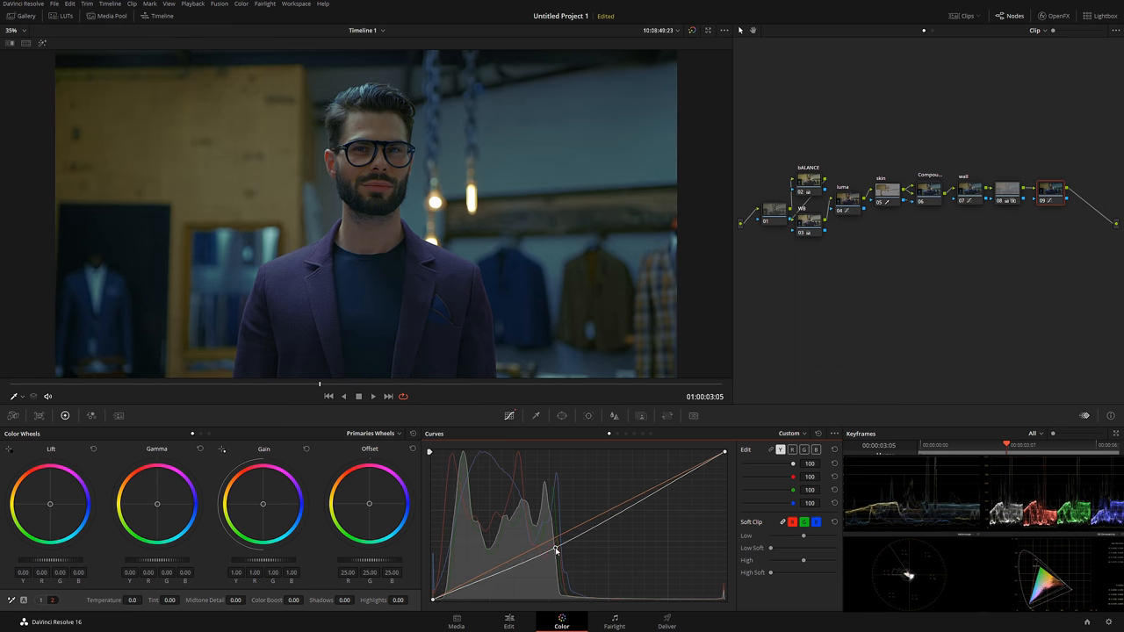
drag(555, 546, 555, 552)
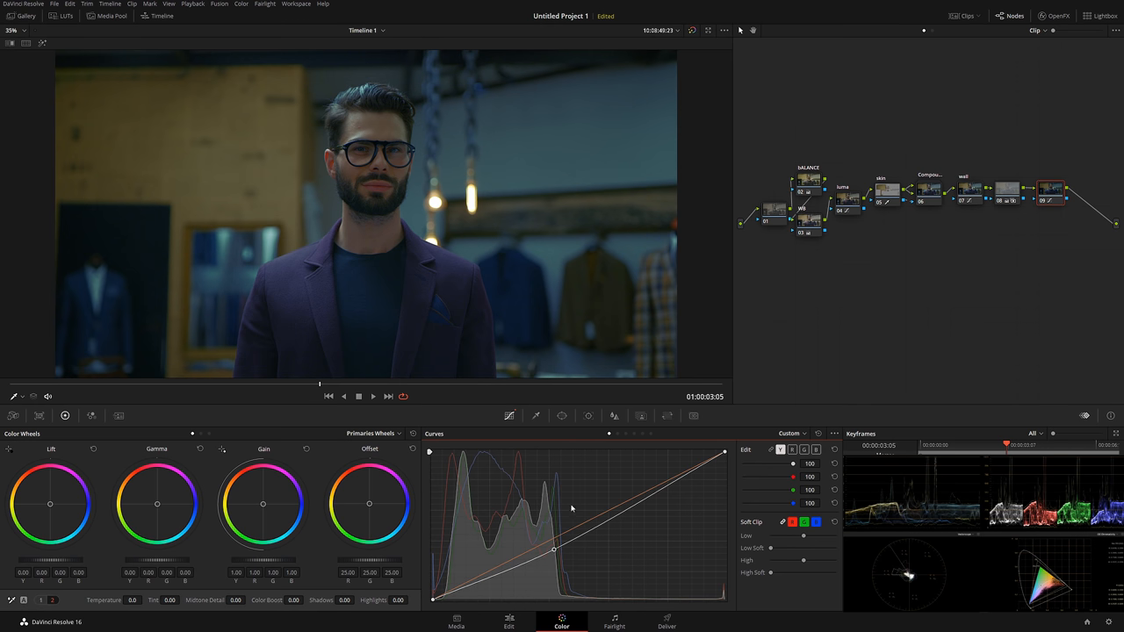
mouse_move(824, 288)
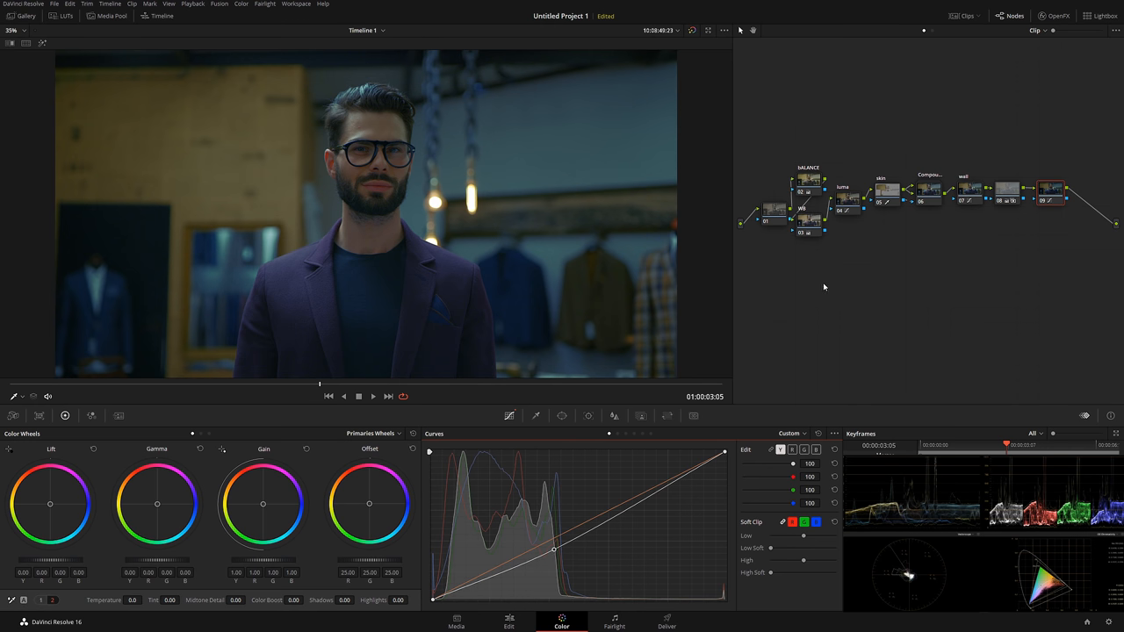
mouse_move(541, 312)
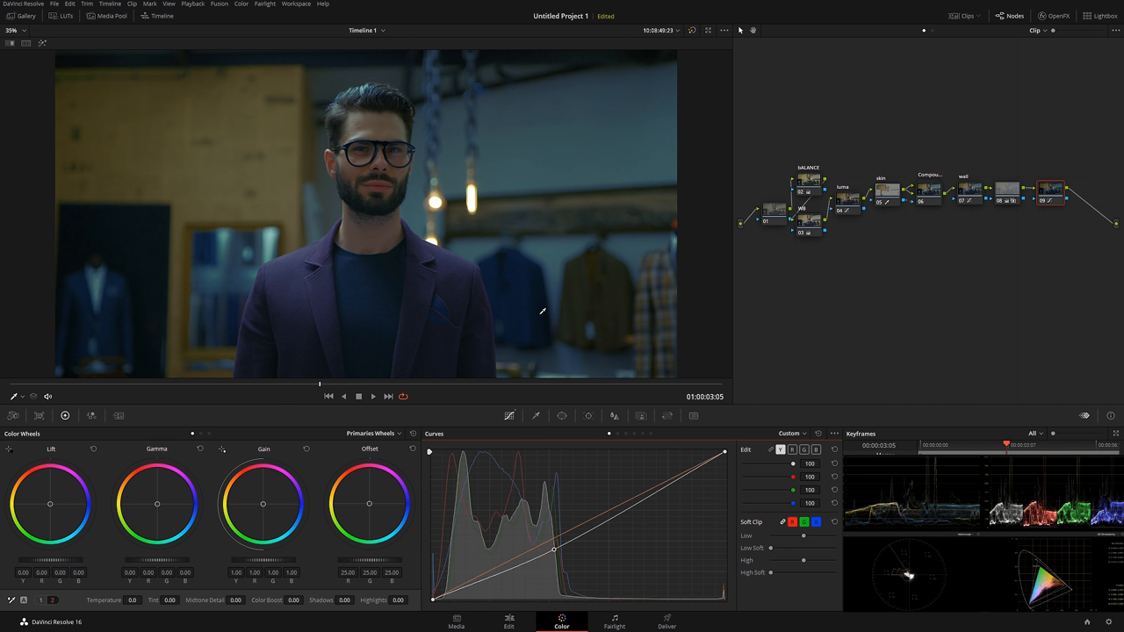
mouse_move(524, 336)
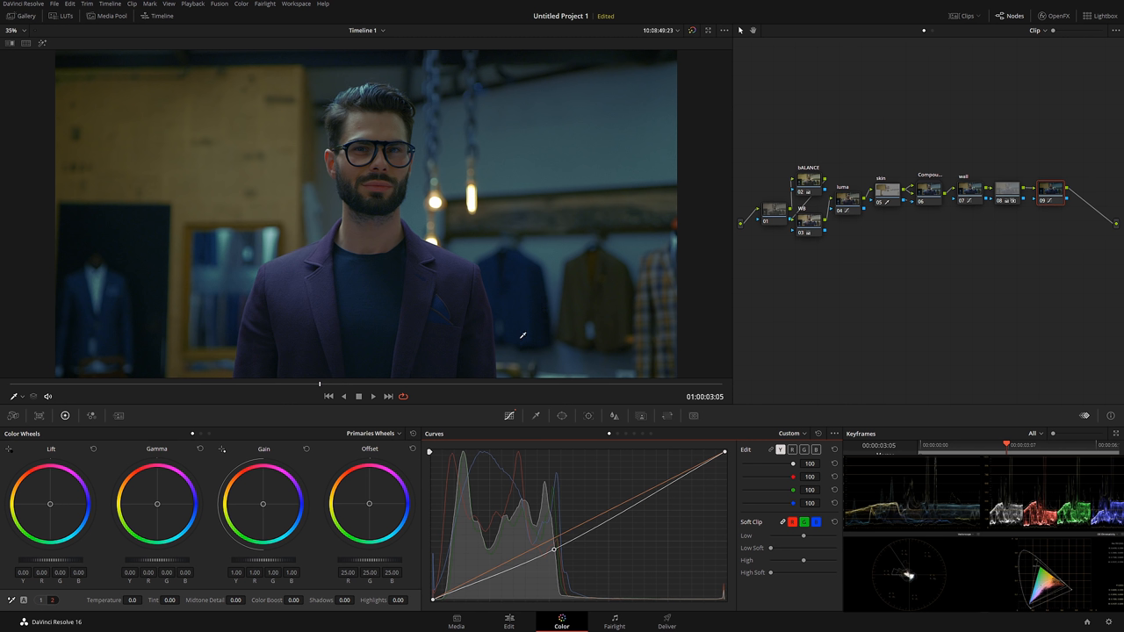
mouse_move(450, 389)
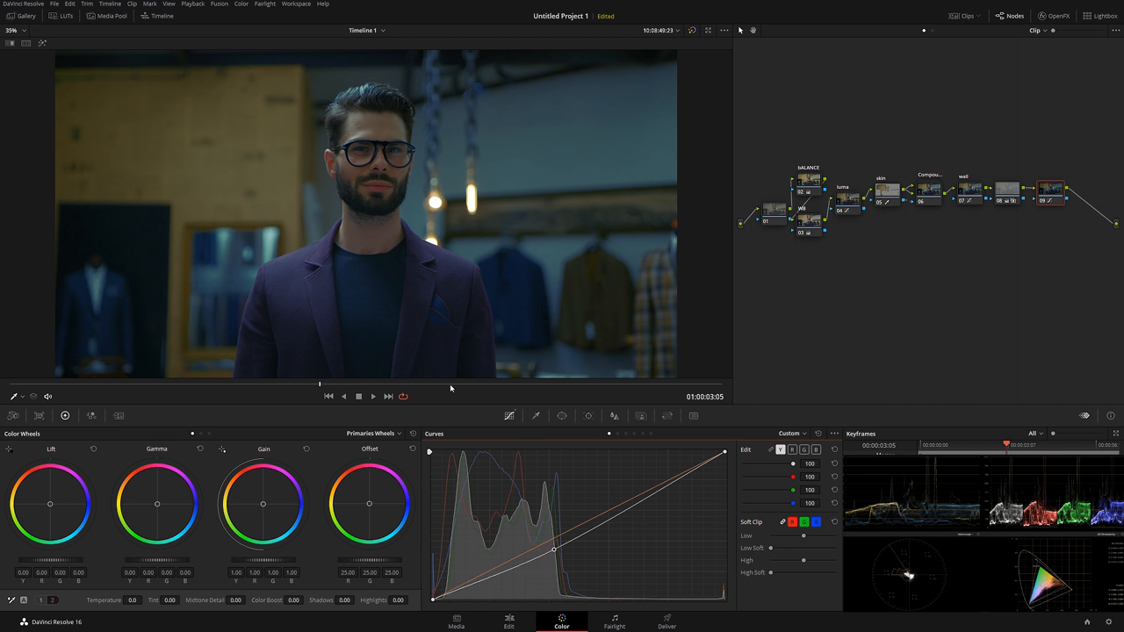
mouse_move(506, 217)
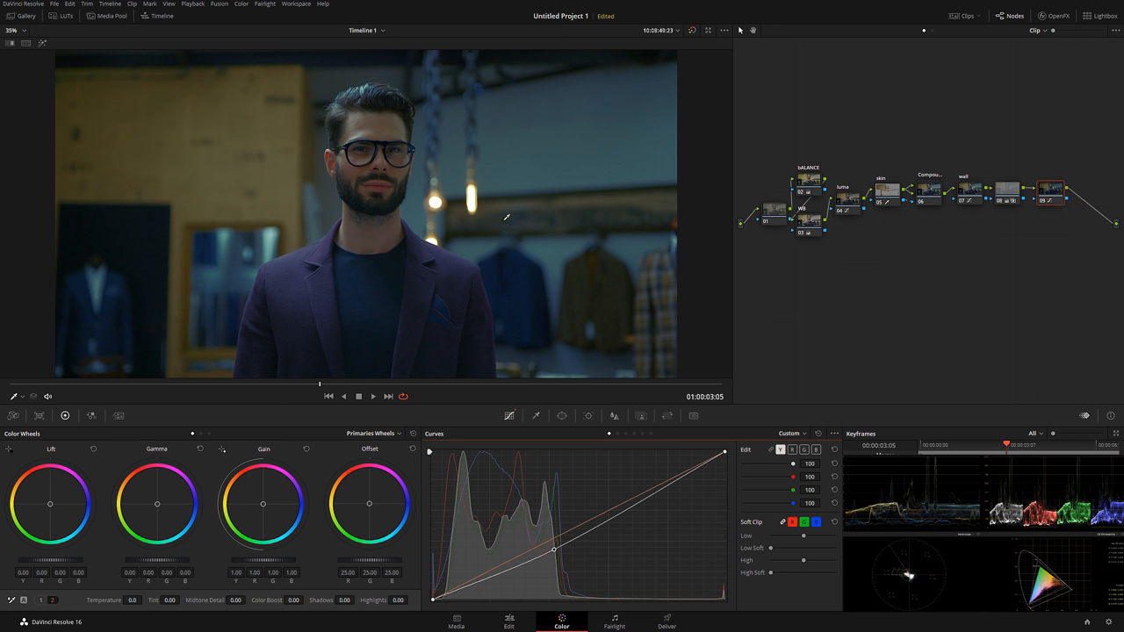
mouse_move(506, 246)
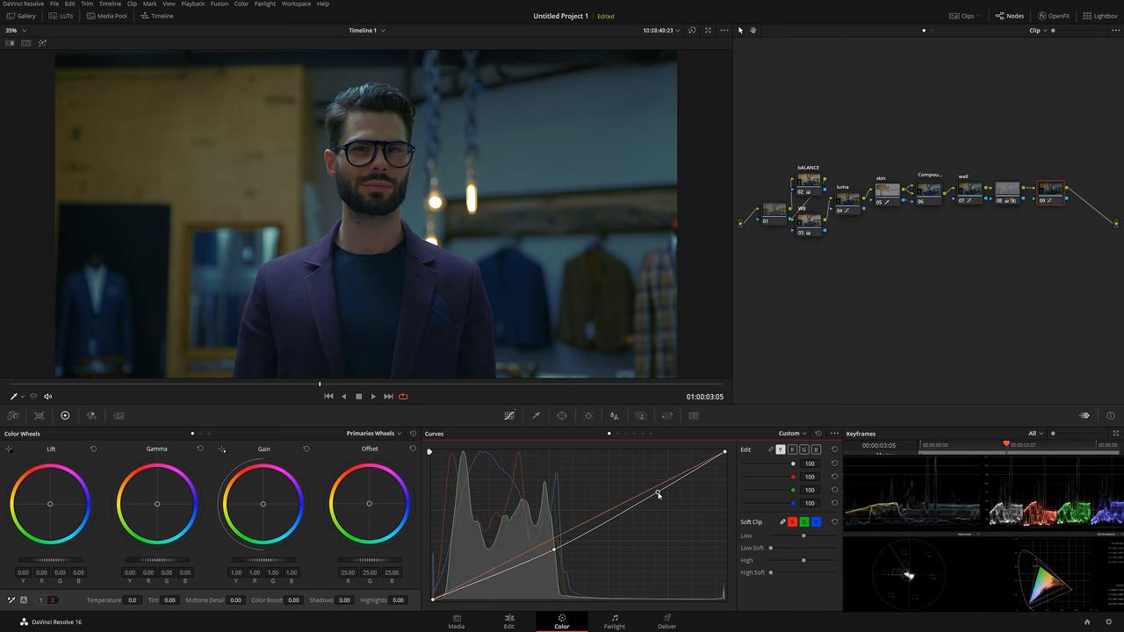
Step: Raise the highlights and deepen the shadows to complete the contrast S-curve
drag(658, 495, 647, 483)
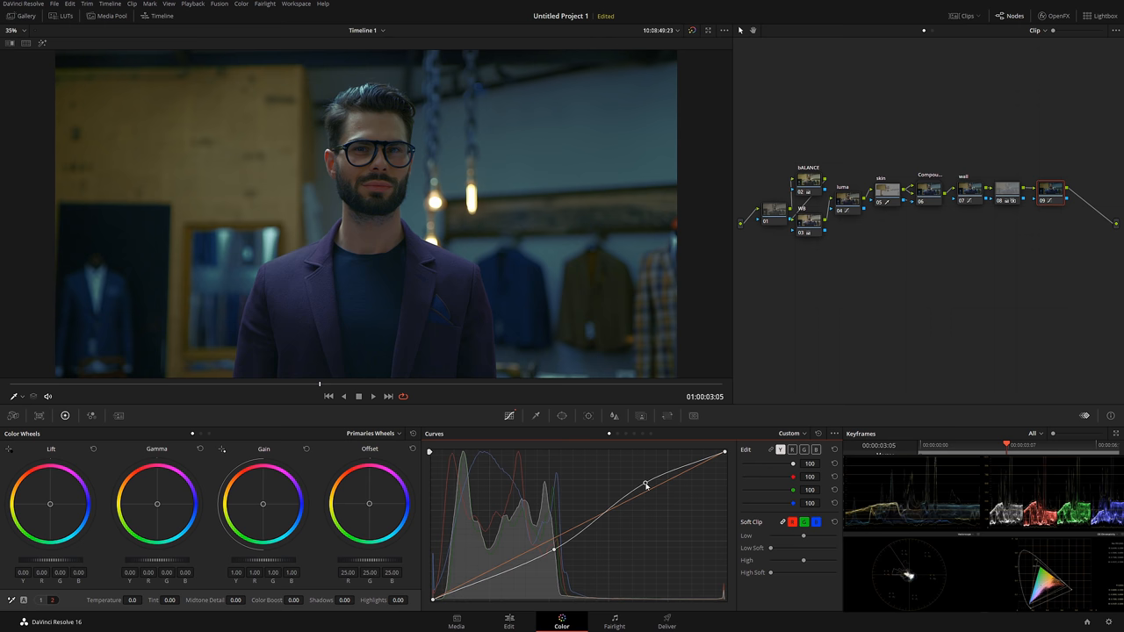
drag(646, 485, 657, 490)
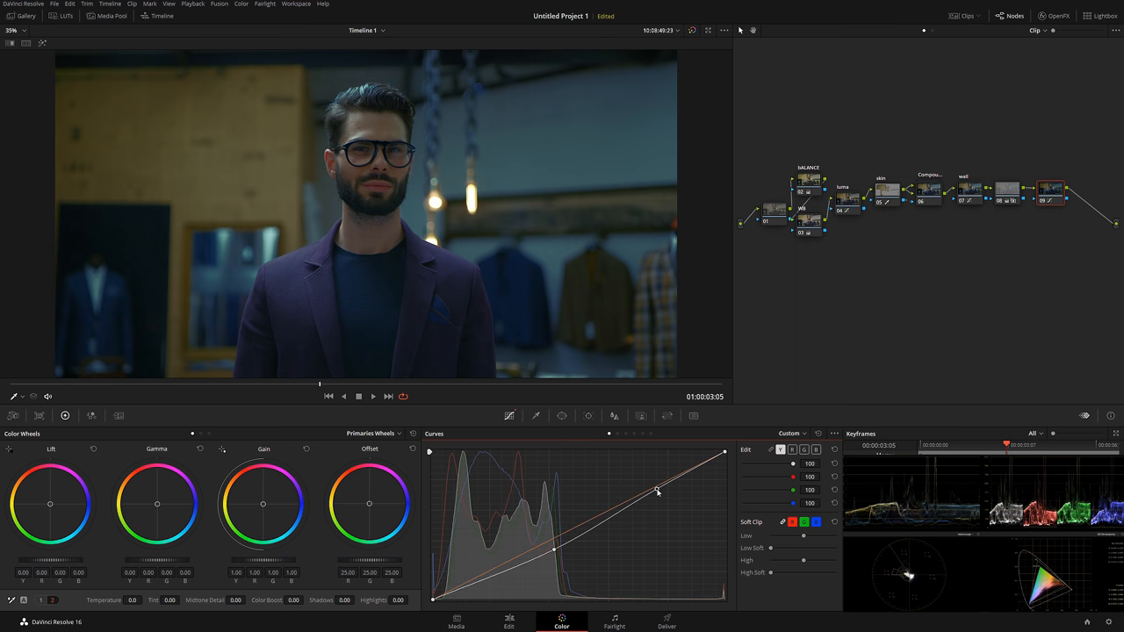
drag(658, 492, 676, 509)
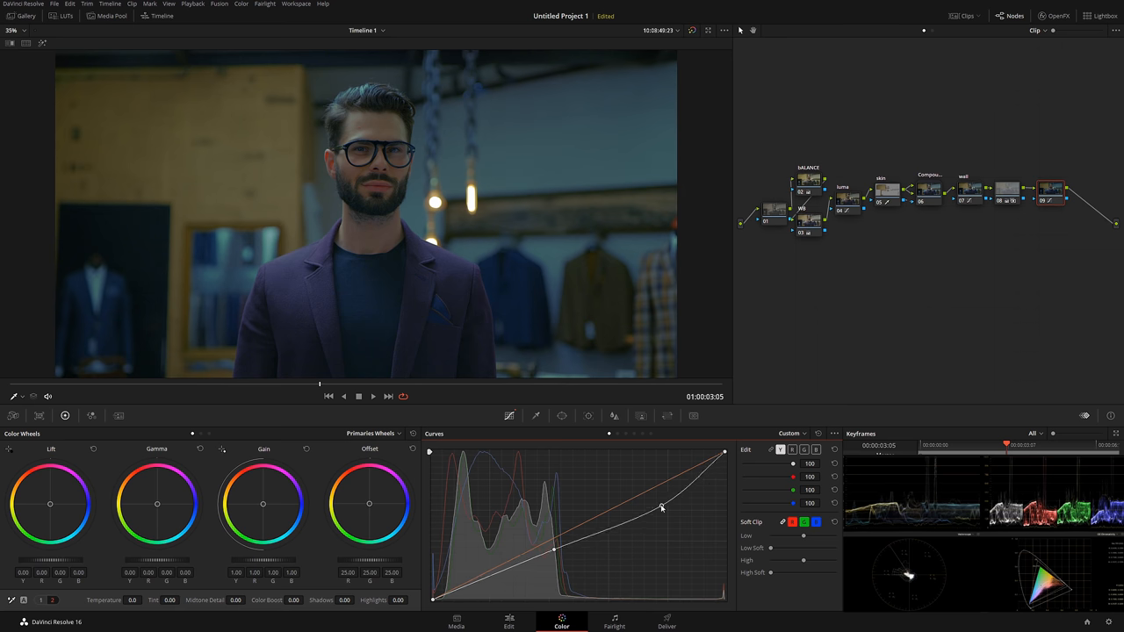
drag(660, 508, 646, 499)
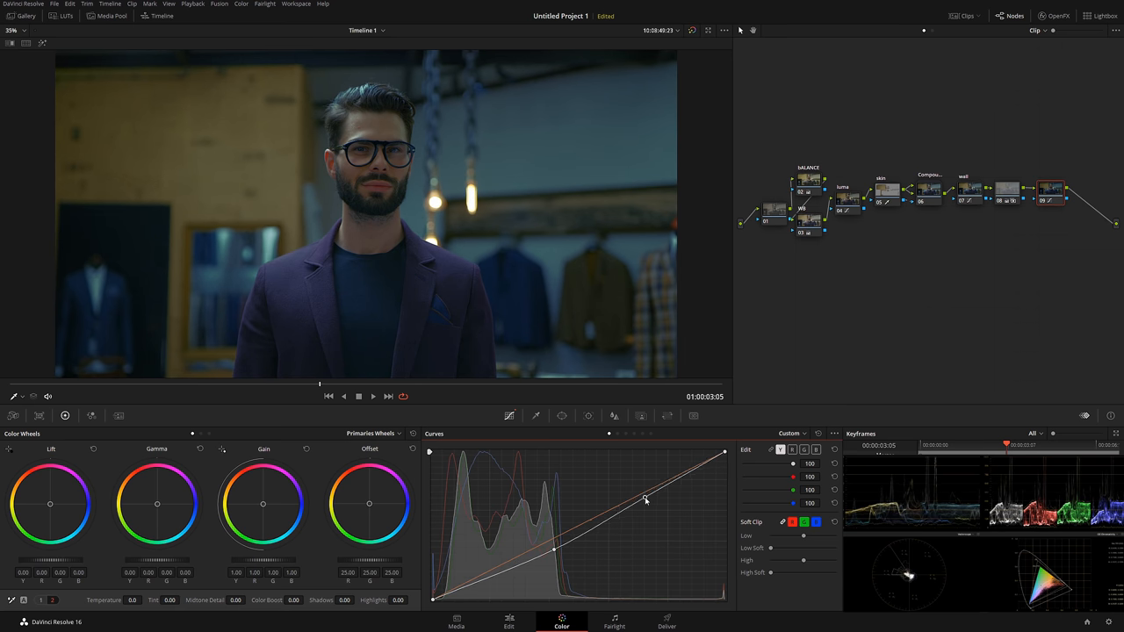
drag(646, 499, 548, 552)
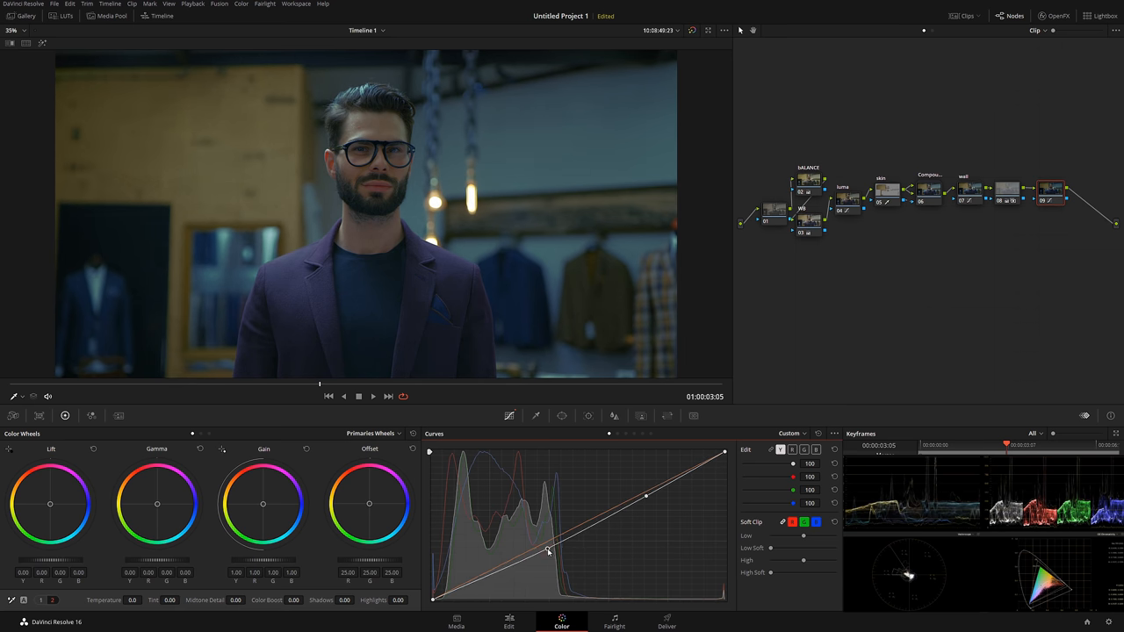
drag(548, 551, 534, 562)
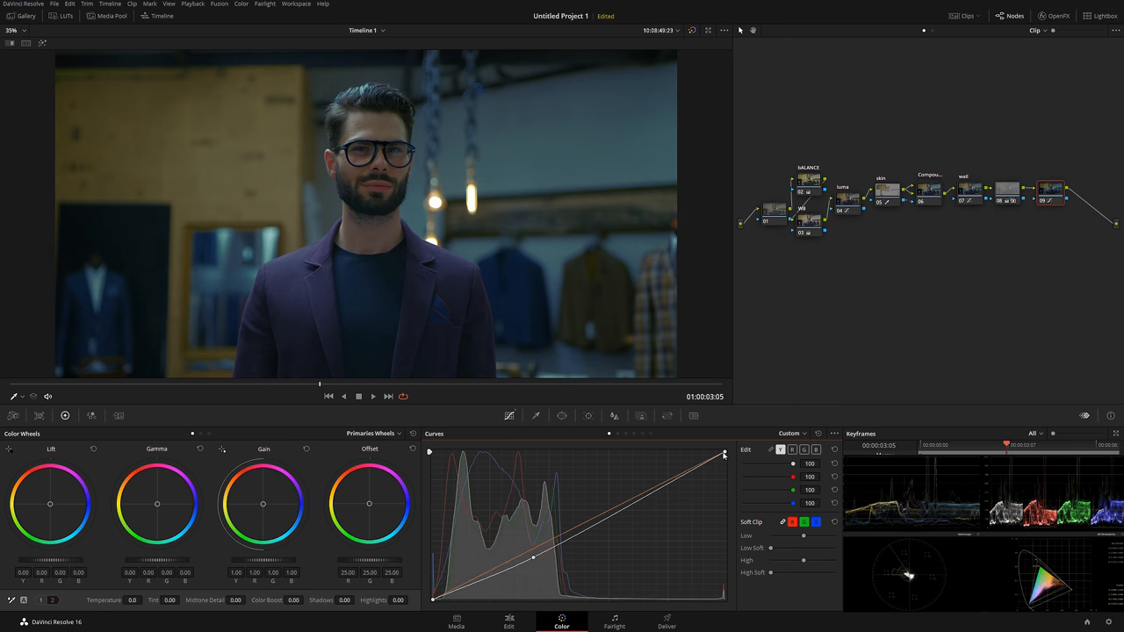
drag(724, 455, 673, 453)
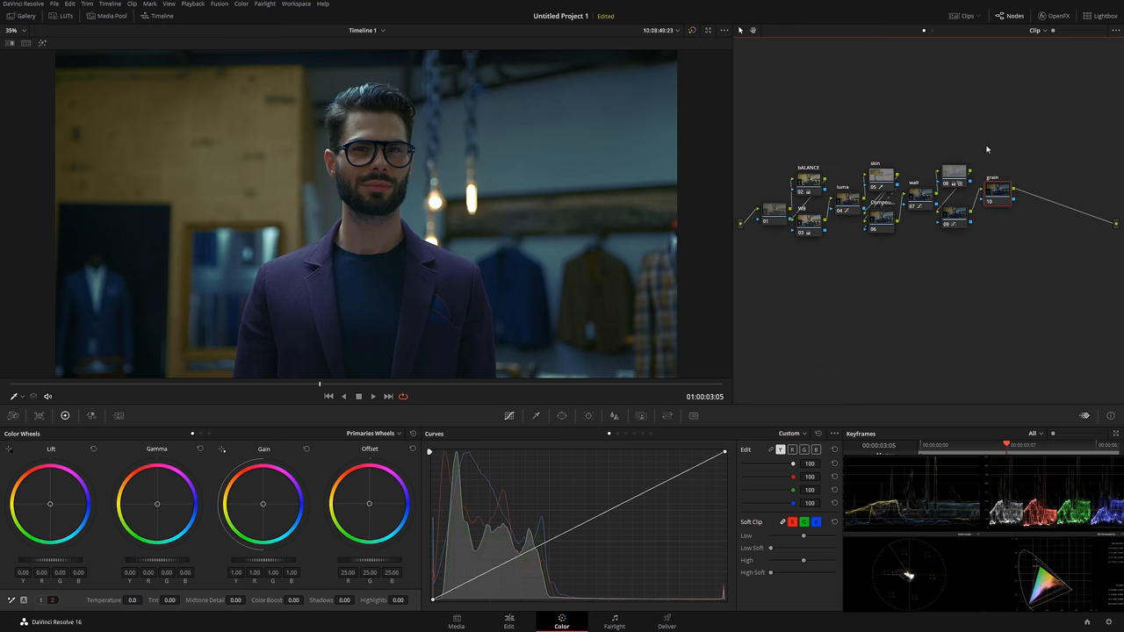
Step: Apply Film Grain to the new node, pick a different preset and raise the grain strength
click(1044, 16)
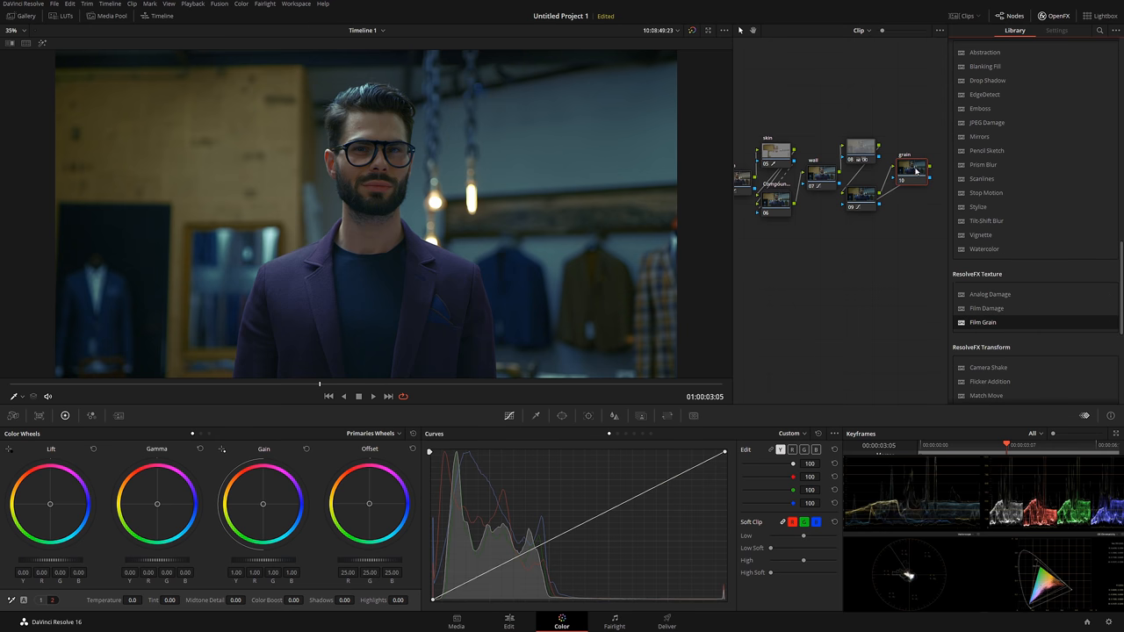
click(1058, 30)
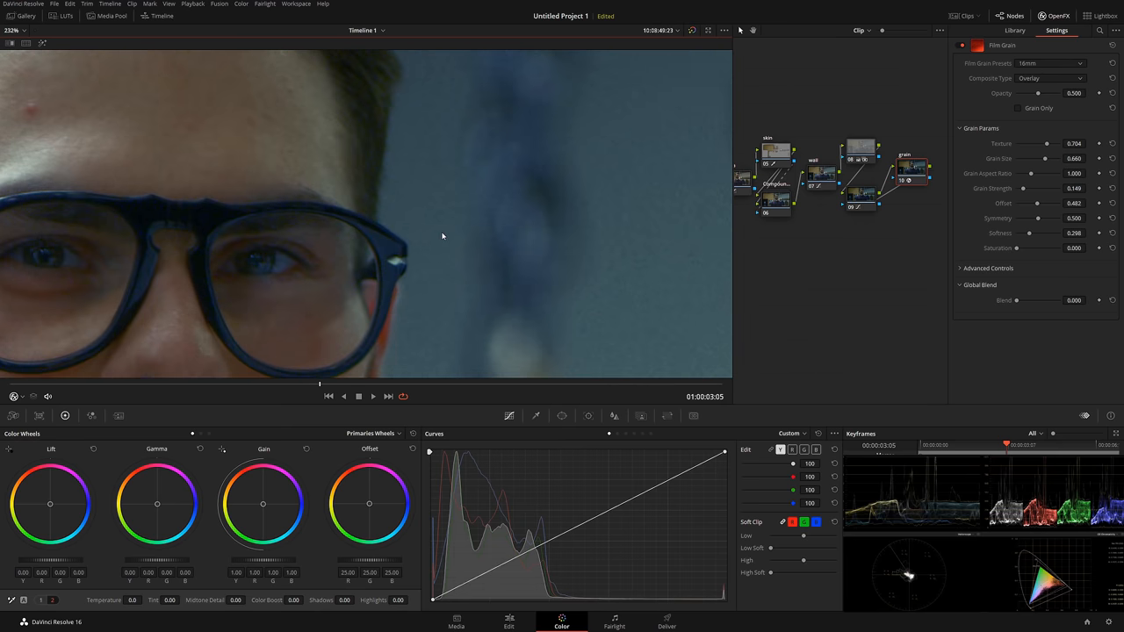
click(1050, 64)
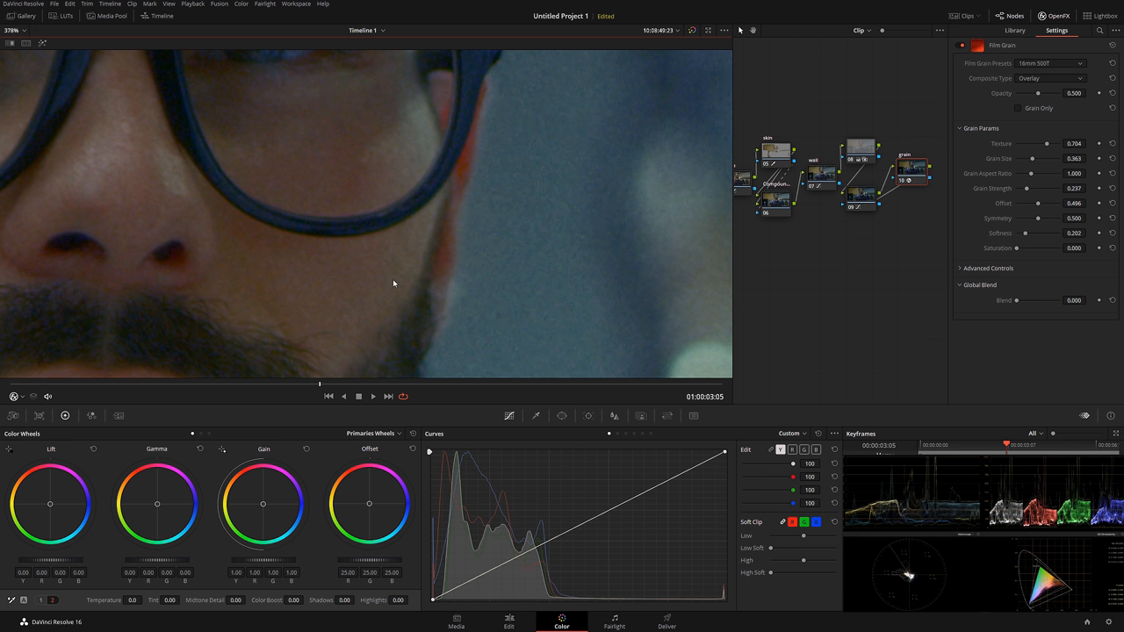
mouse_move(385, 277)
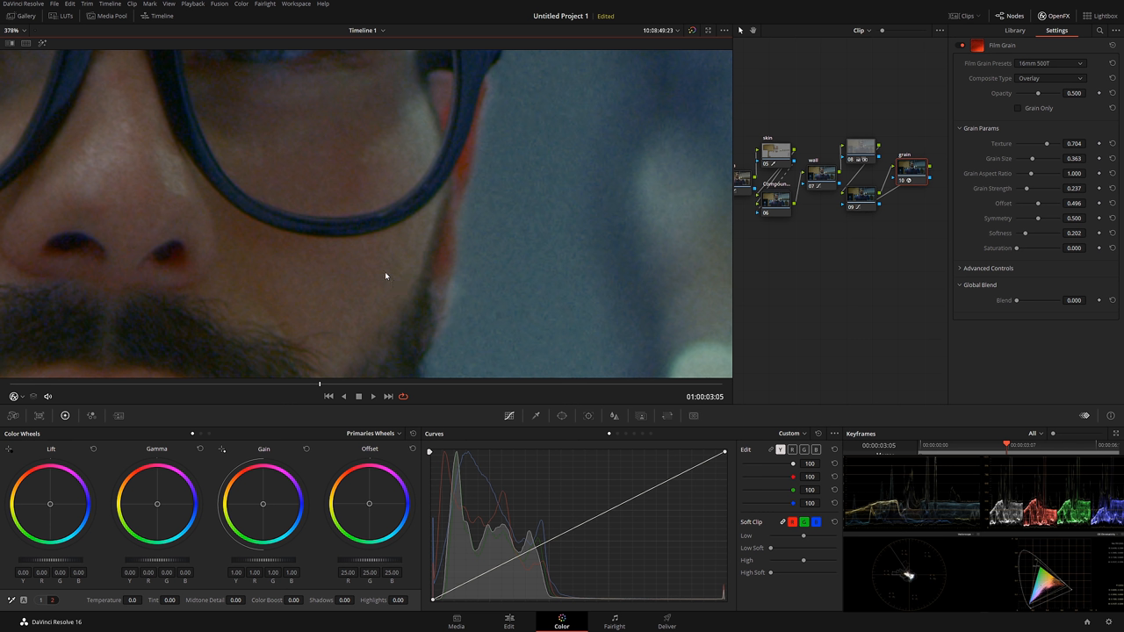
mouse_move(399, 256)
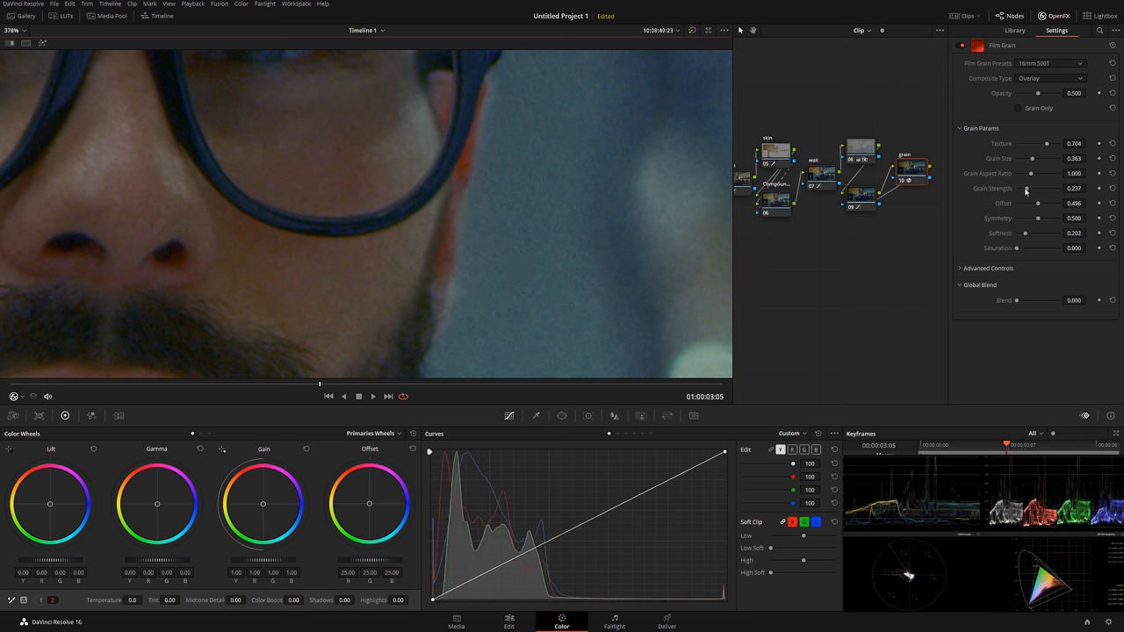
drag(1019, 188, 1035, 188)
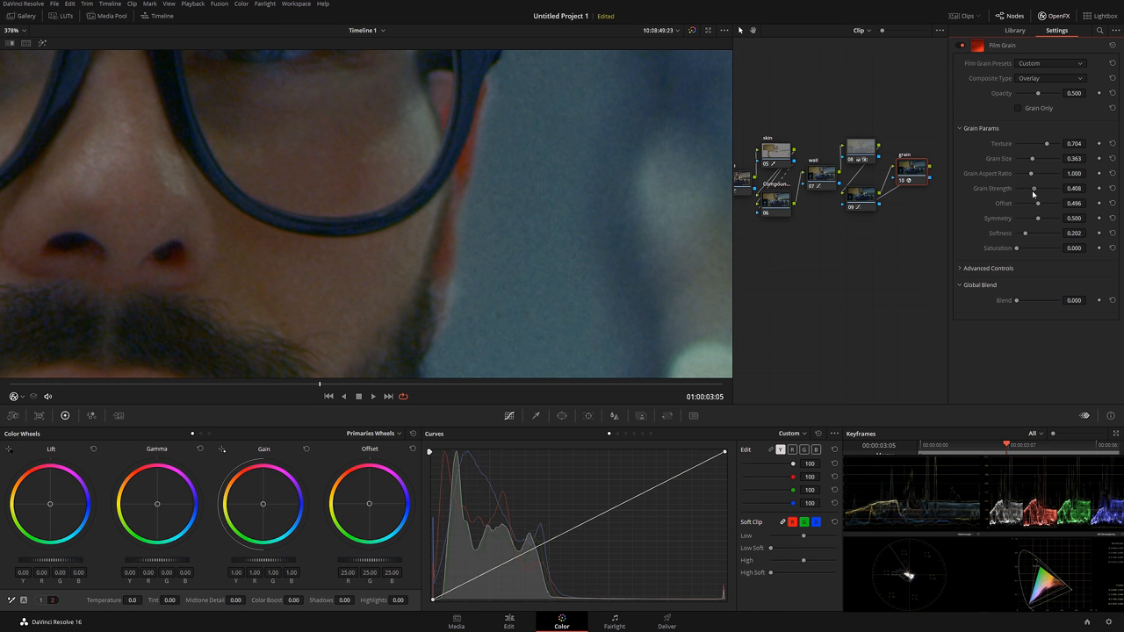
drag(1037, 188, 1033, 188)
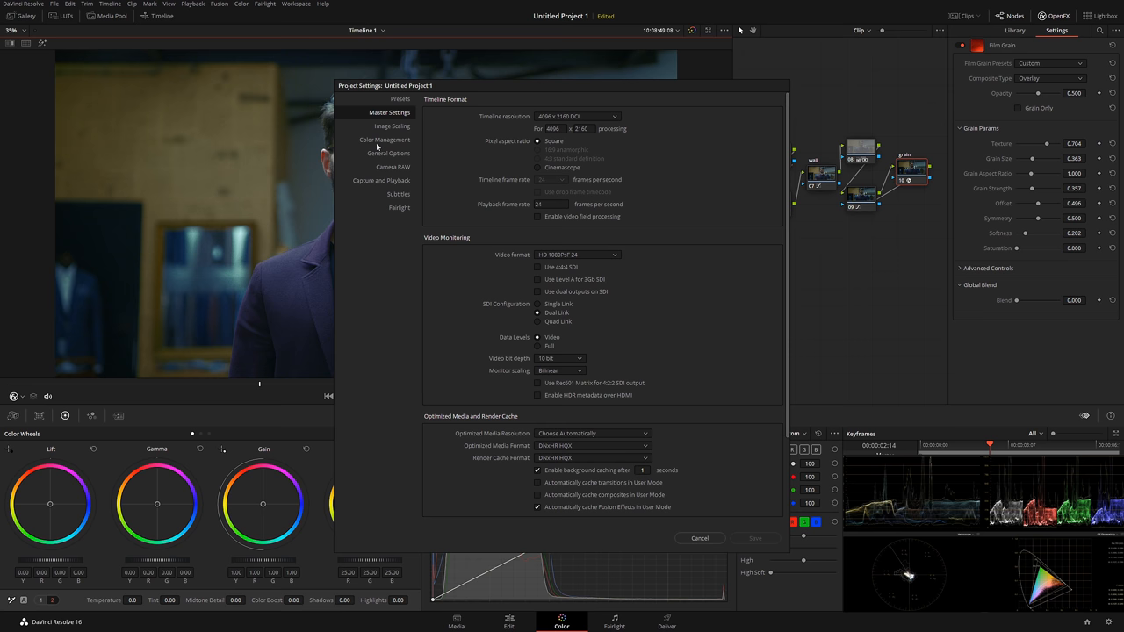
mouse_move(378, 147)
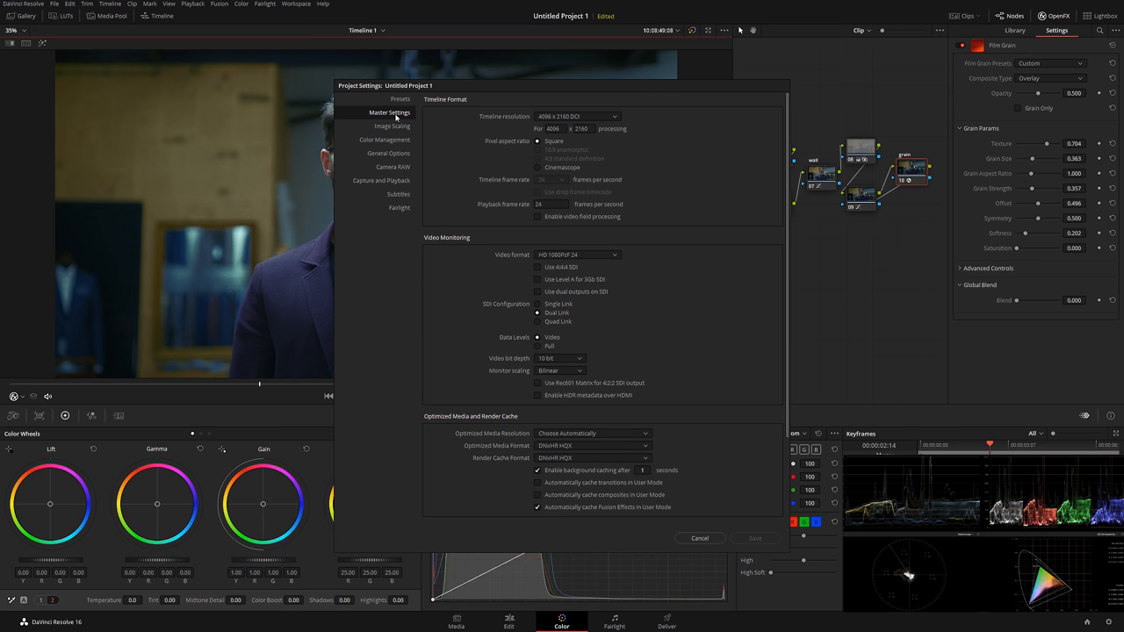
mouse_move(608, 121)
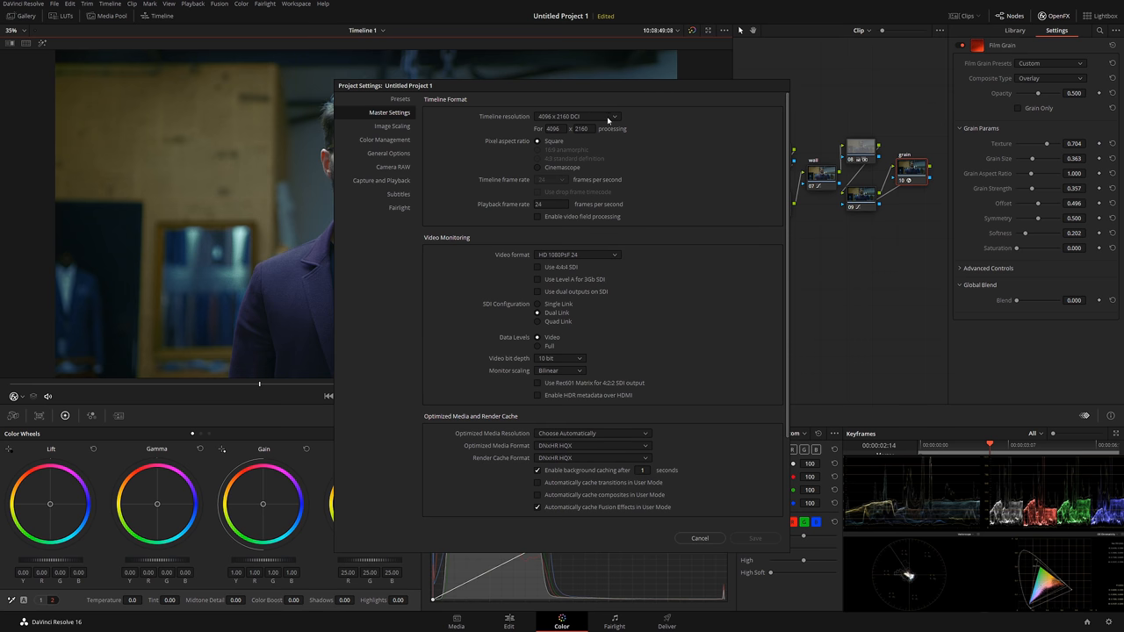
Step: Set a custom output resolution scaling mismatched frames full frame with crop, and save Project Settings
click(612, 116)
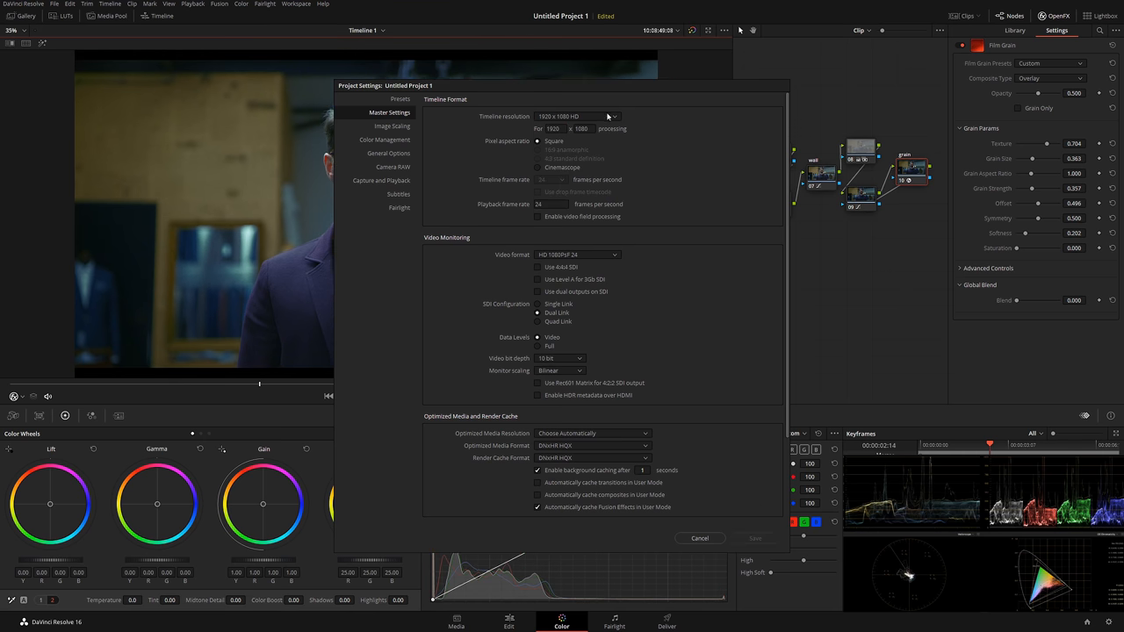
click(392, 126)
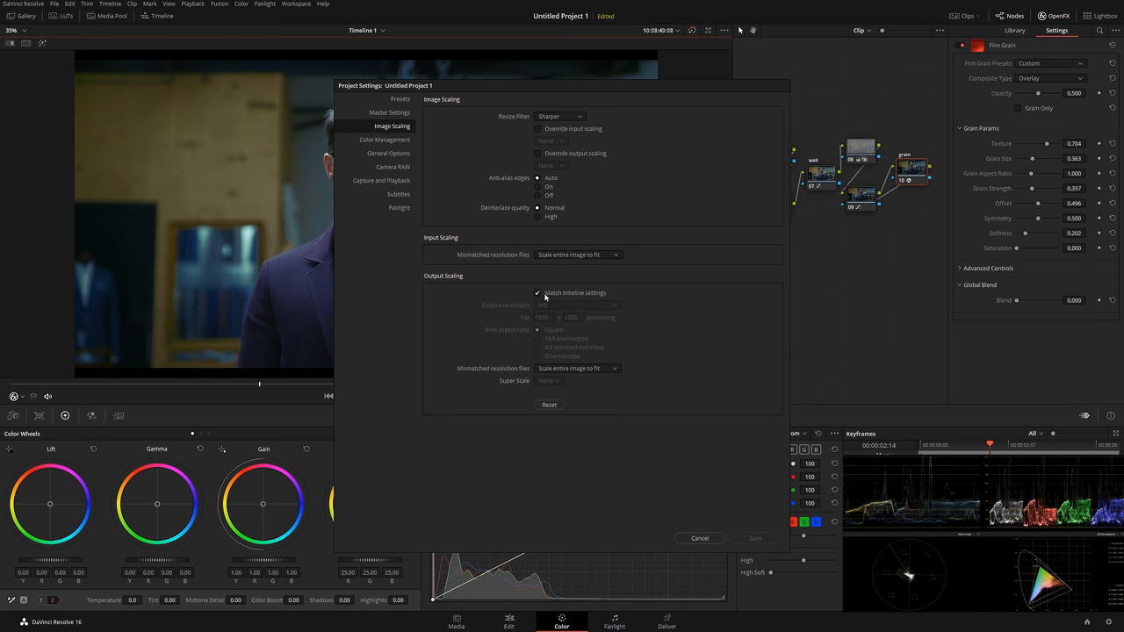
click(538, 292)
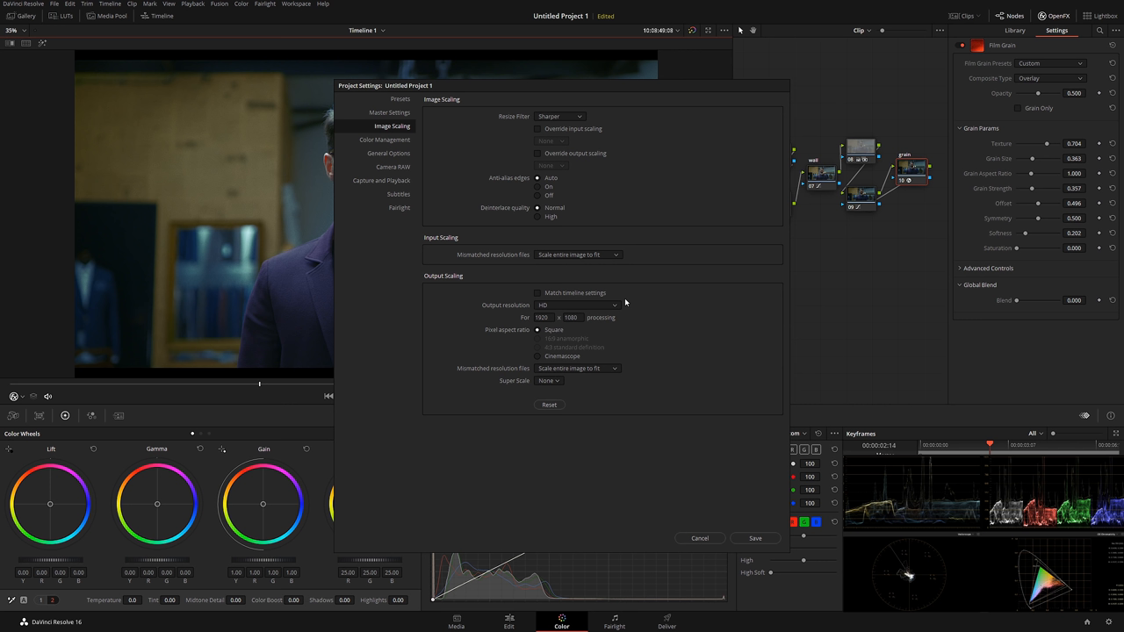
click(576, 305)
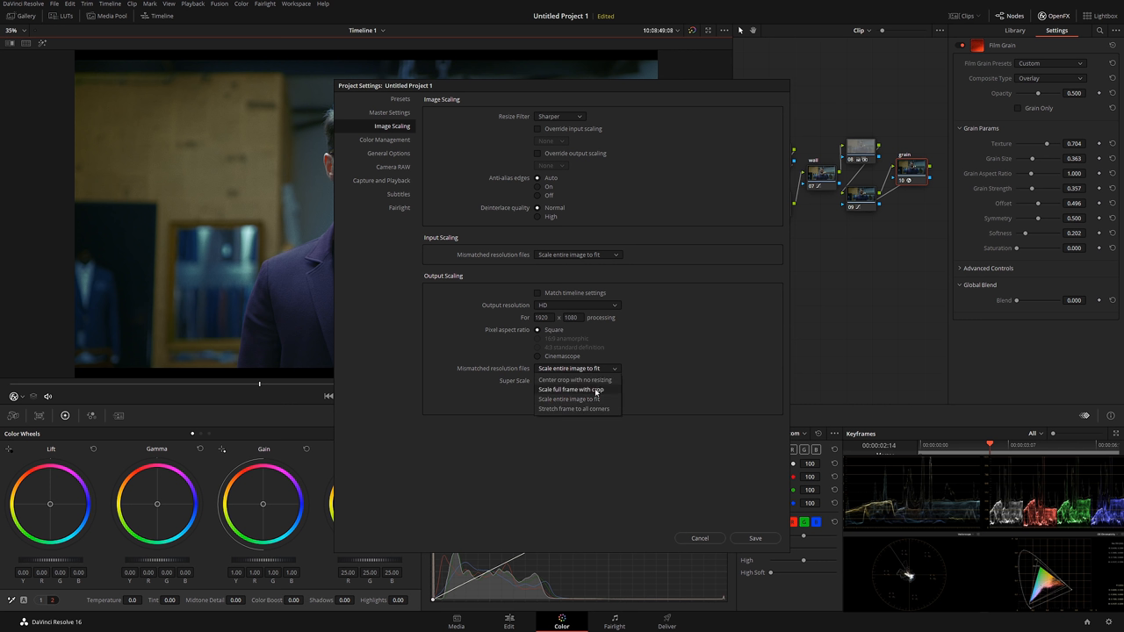
click(571, 390)
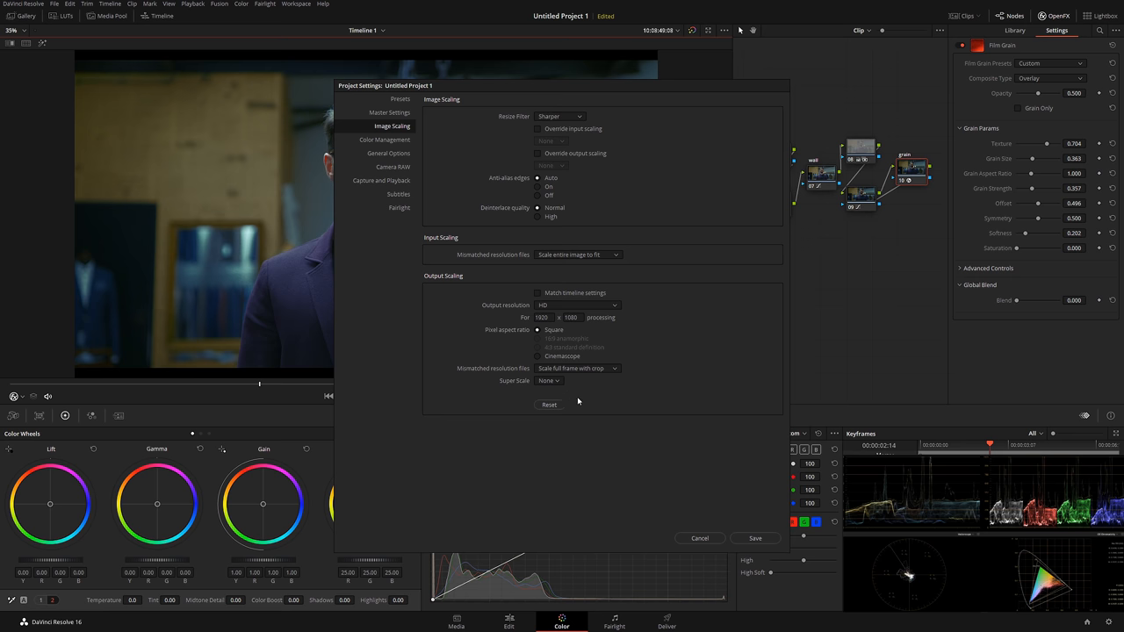
click(571, 316)
text(800)
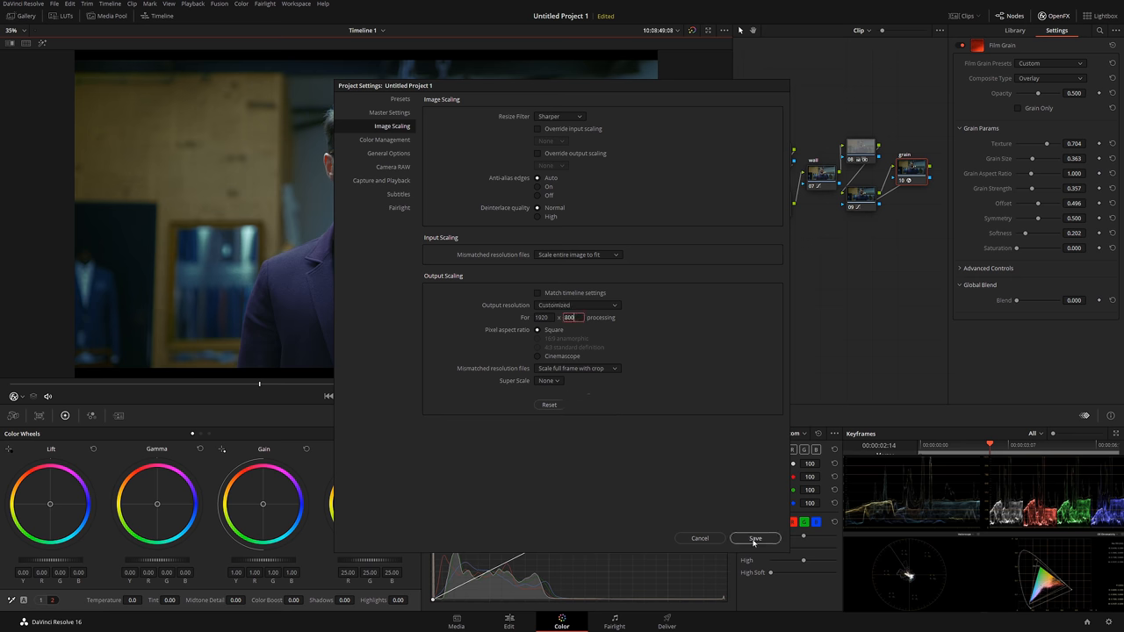
click(756, 537)
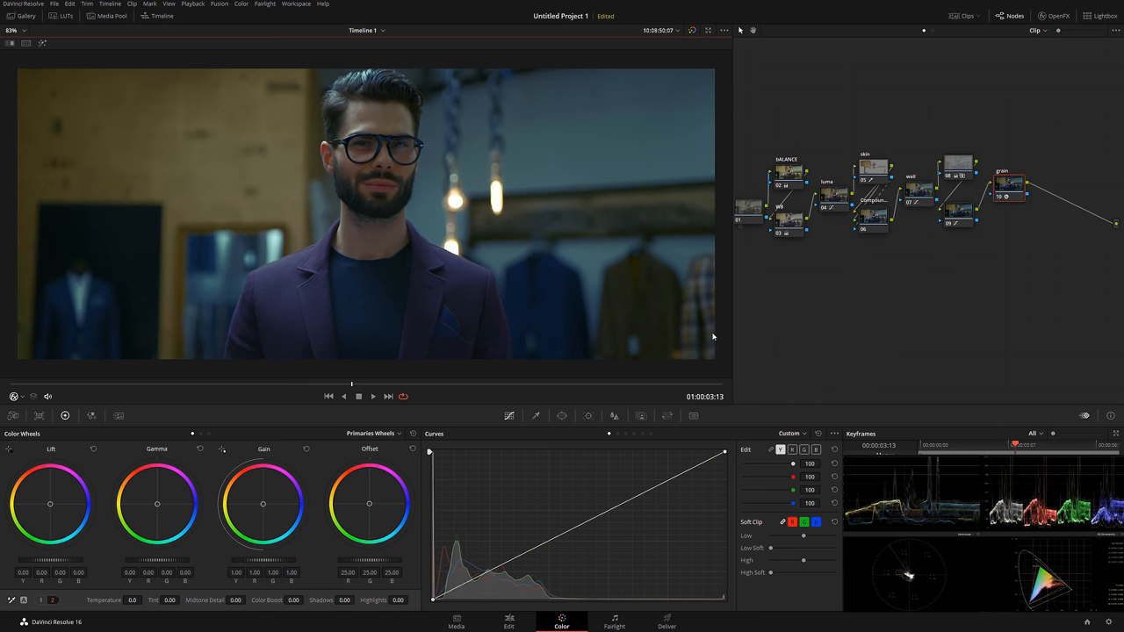
mouse_move(669, 416)
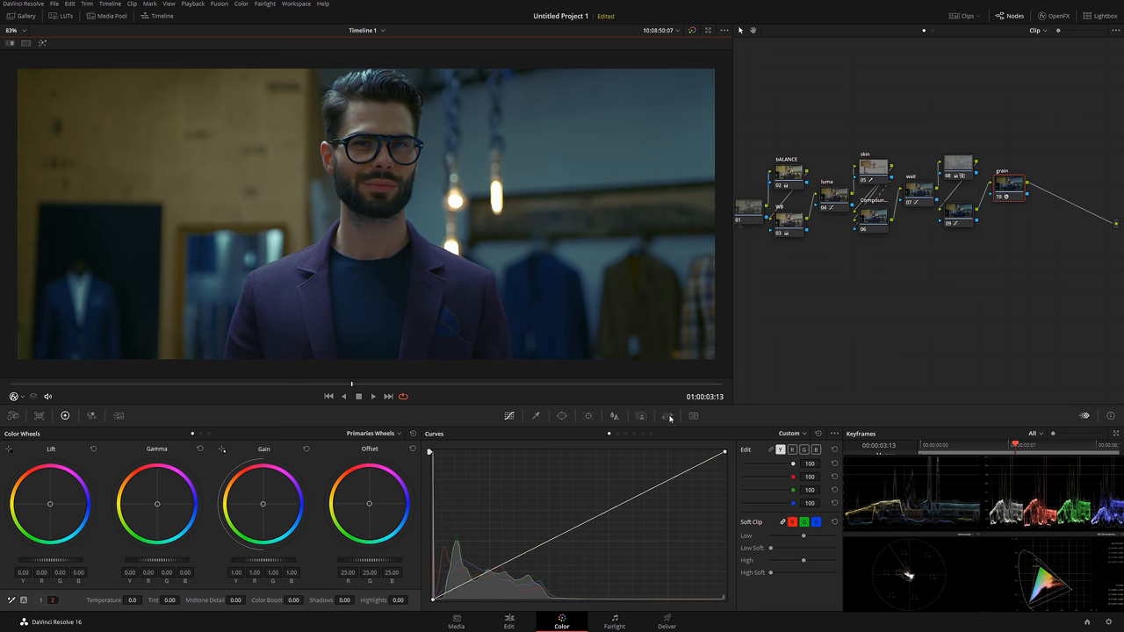
Step: Adjust the Input Sizing tilt to reframe the man lower in the widescreen frame
click(667, 415)
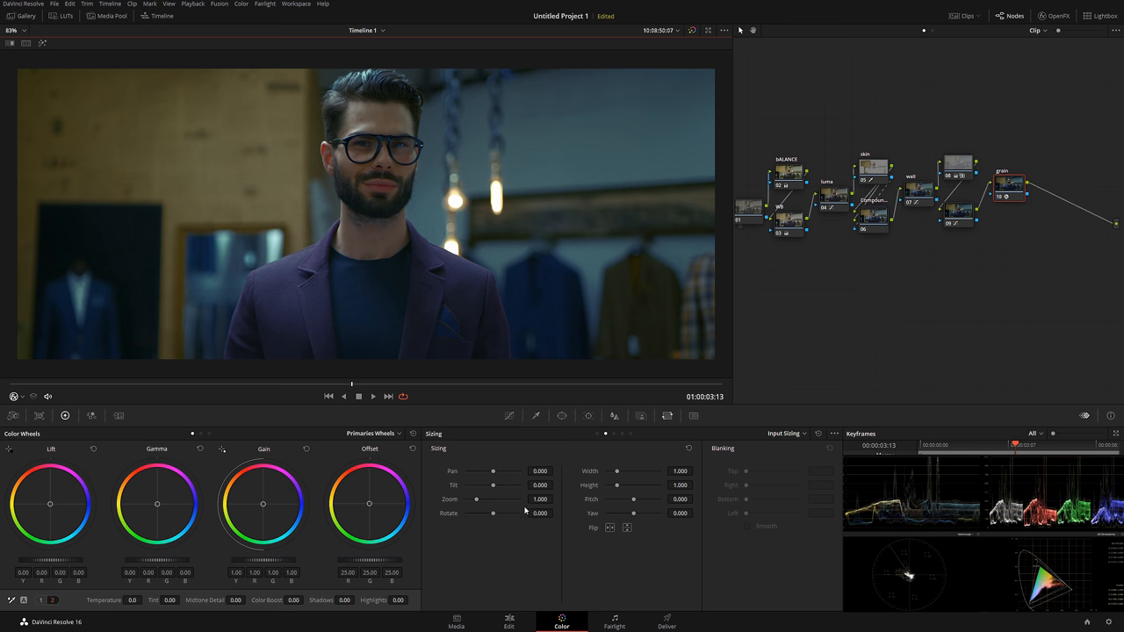
drag(513, 485, 488, 485)
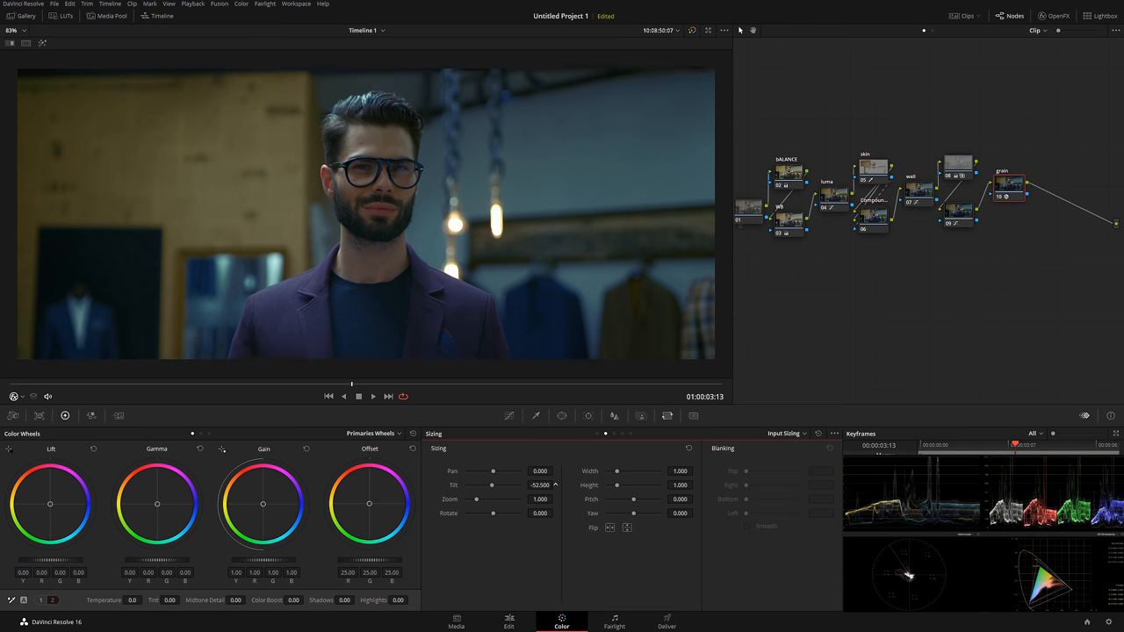
drag(517, 485, 544, 485)
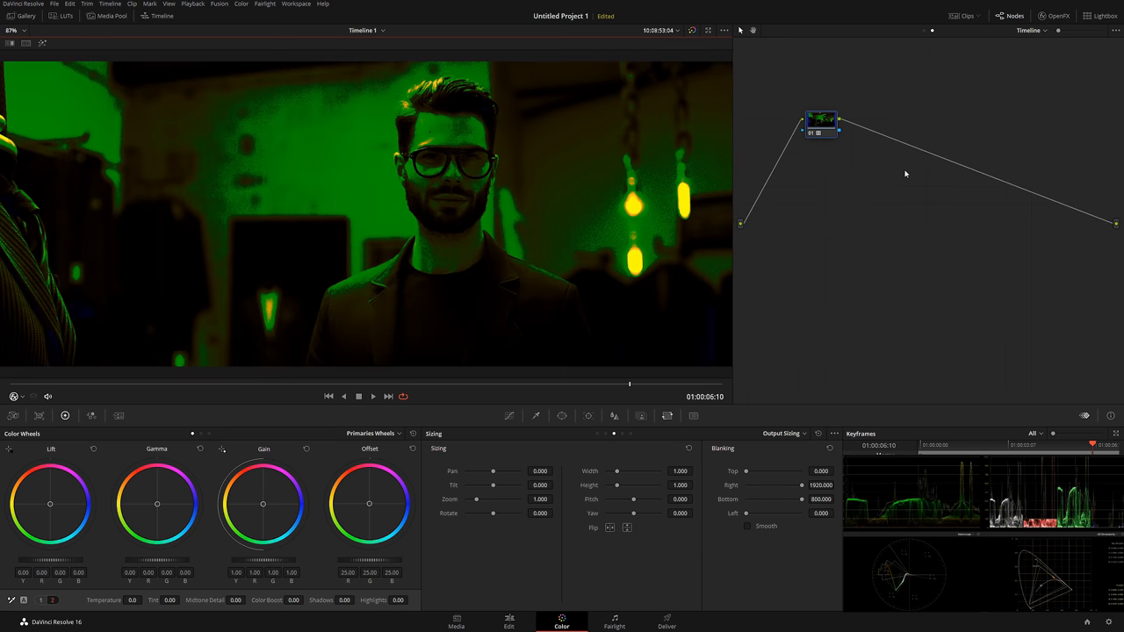
mouse_move(763, 281)
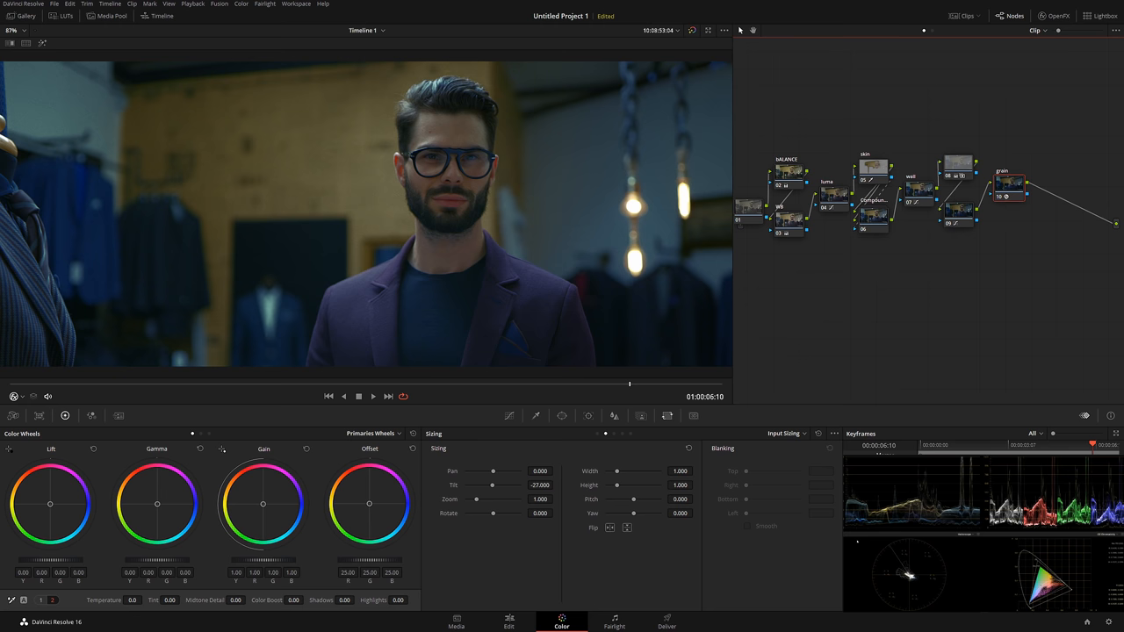
mouse_move(646, 70)
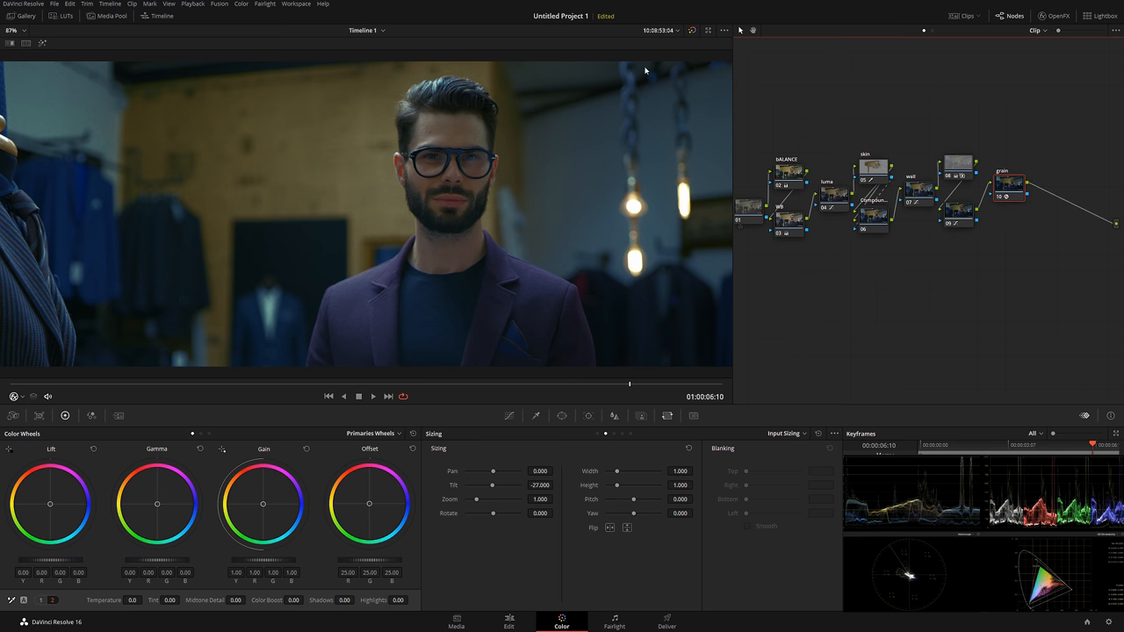